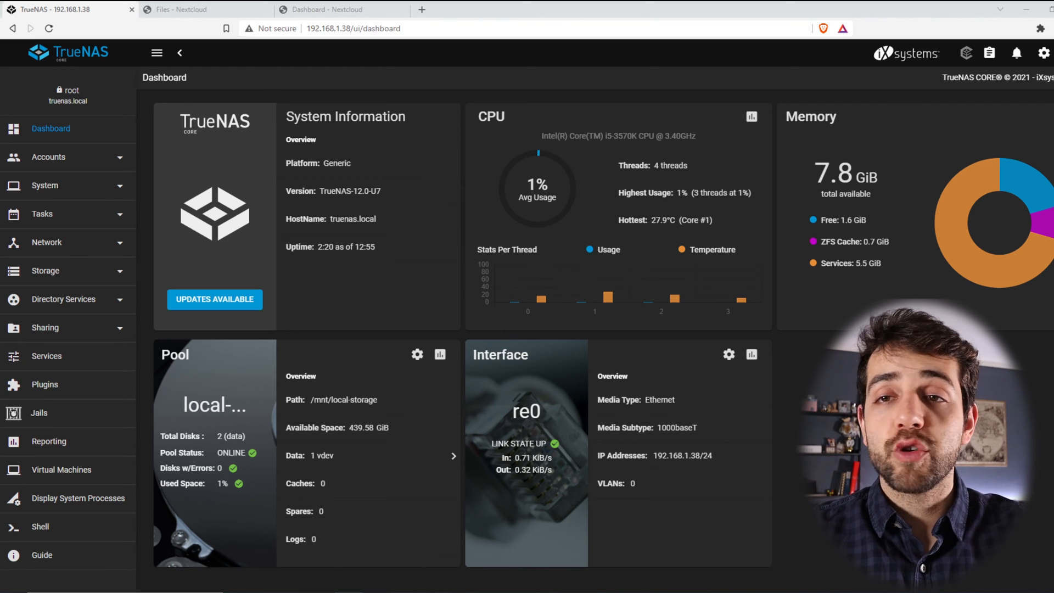
mouse_move(451, 460)
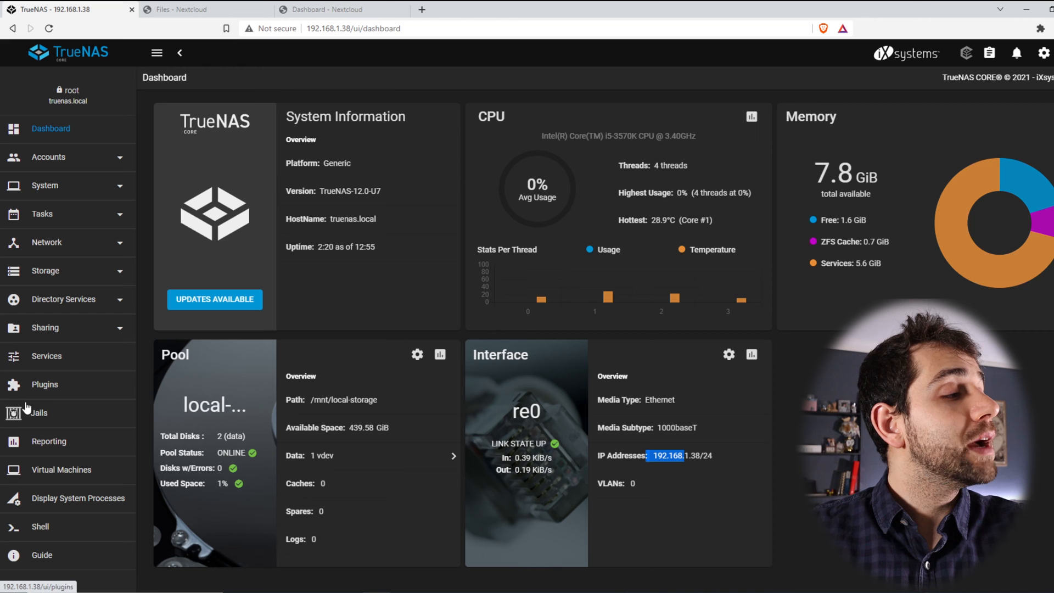
Show the nextcloud jail's post-install notes with its database and admin login details.
click(45, 384)
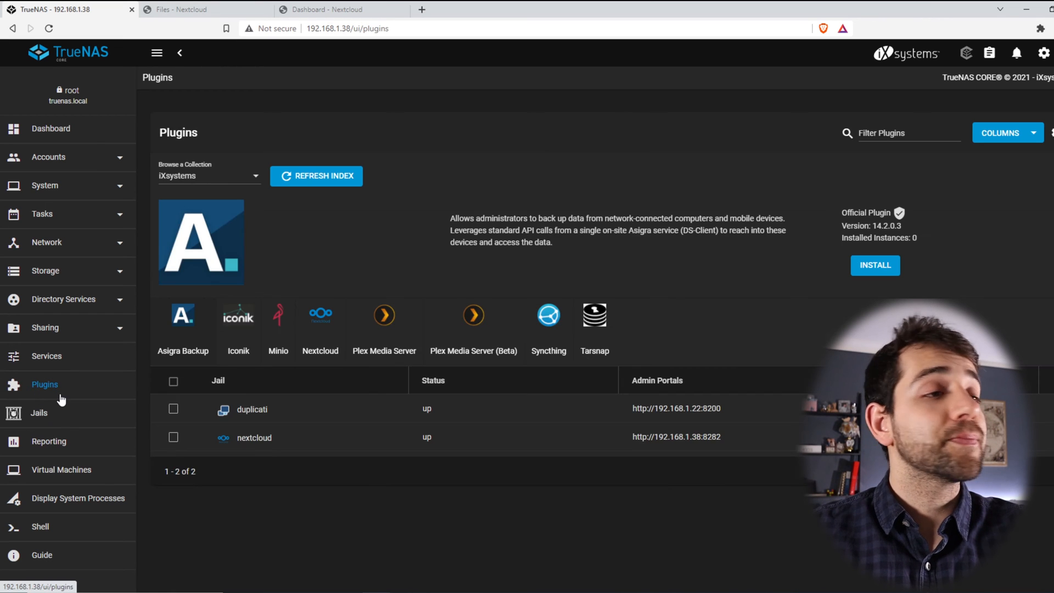
mouse_move(325, 449)
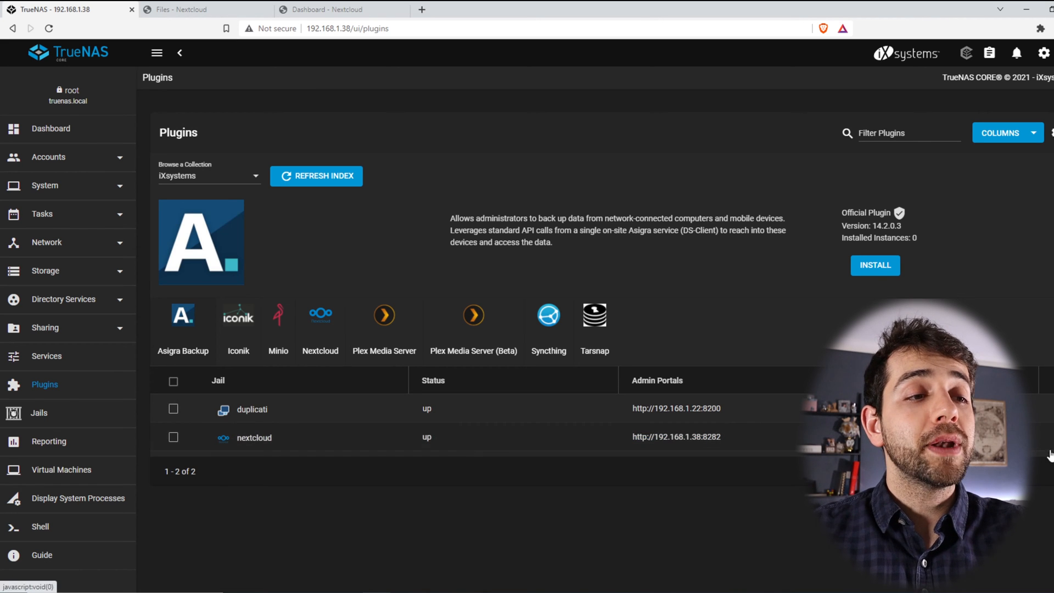
click(254, 437)
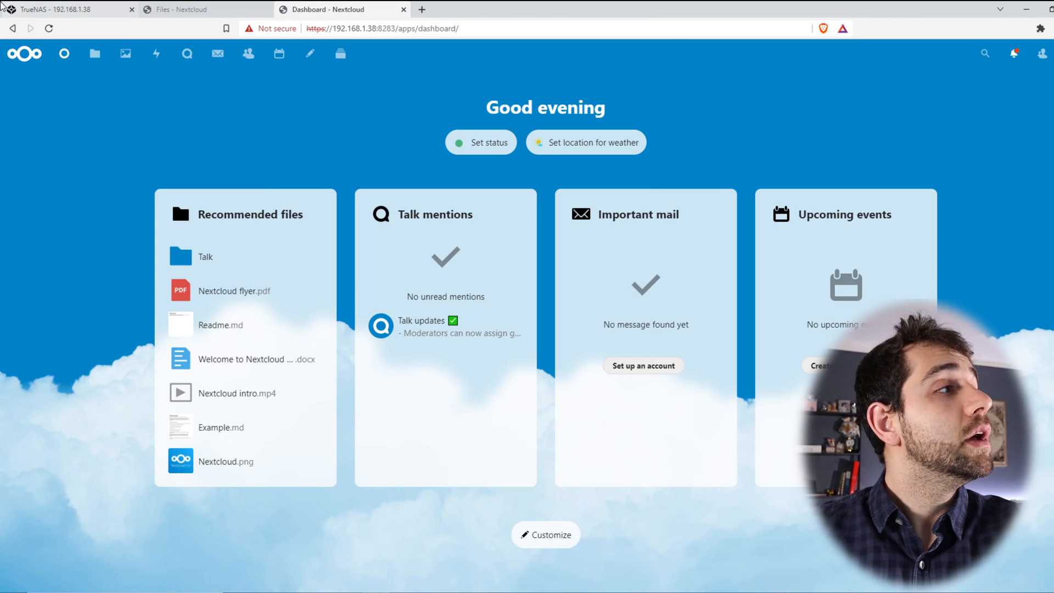
click(67, 9)
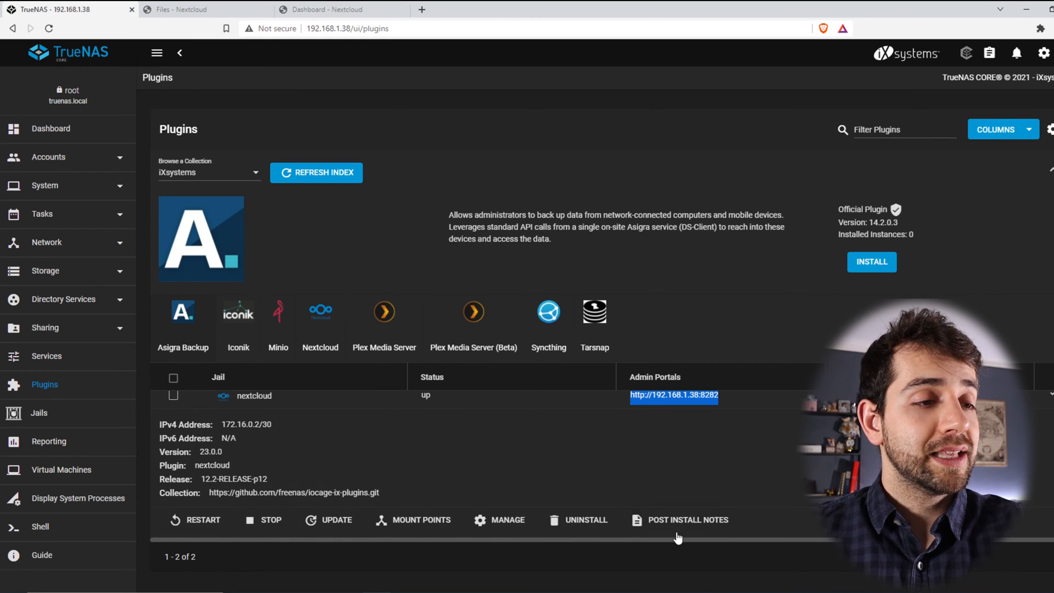
click(688, 520)
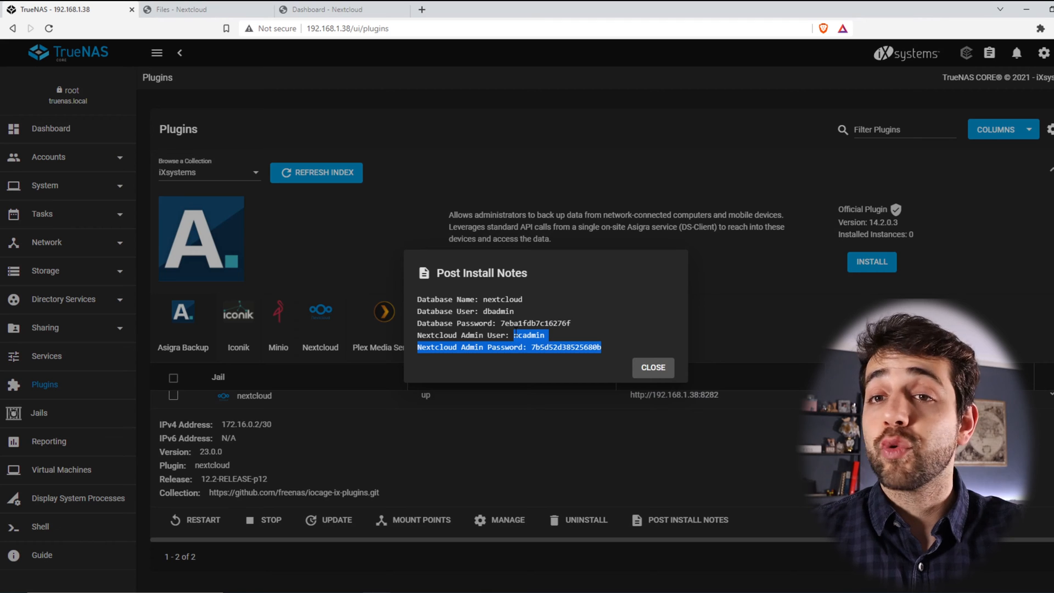
Open Nextcloud's Users page listing ncadmin and sauberlab with their quotas.
click(336, 9)
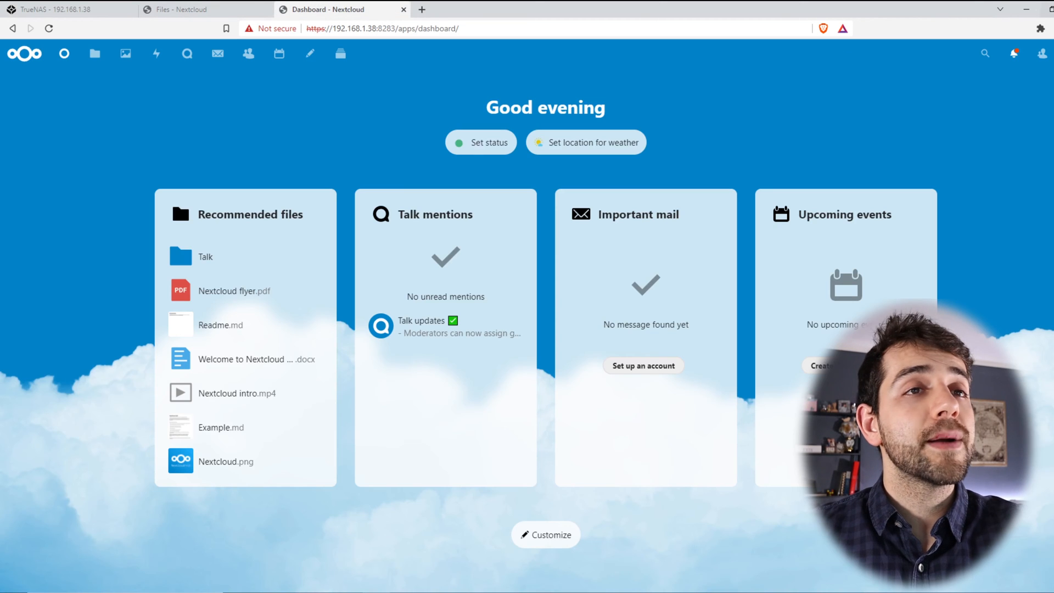
click(1038, 54)
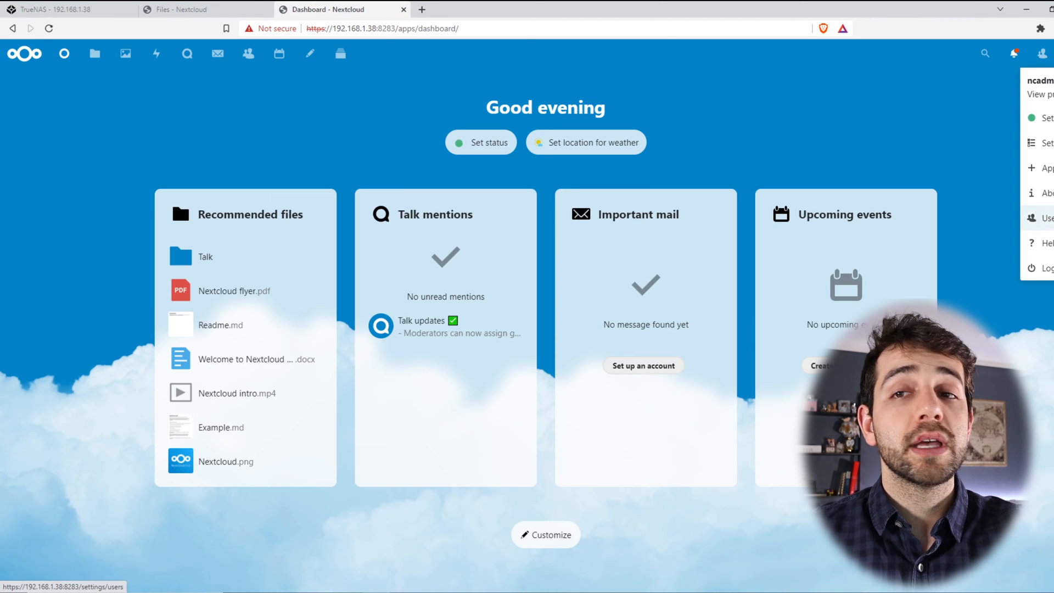
click(1046, 218)
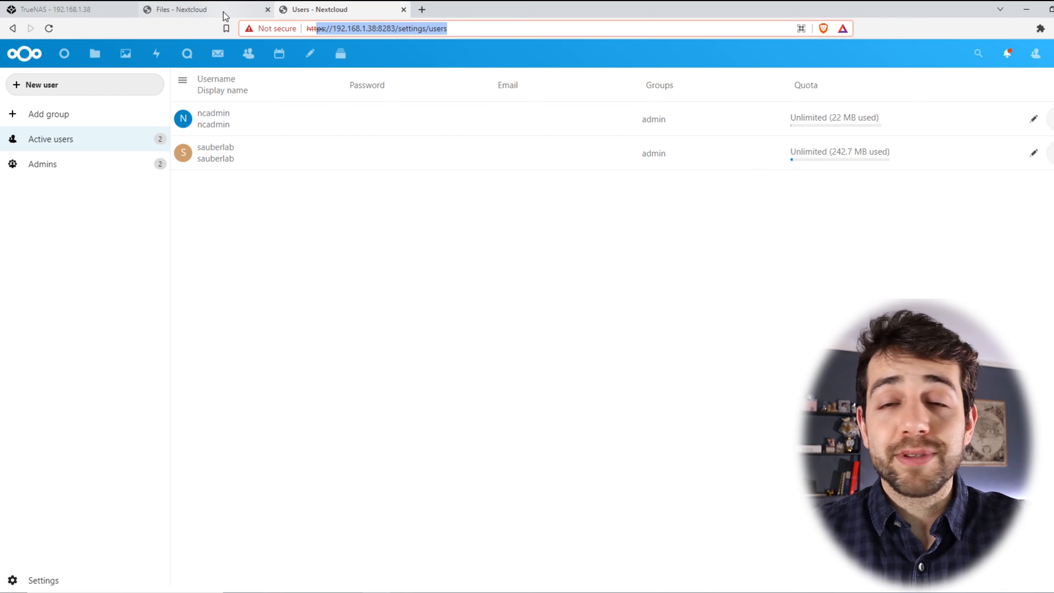
Reveal the WebDAV address in Nextcloud's Files settings, then return to the TrueNAS tab.
click(181, 9)
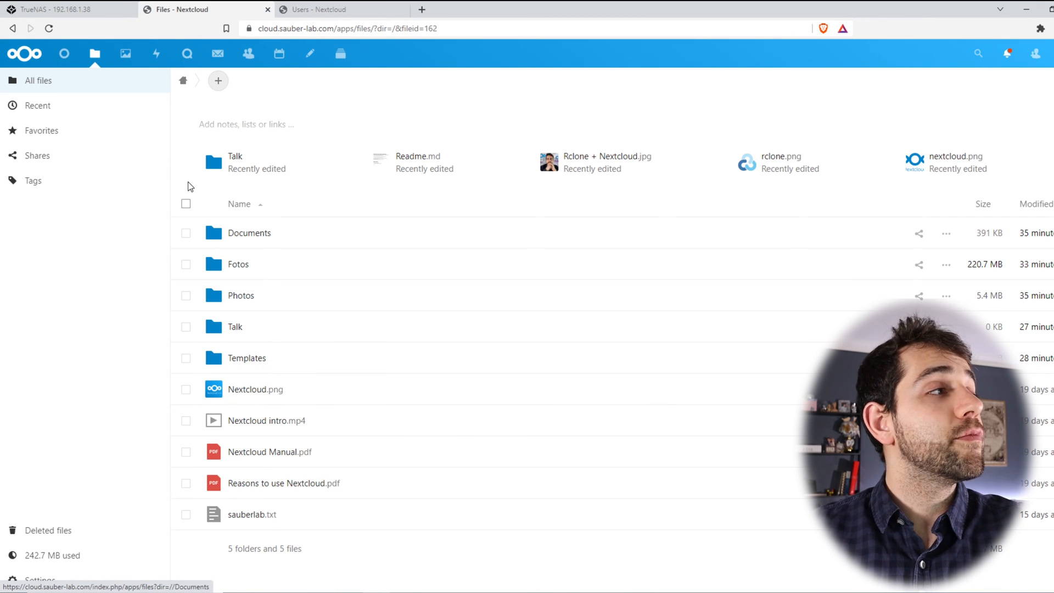
mouse_move(78, 563)
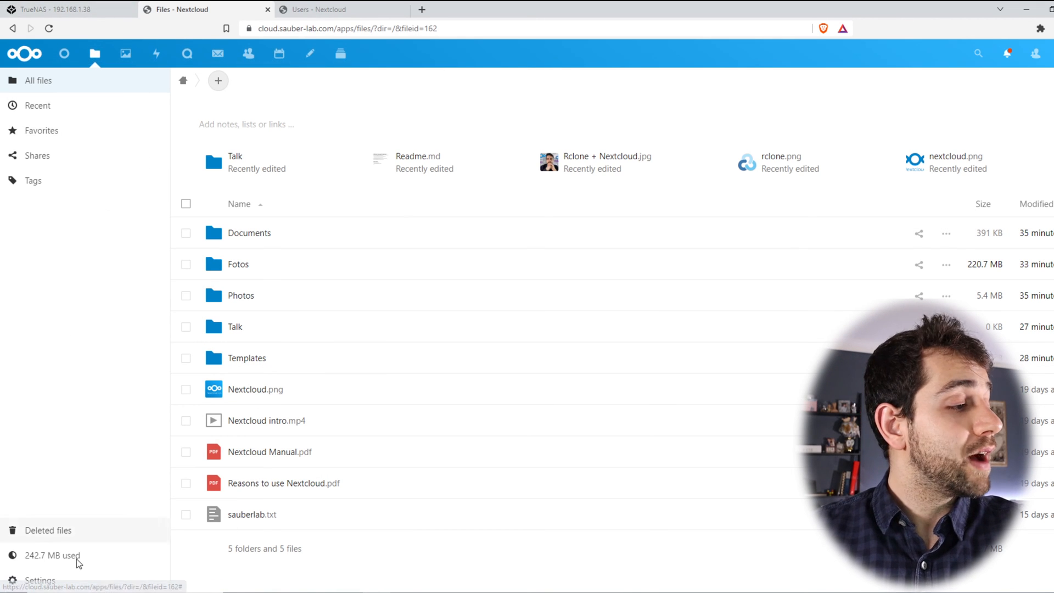
click(40, 428)
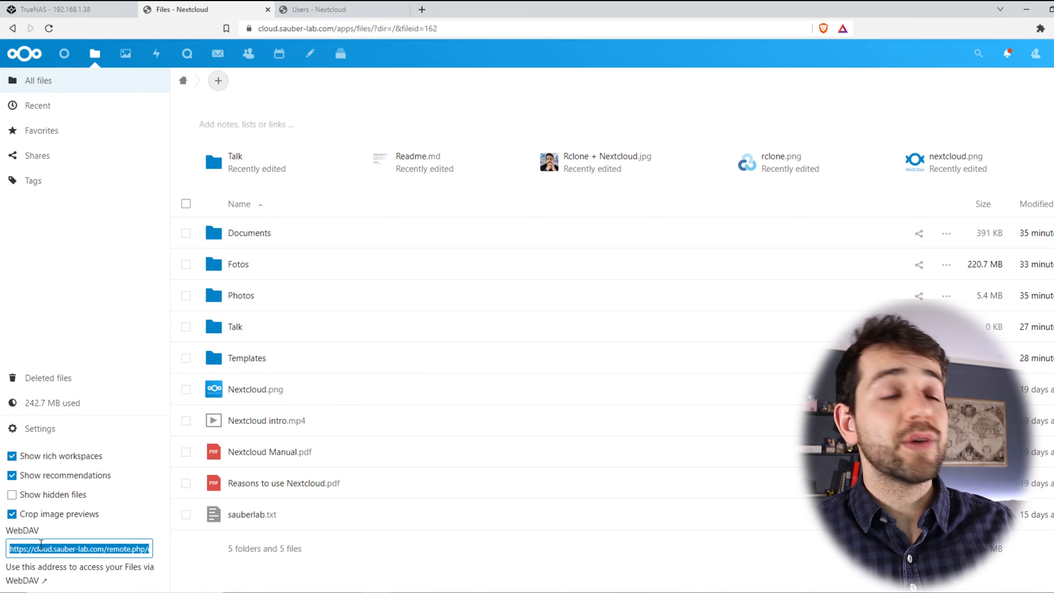
mouse_move(79, 338)
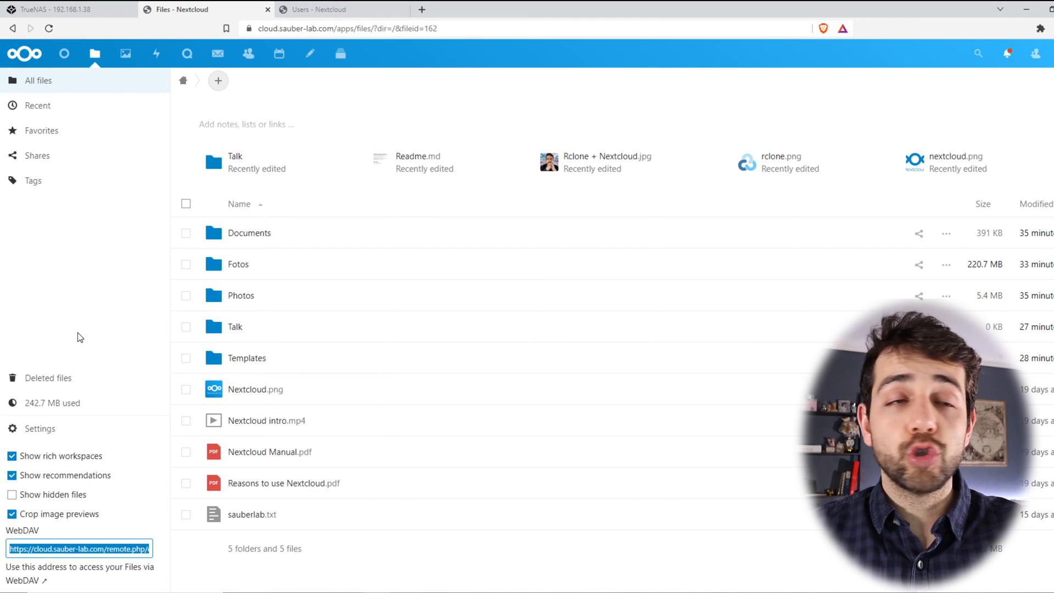
click(57, 10)
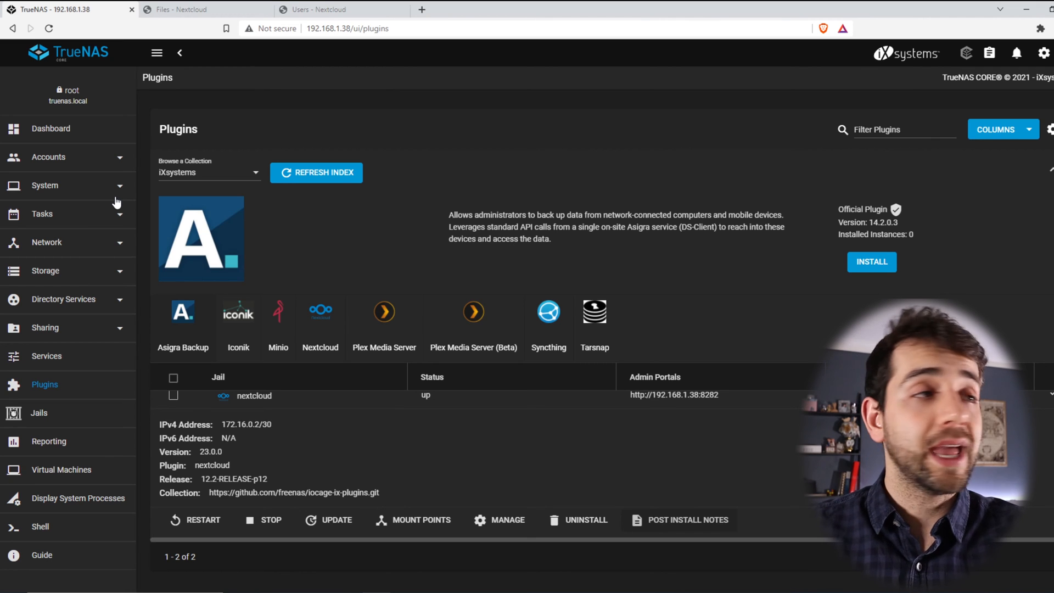
mouse_move(59, 207)
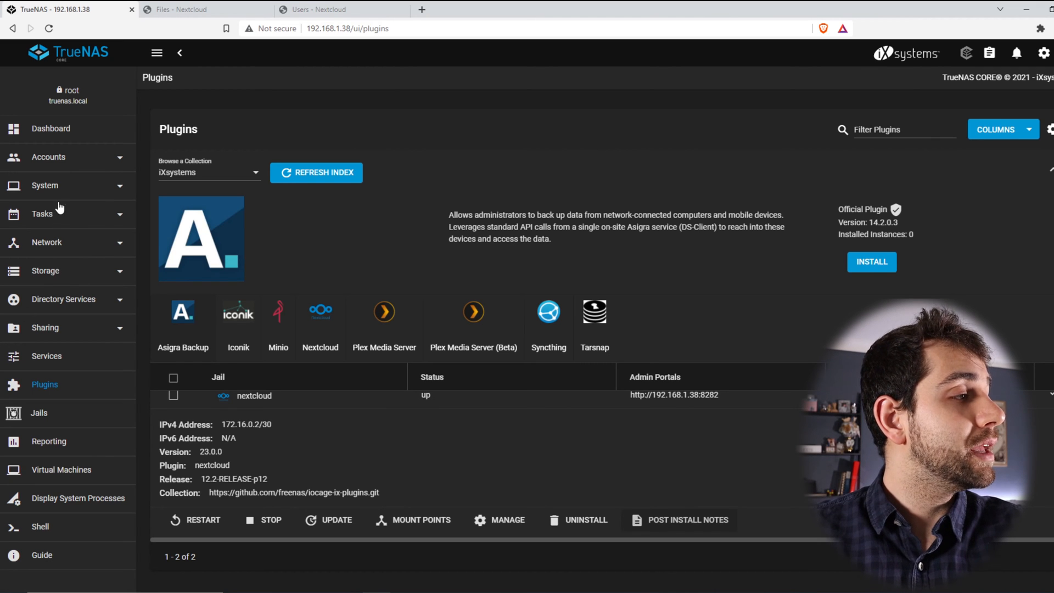
Open the Add form on the System > Cloud Credentials page.
click(44, 186)
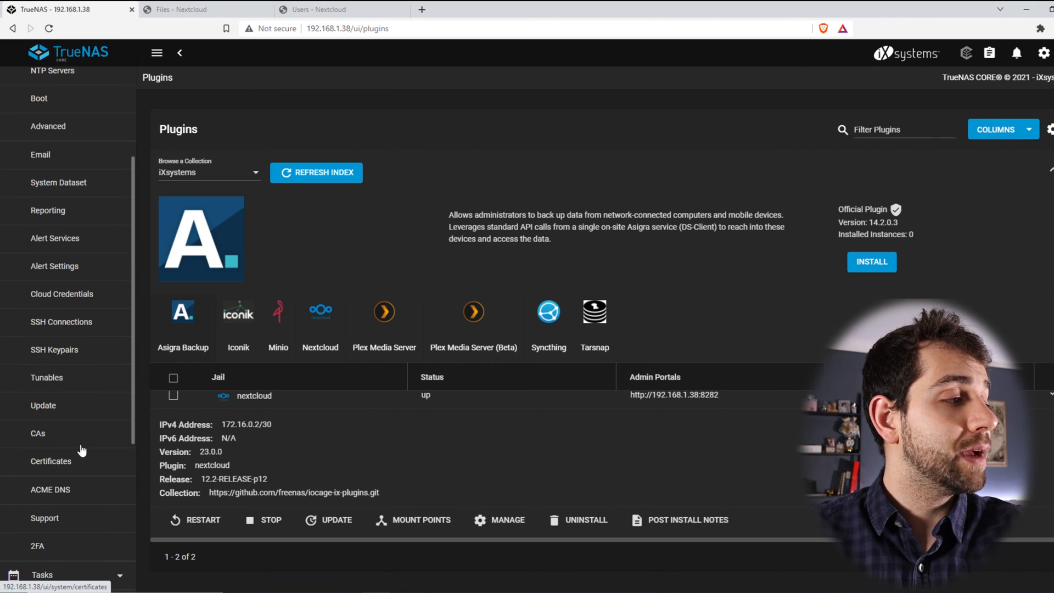
click(61, 294)
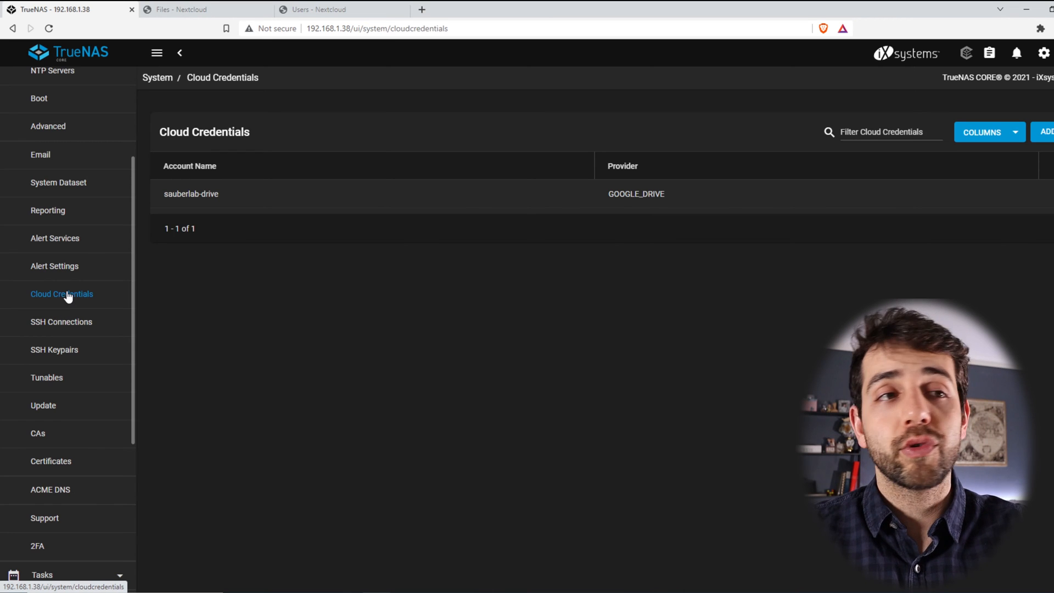
mouse_move(500, 481)
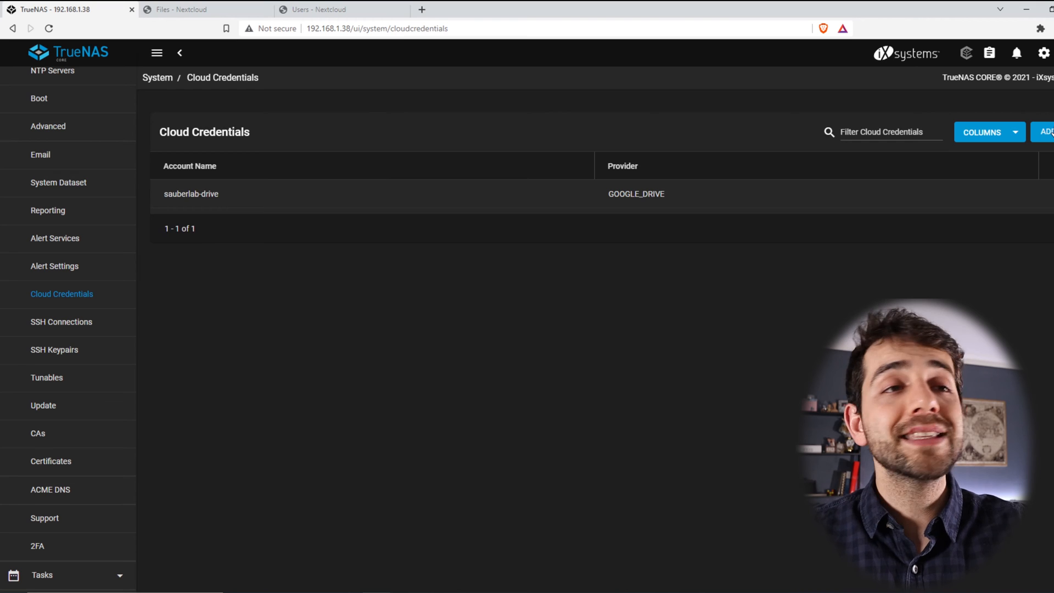
click(1046, 132)
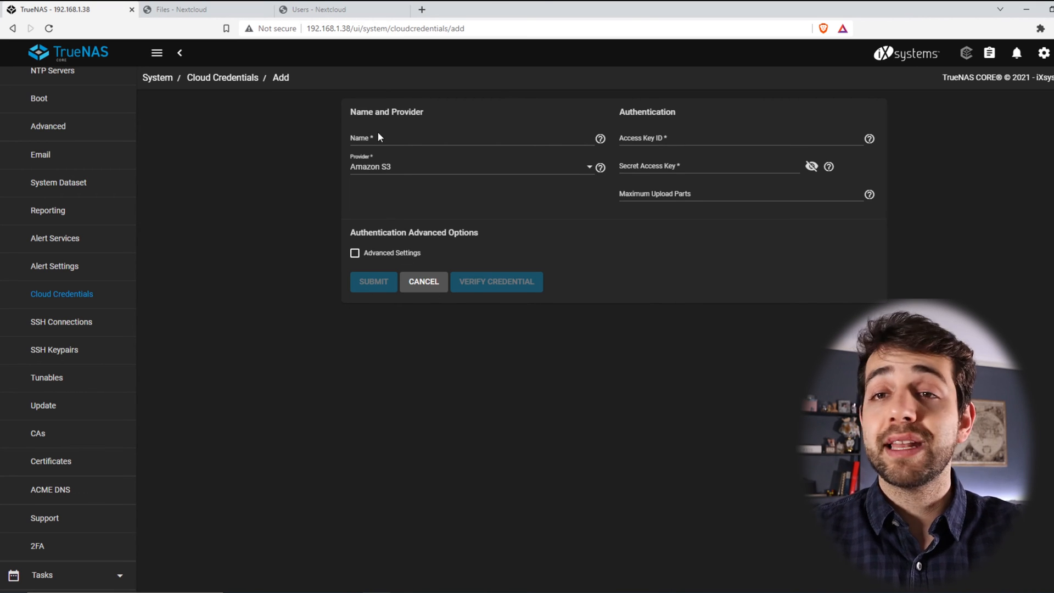
Name the credential 'nextcloud' and choose WebDAV as the provider.
text(nextcloud)
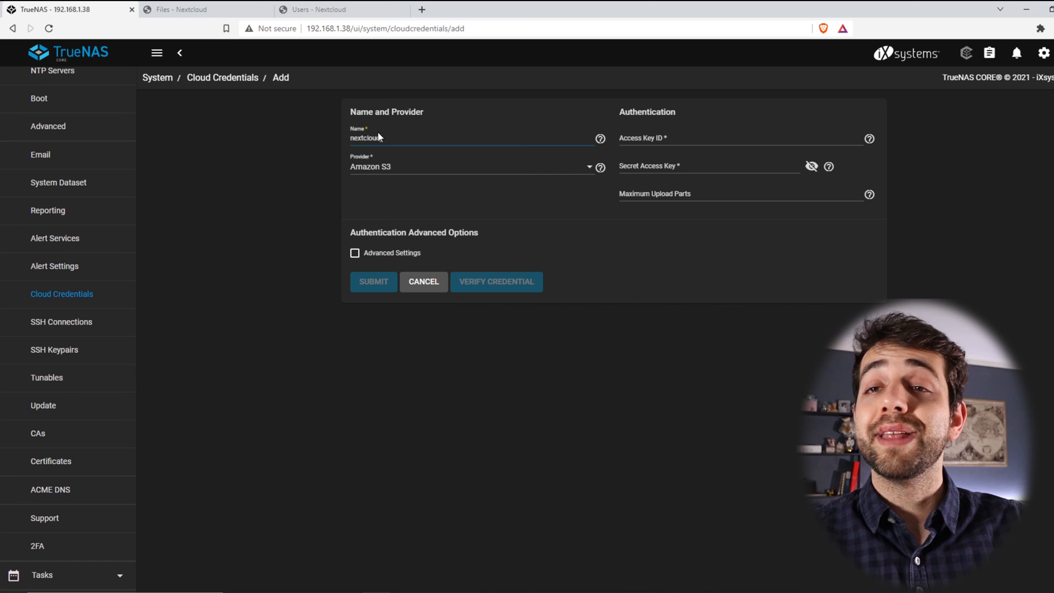
click(471, 166)
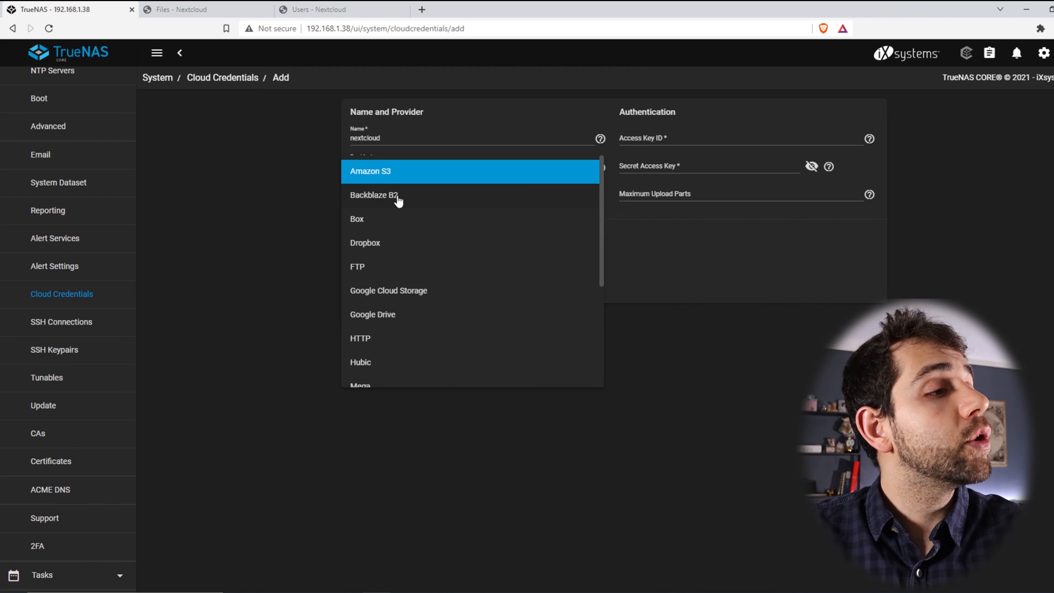
scroll(down, 3)
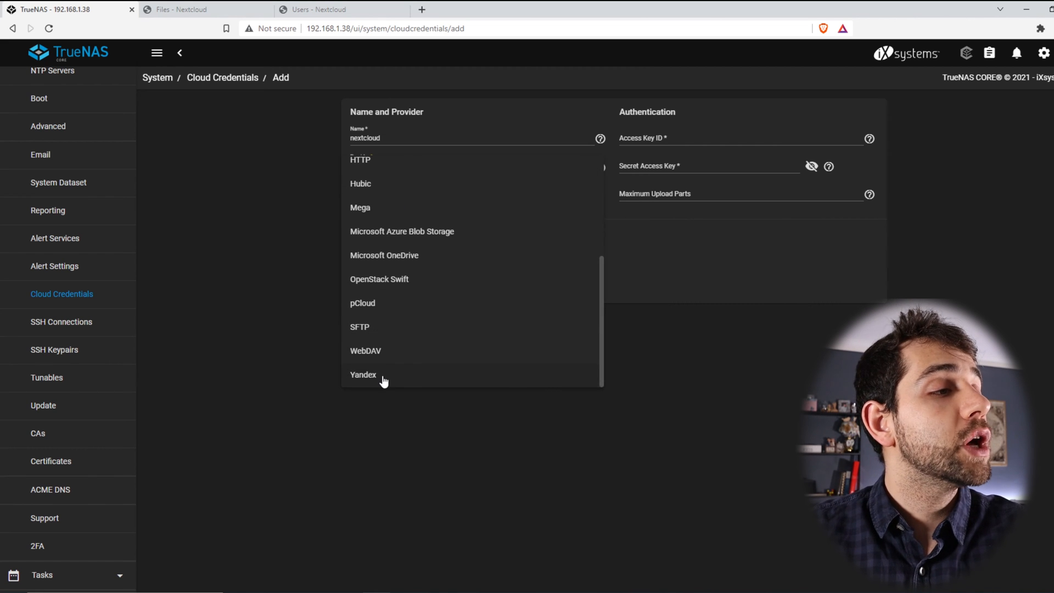
mouse_move(392, 356)
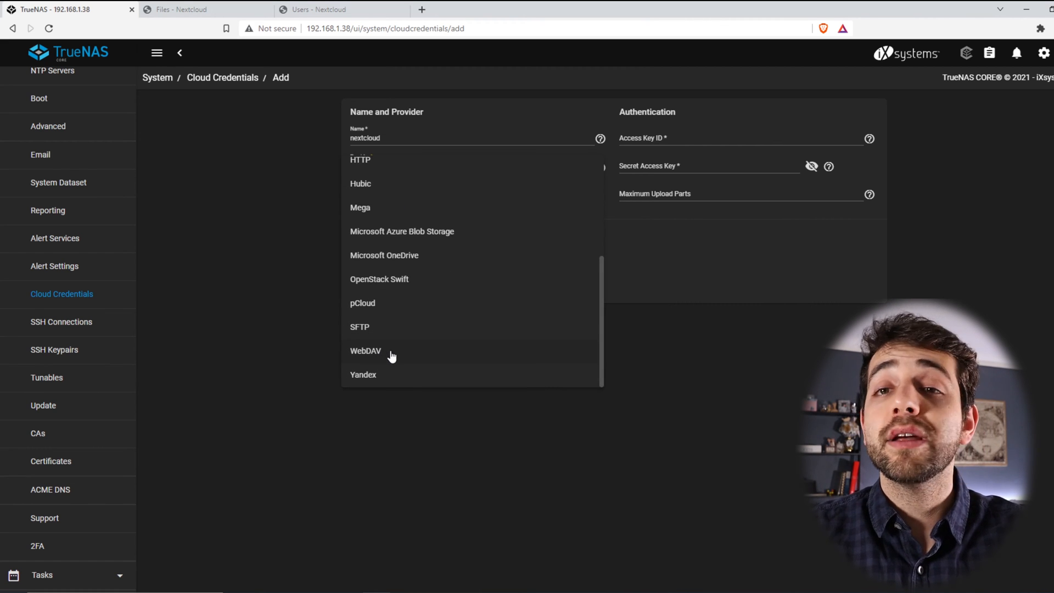
click(366, 351)
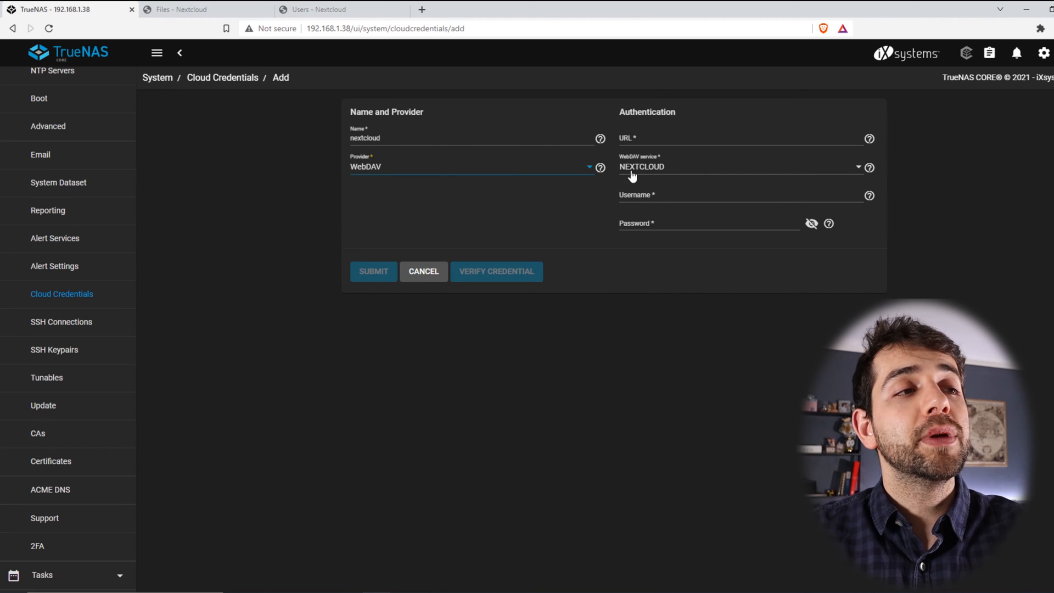
mouse_move(639, 402)
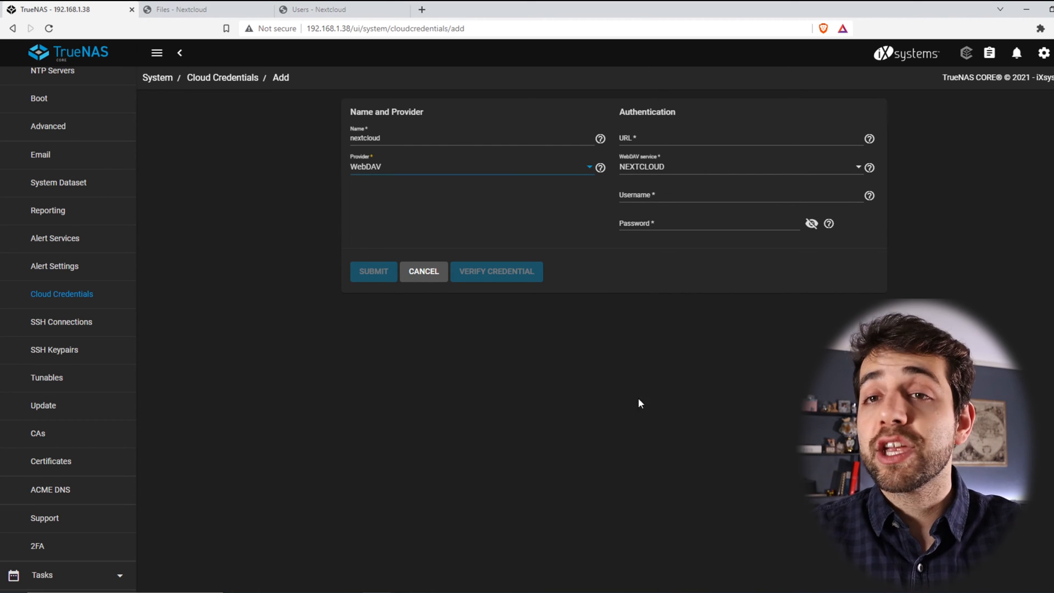
mouse_move(683, 173)
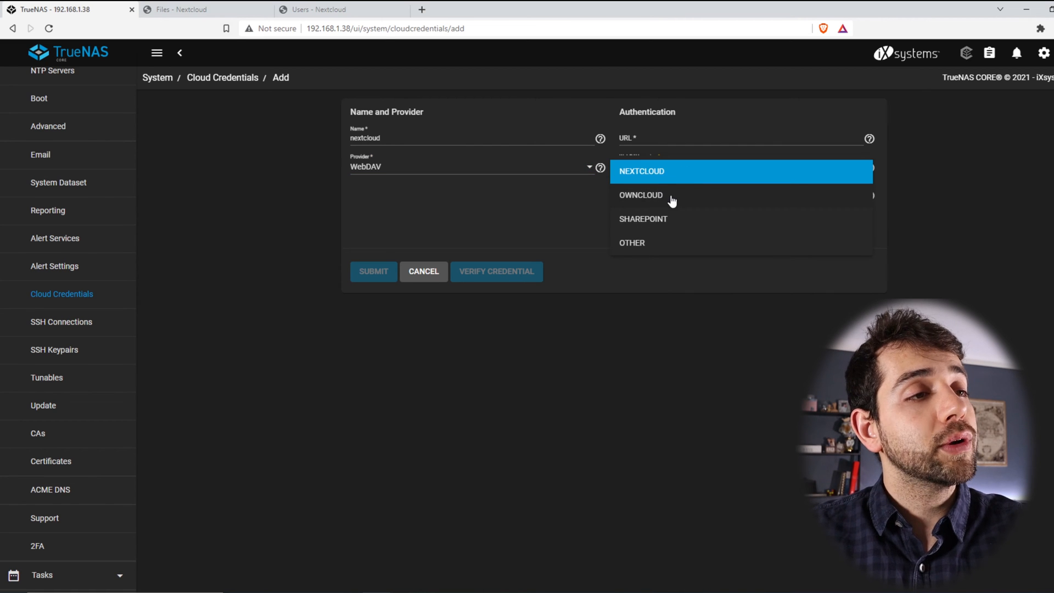
mouse_move(675, 142)
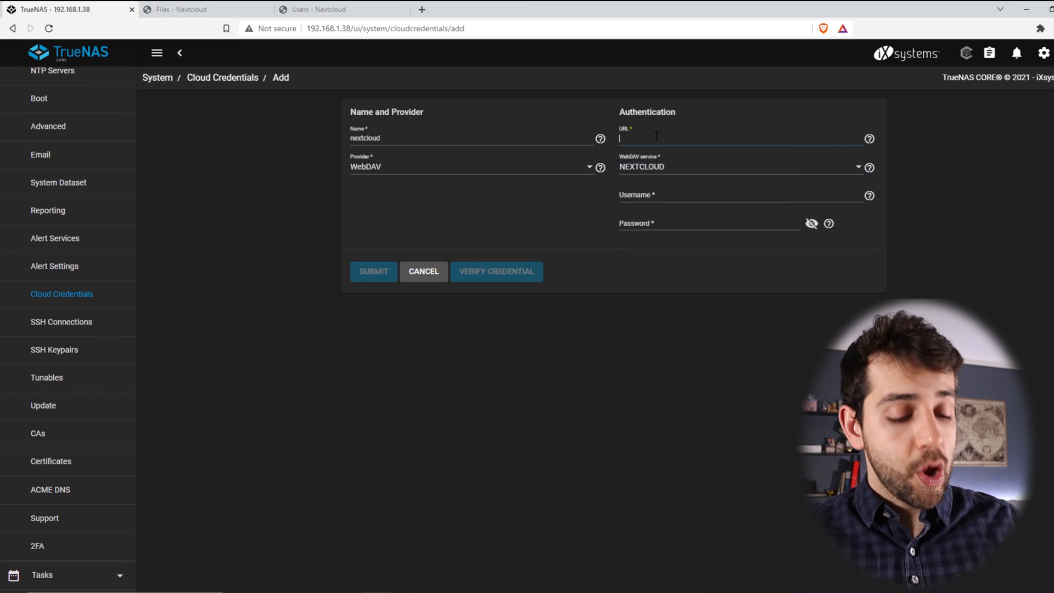
text(https://cloud.sauber-lab.com/remote.php/dav/files/sauberlab/)
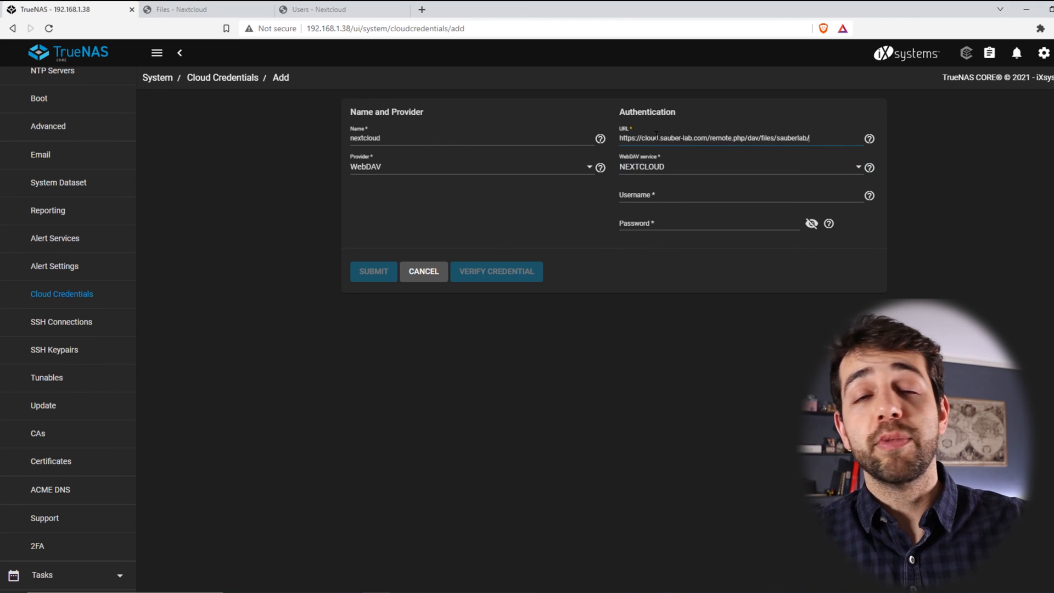
click(739, 196)
text(sauberlab)
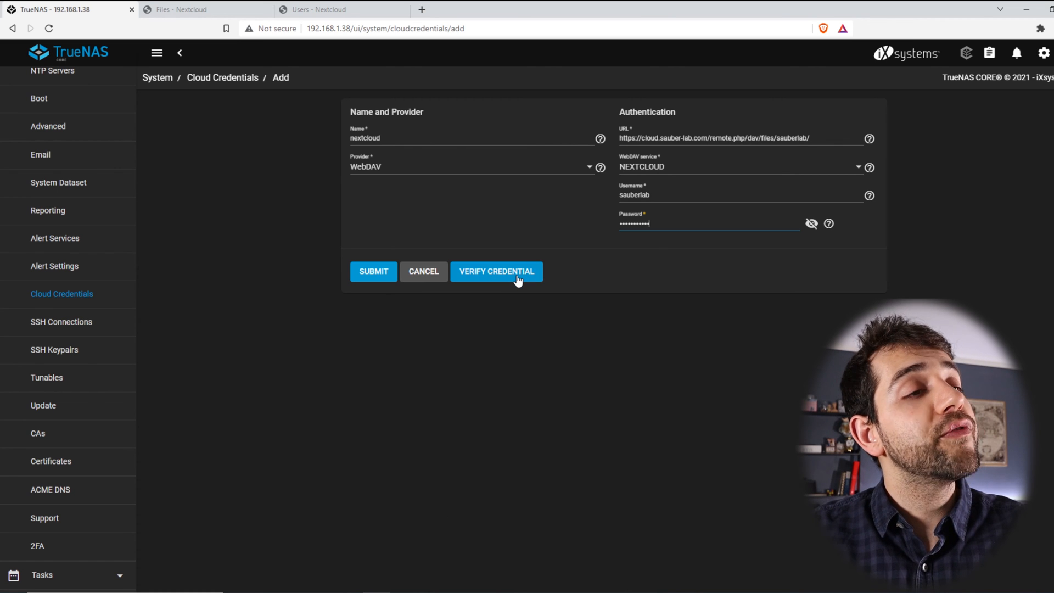
click(496, 271)
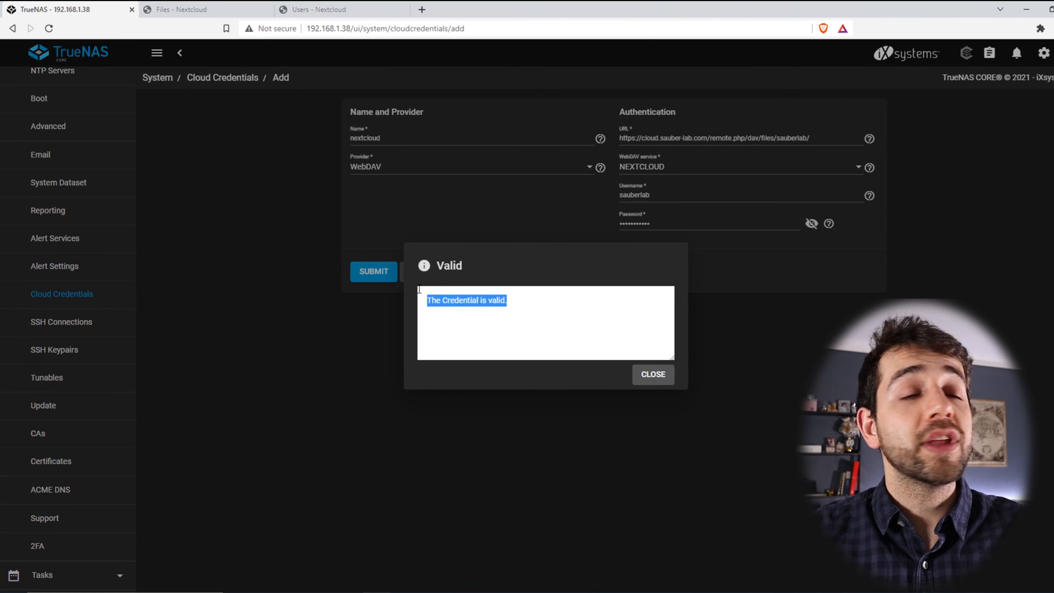
click(651, 374)
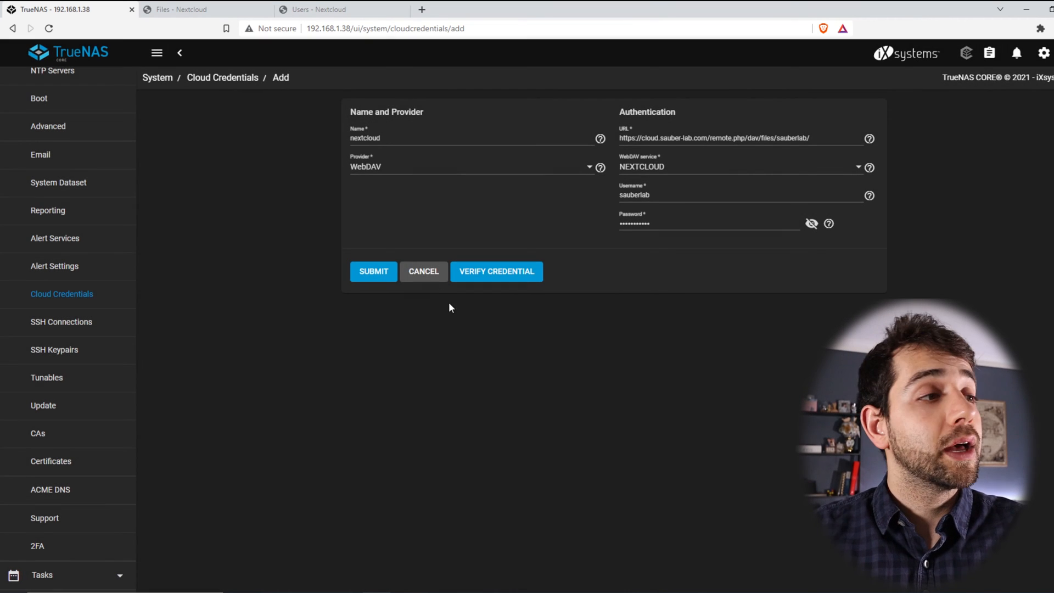
Submit the nextcloud credential and open the empty Tasks > Cloud Sync Tasks list.
click(374, 272)
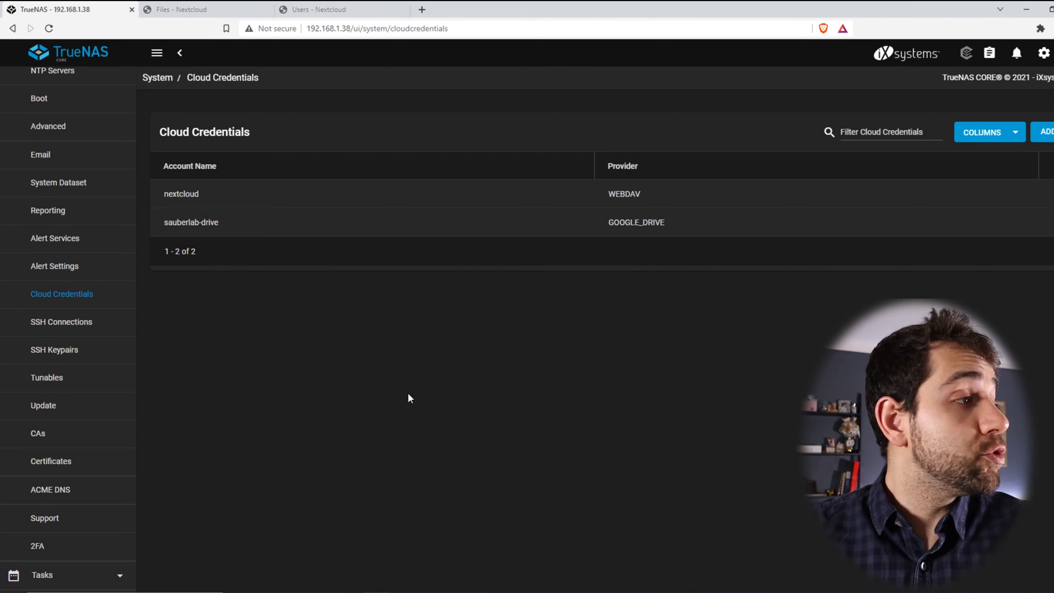
mouse_move(454, 402)
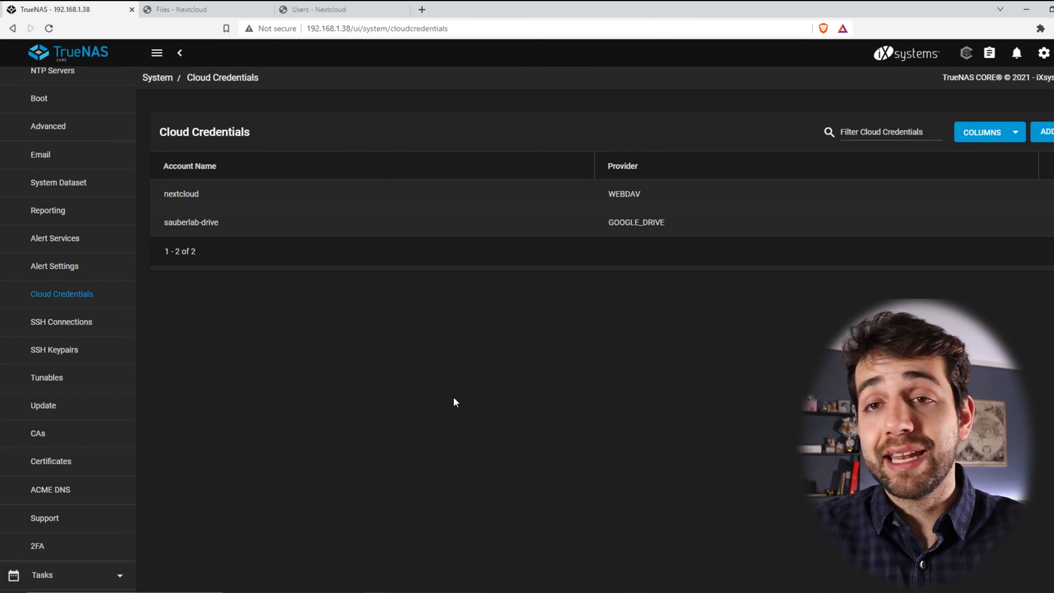
scroll(up, 3)
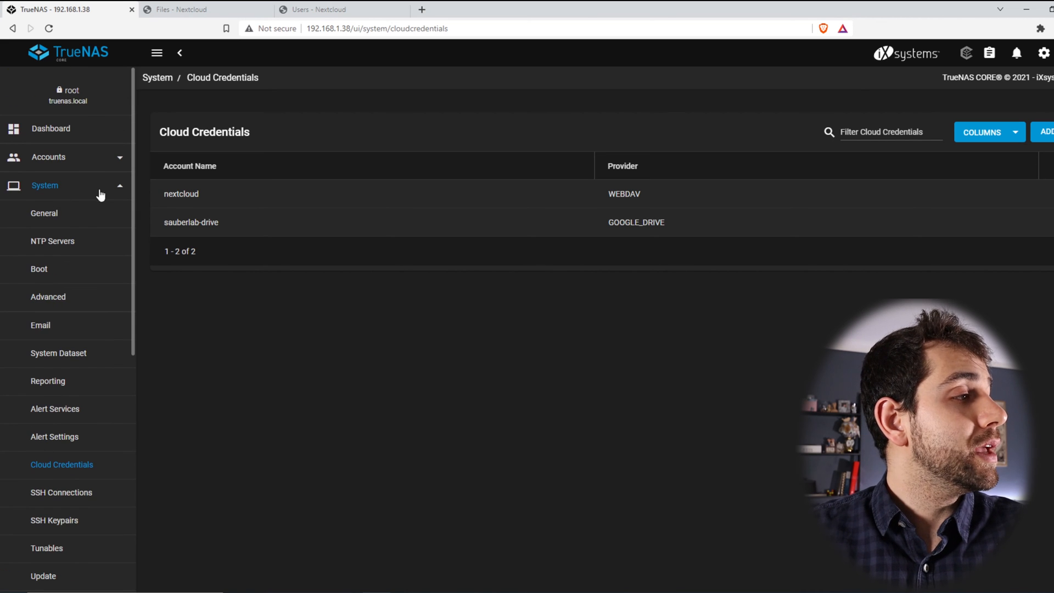
click(41, 214)
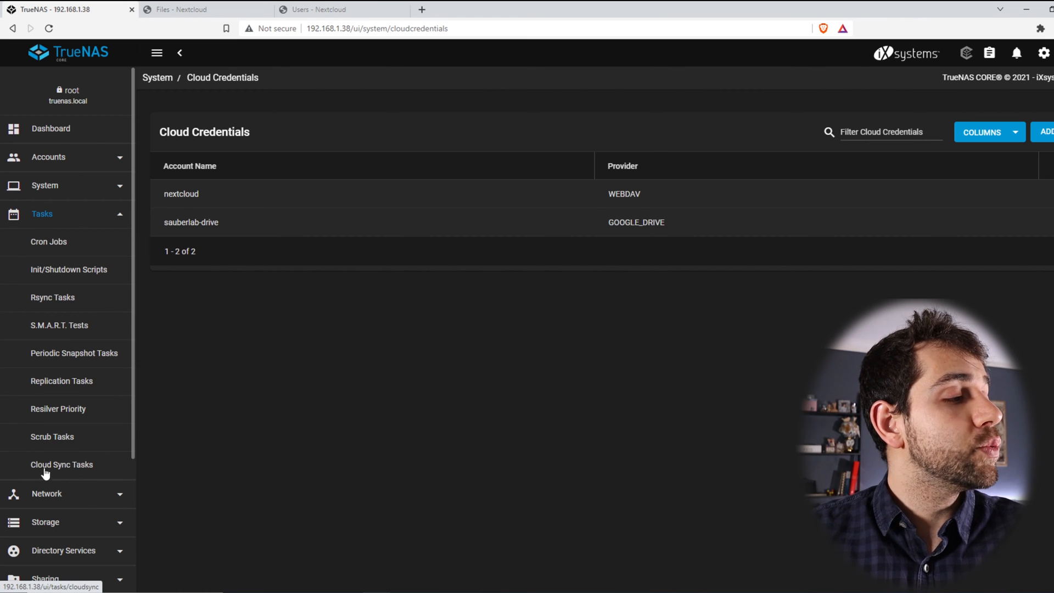
click(61, 465)
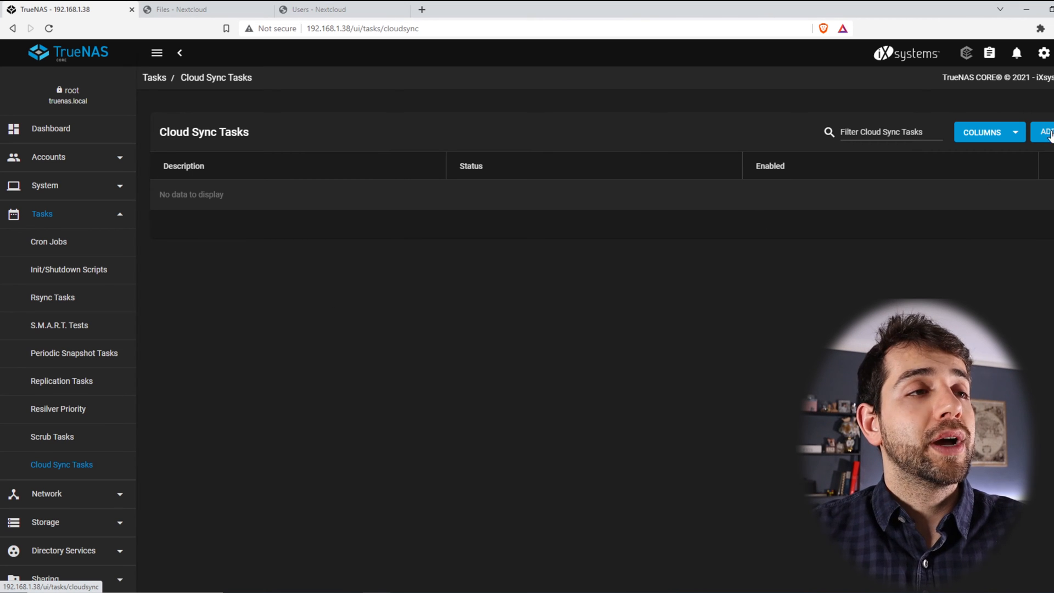
Add a new cloud sync task with the description 'nextcloud-pull'.
click(1048, 132)
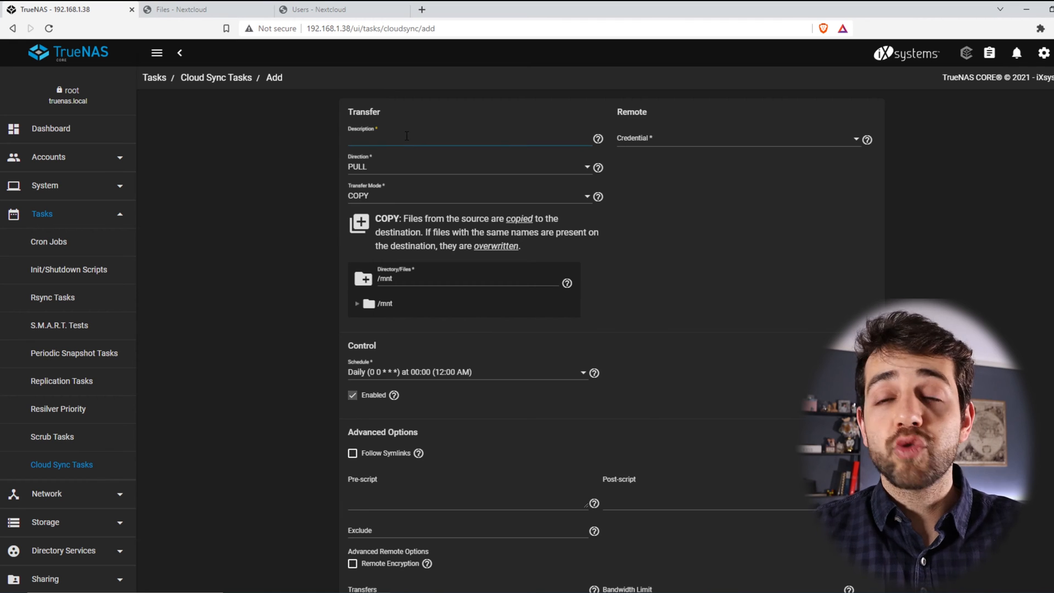
text(nextc)
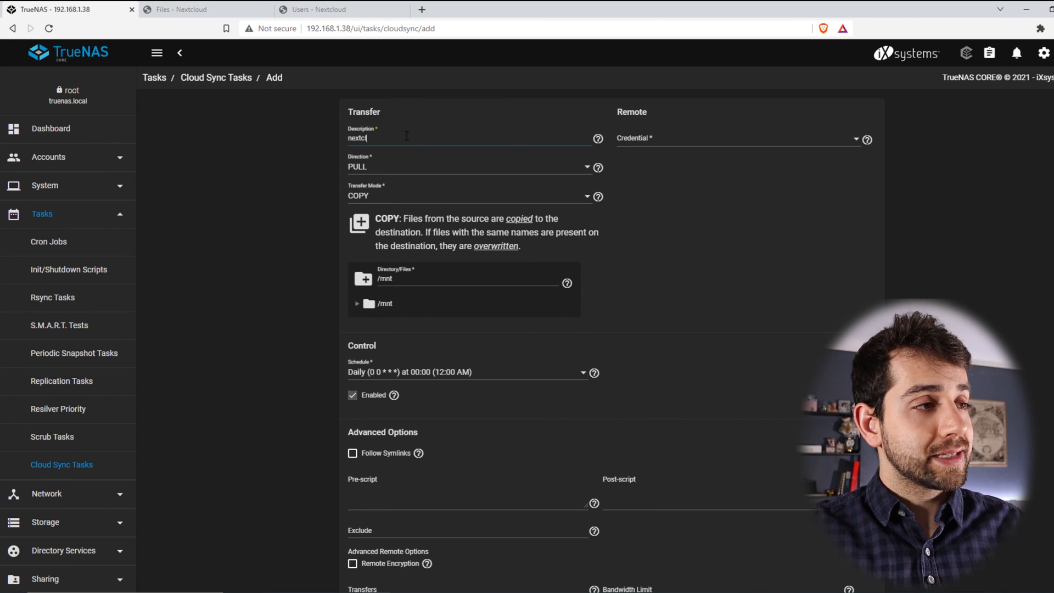
text(loud-pu)
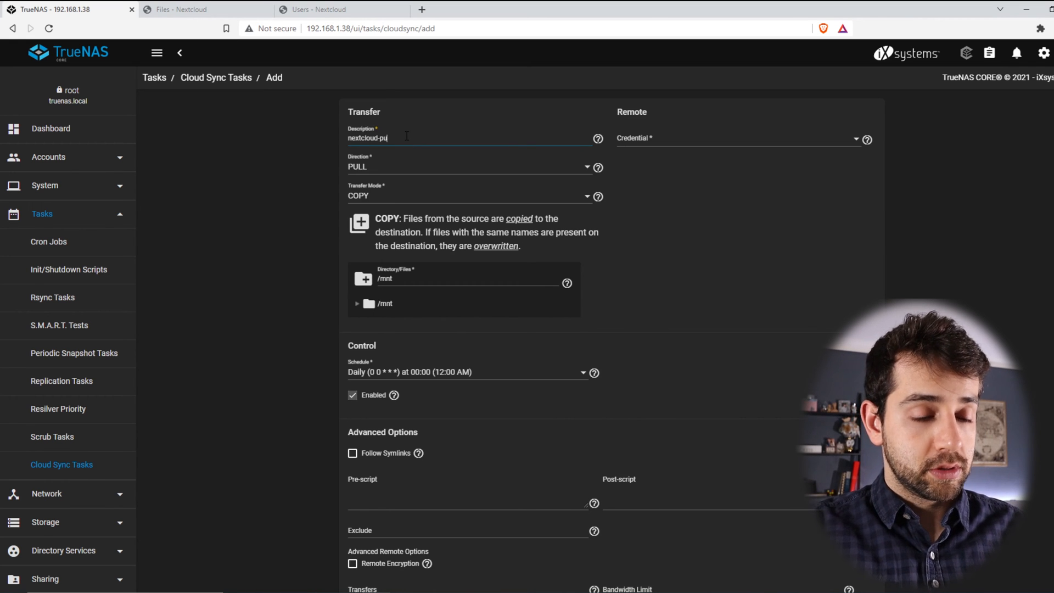
text(ll)
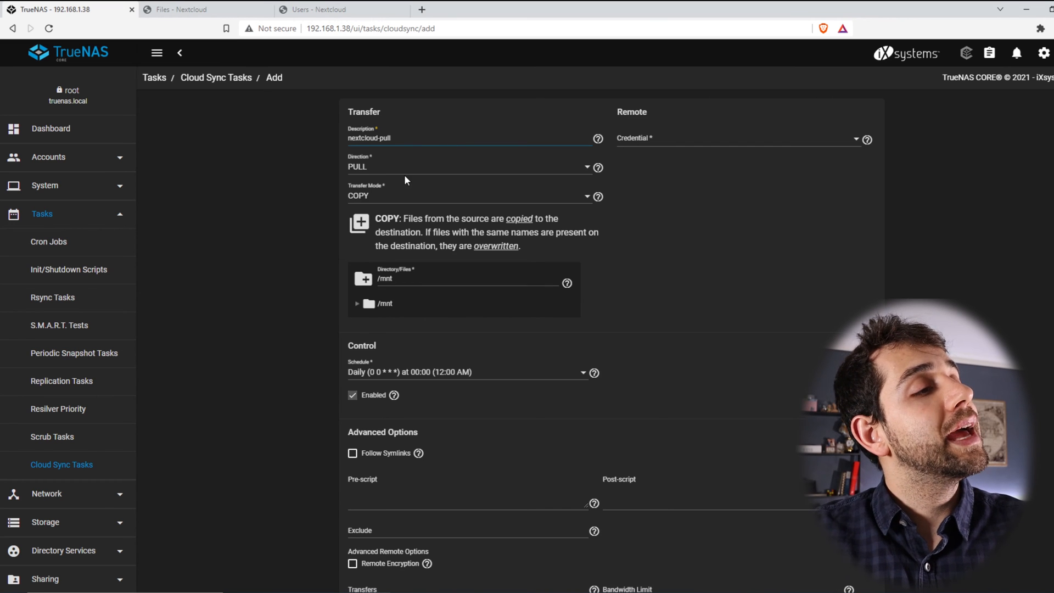
Try PUSH as the transfer direction, then set it back to PULL.
click(471, 167)
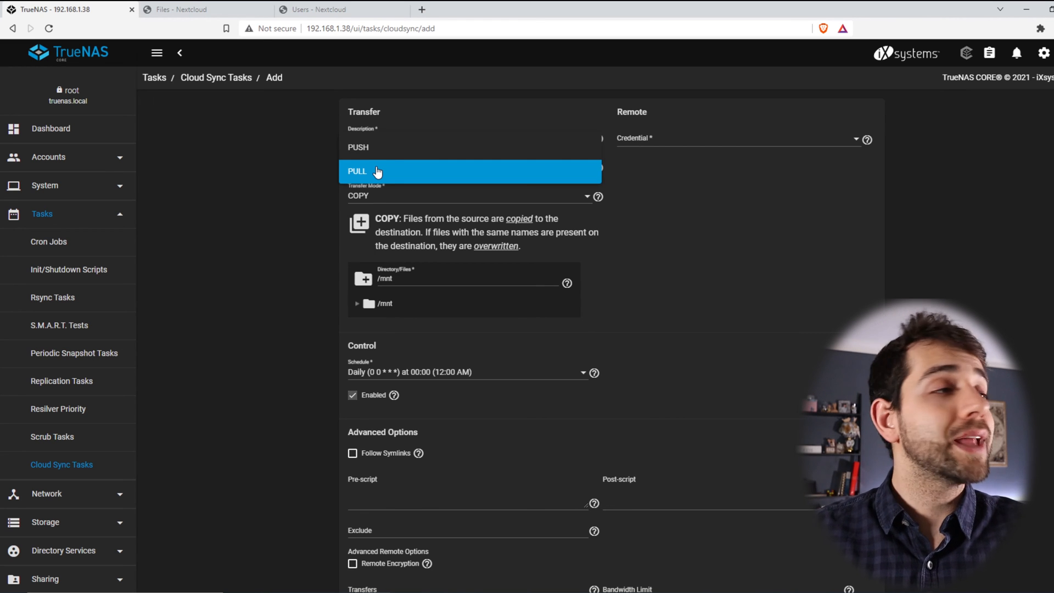
click(358, 167)
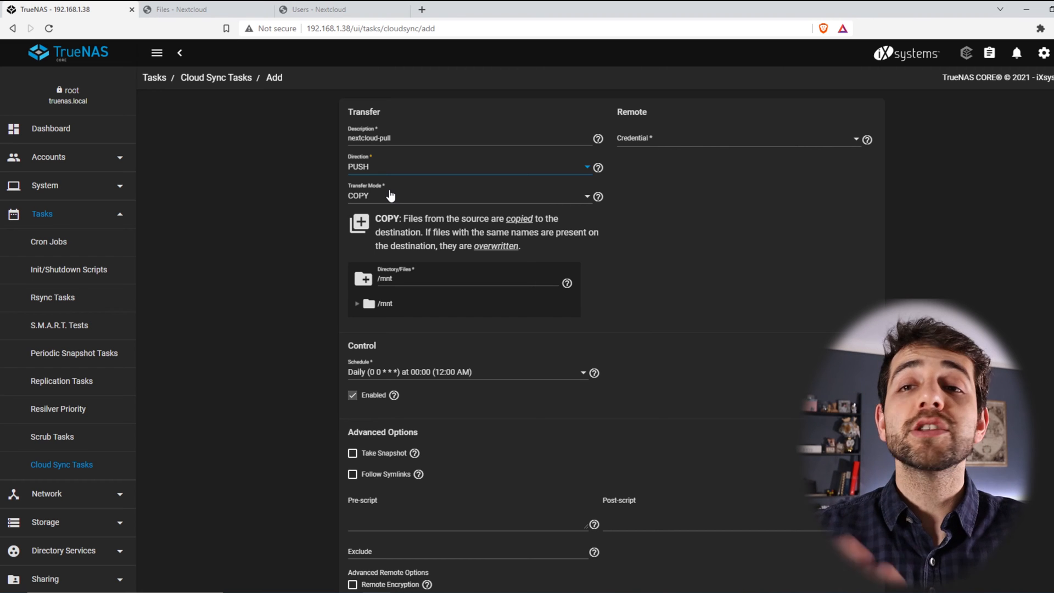
click(470, 167)
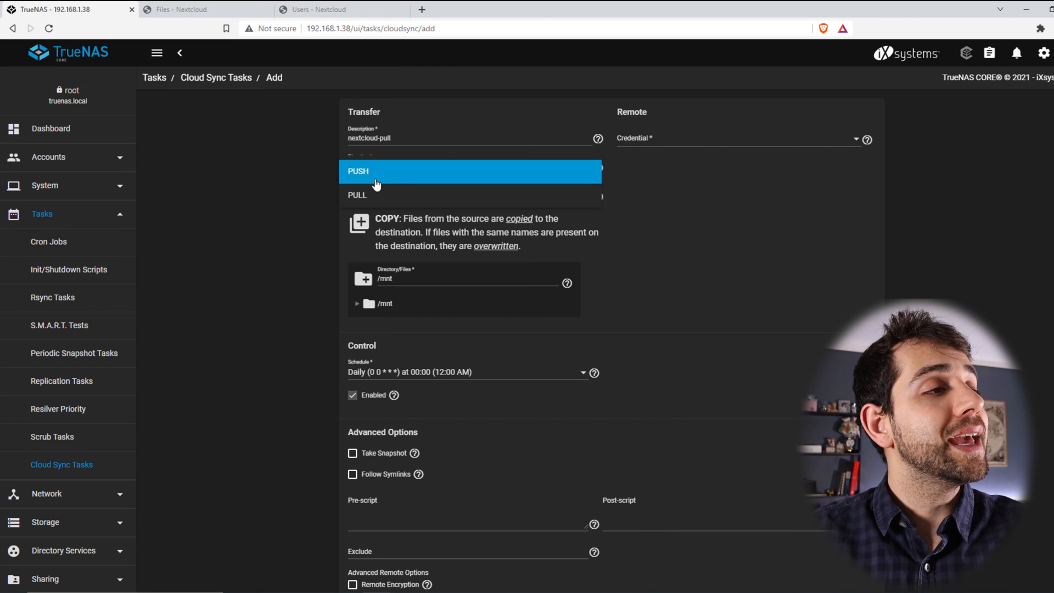
click(357, 195)
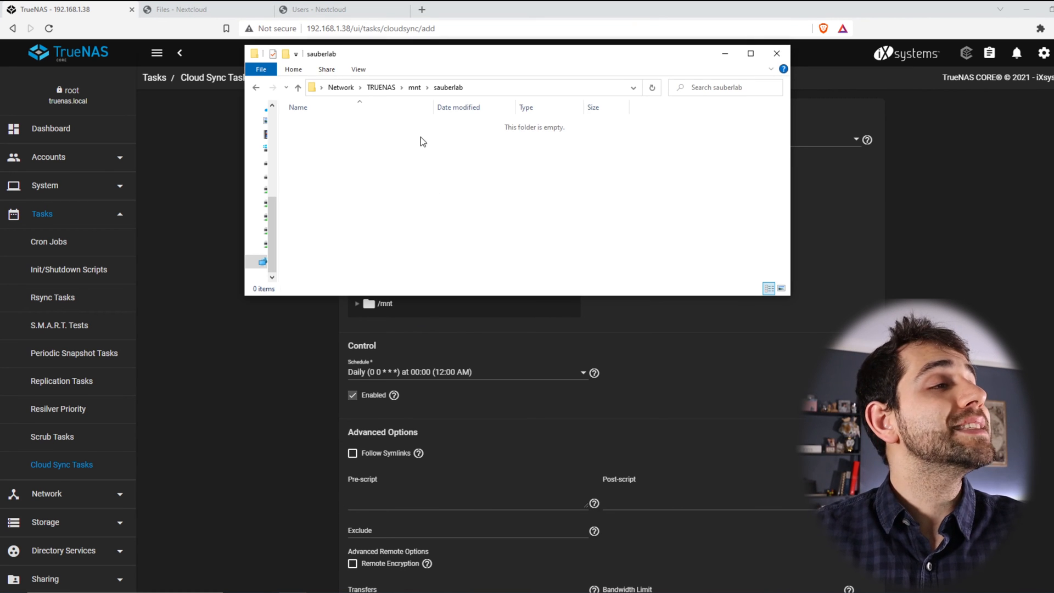
mouse_move(494, 186)
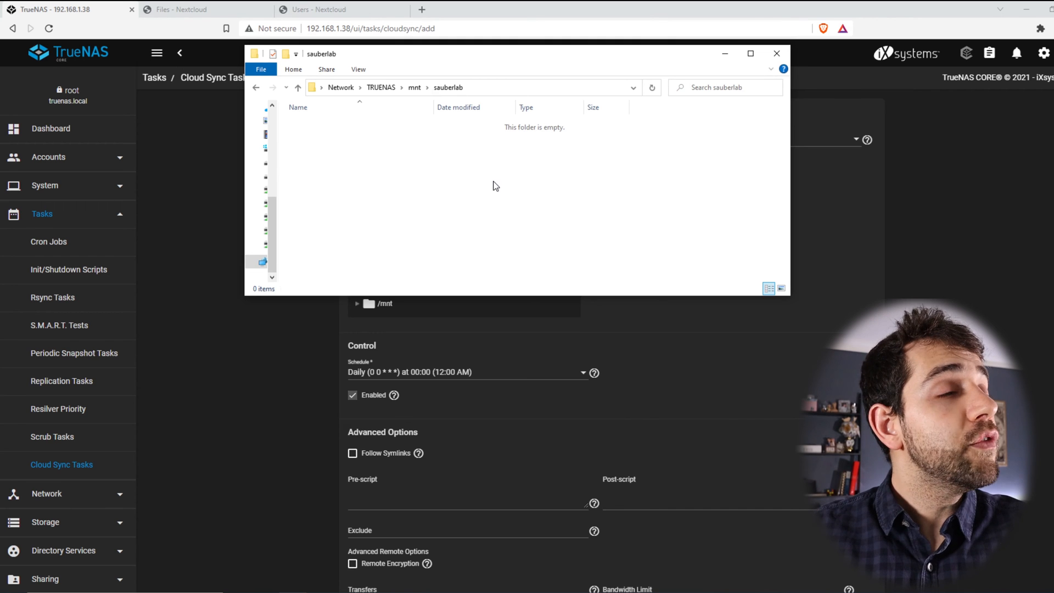
mouse_move(397, 103)
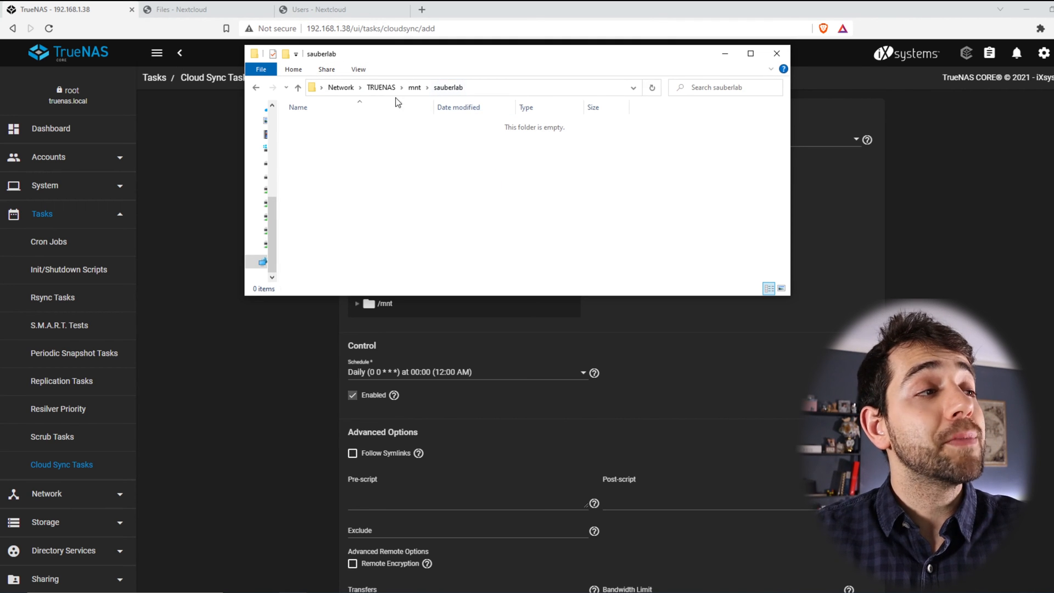
mouse_move(462, 189)
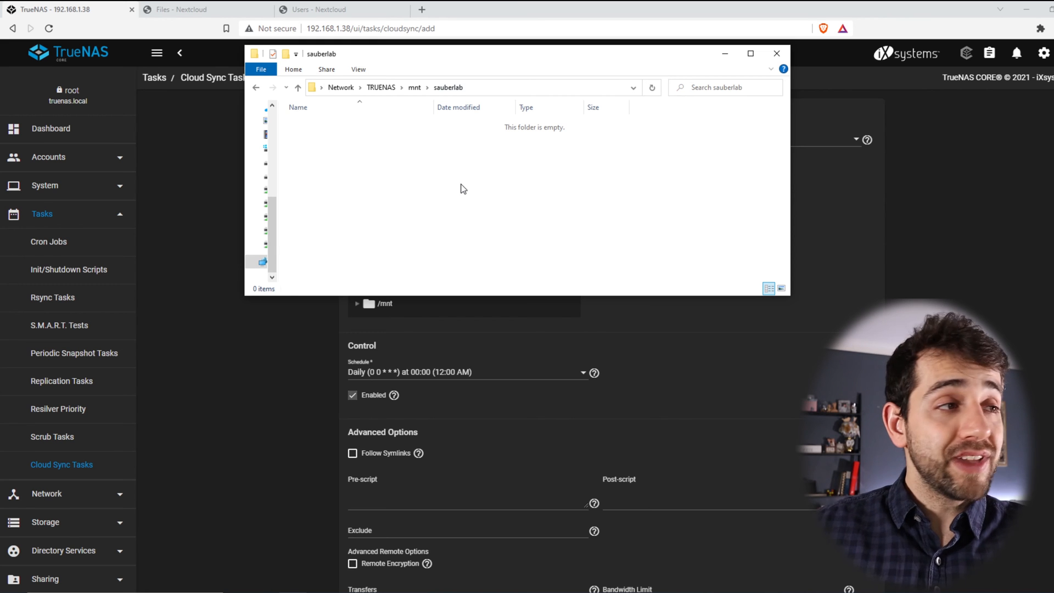
mouse_move(802, 356)
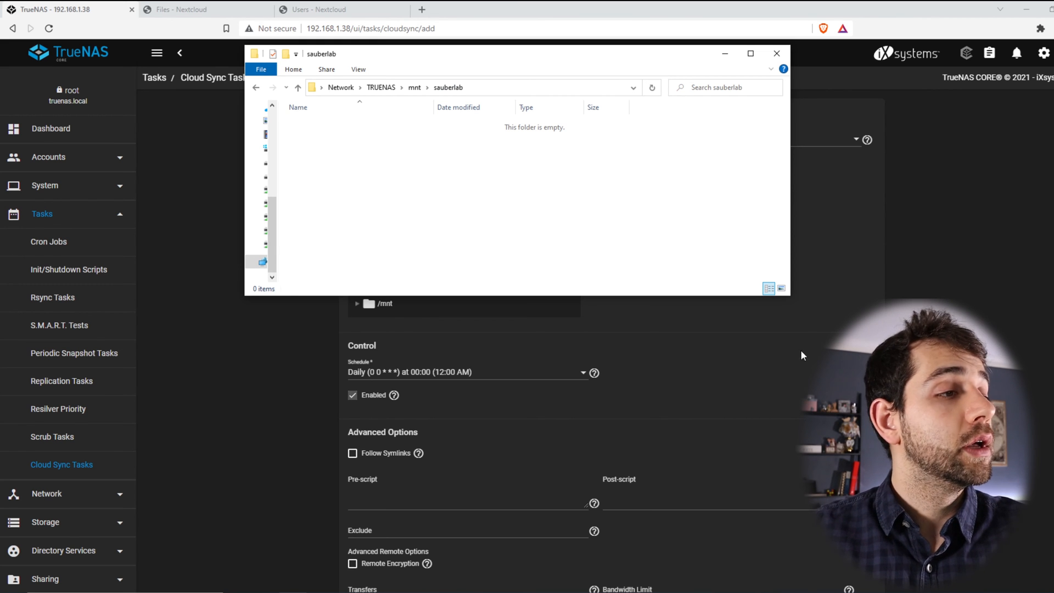
Close the File Explorer window showing the empty sauberlab share.
click(777, 53)
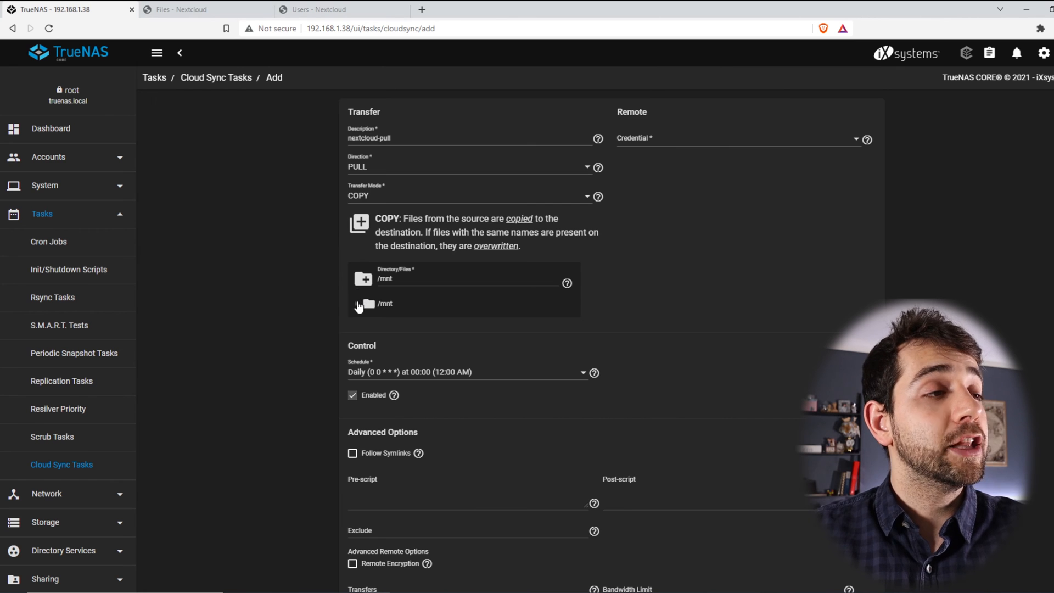
Set the local directory to /mnt/local-storage/sauberlab and the transfer mode to SYNC.
click(358, 303)
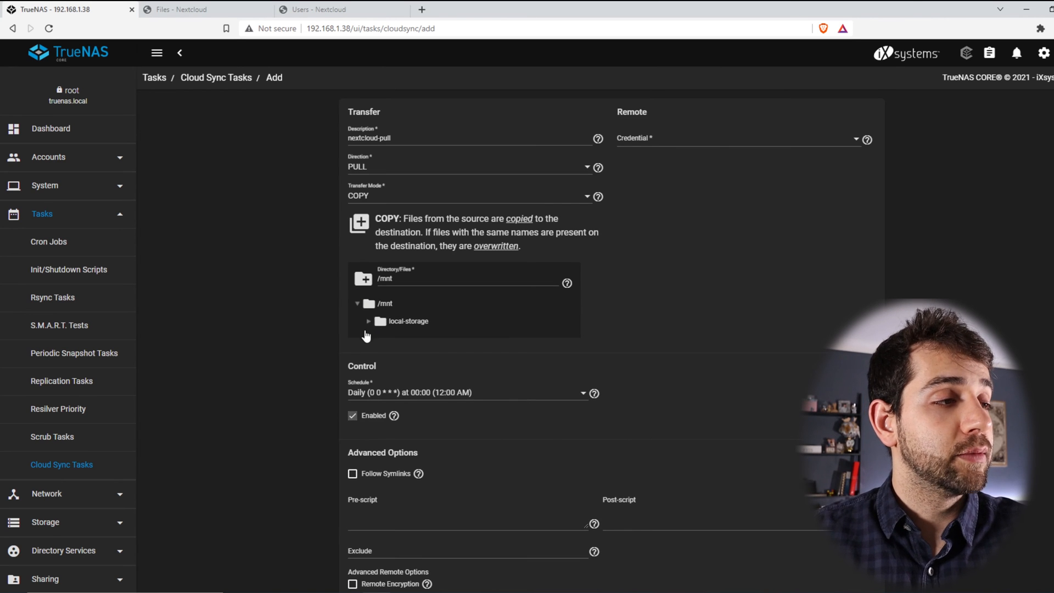
click(367, 320)
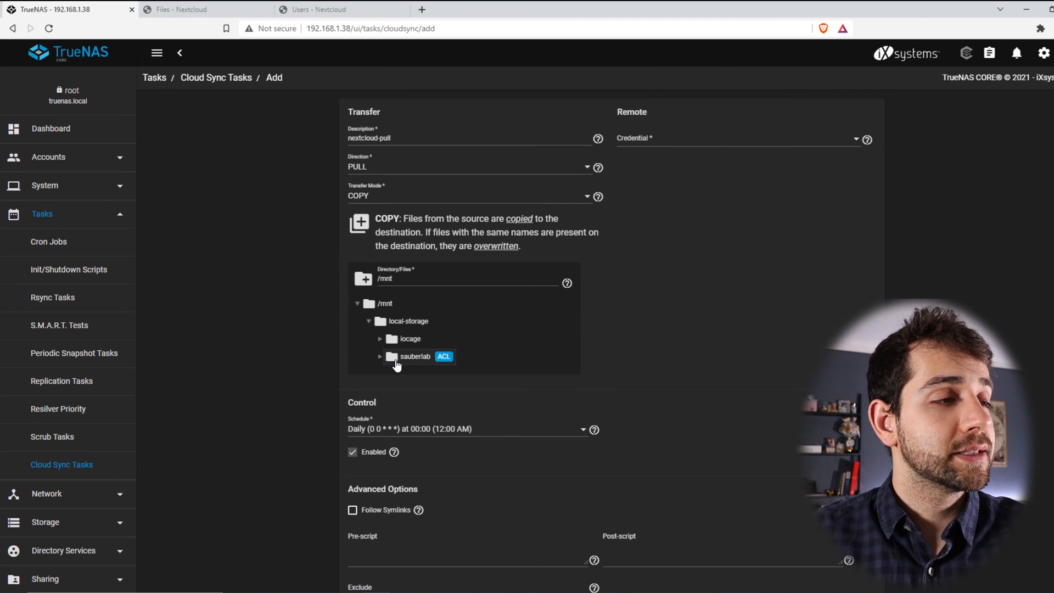
click(415, 356)
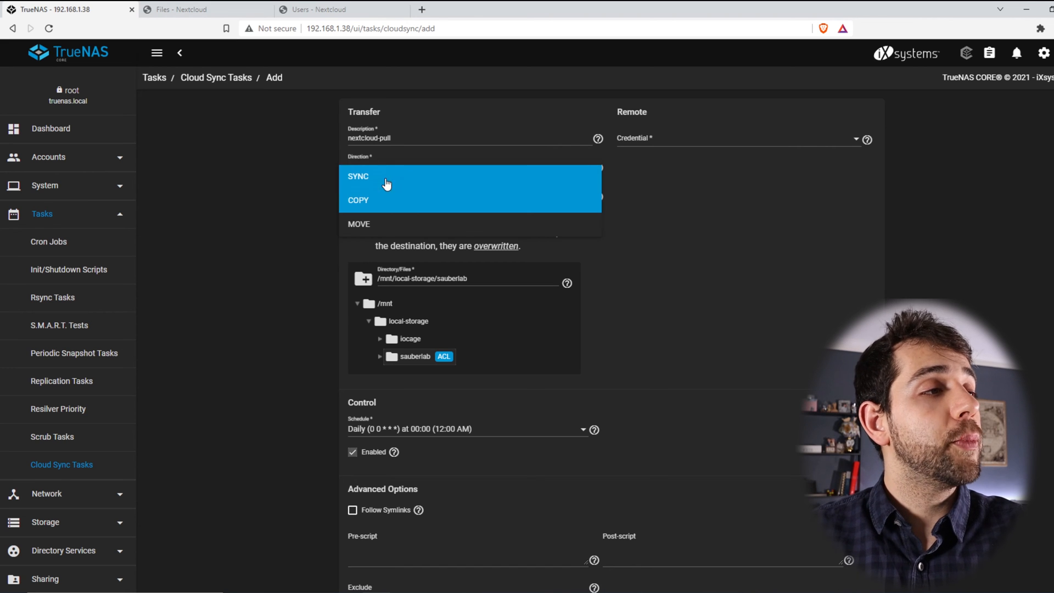
click(359, 177)
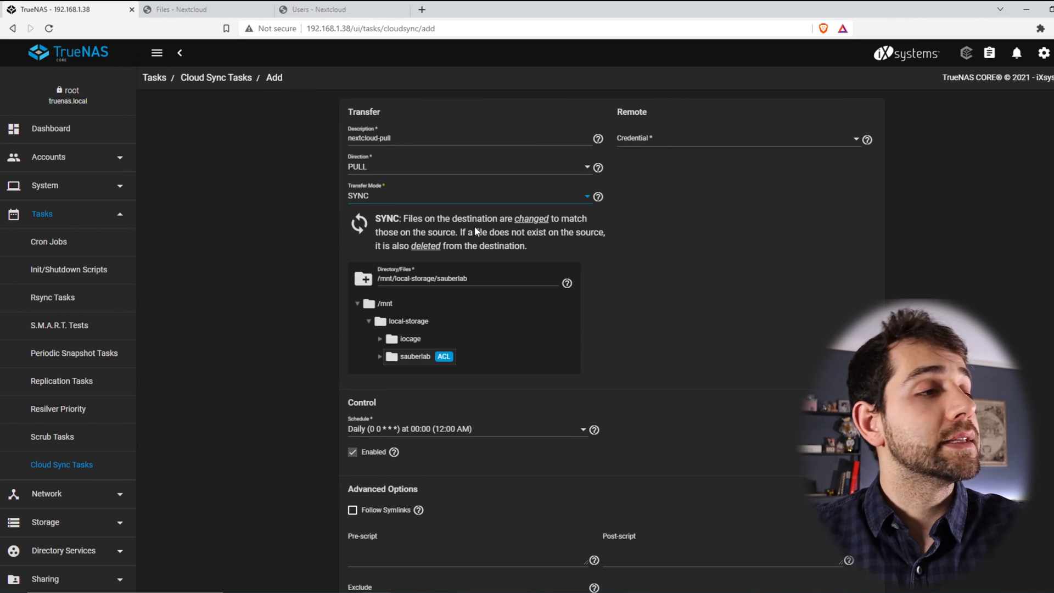
mouse_move(662, 134)
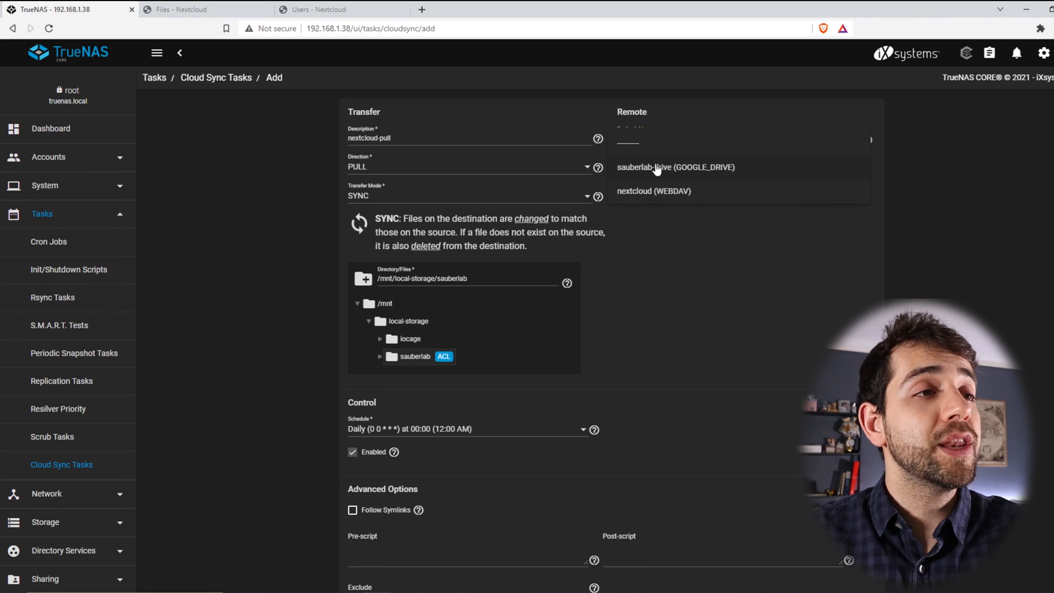
mouse_move(649, 208)
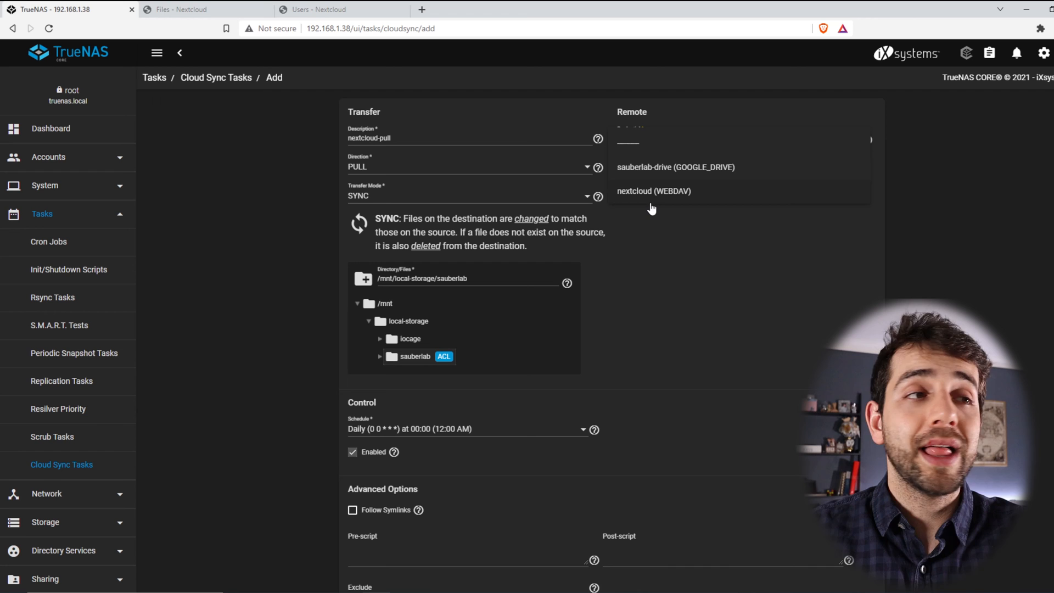
mouse_move(653, 208)
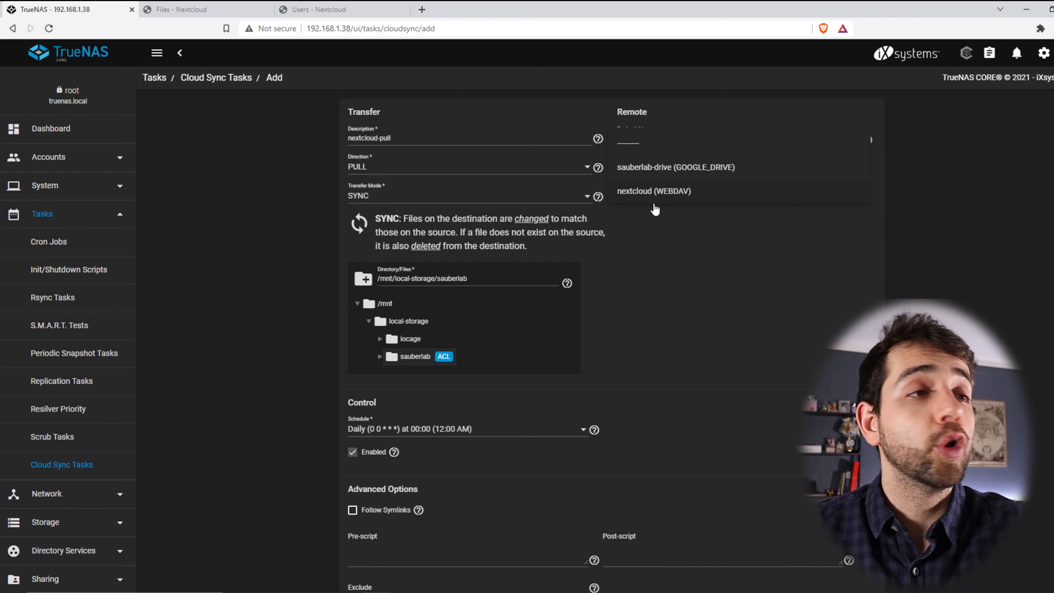
mouse_move(667, 212)
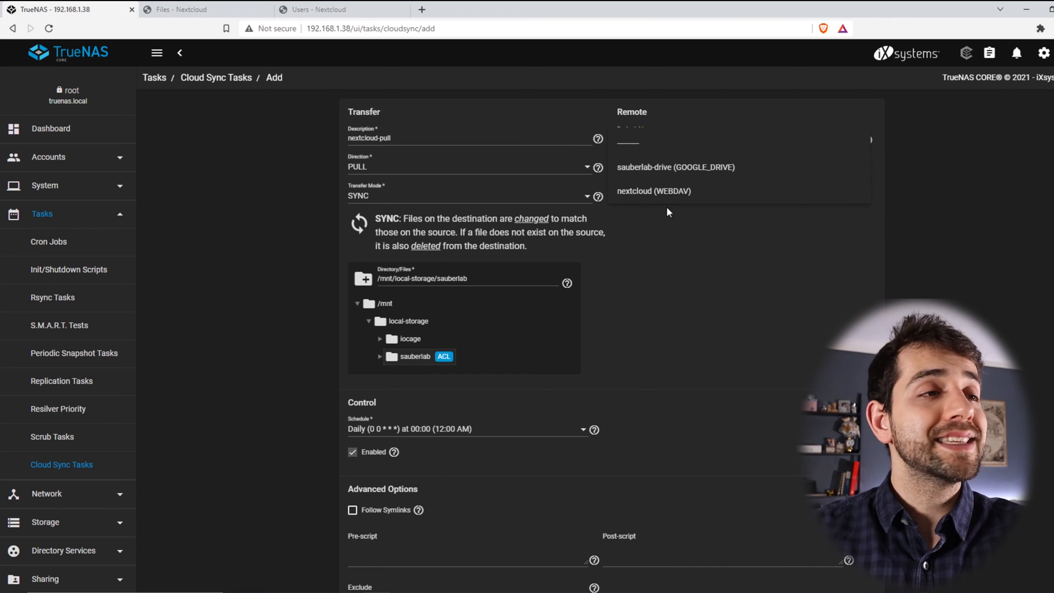
Use the nextcloud WebDAV credential with the remote root folder, scheduled daily at 00:00.
click(653, 191)
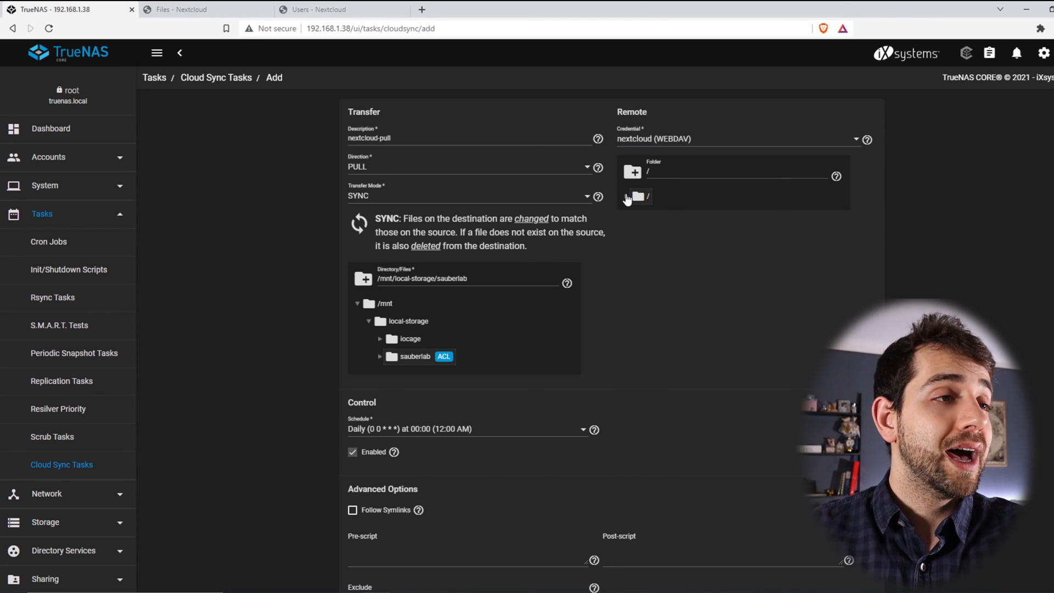
click(626, 196)
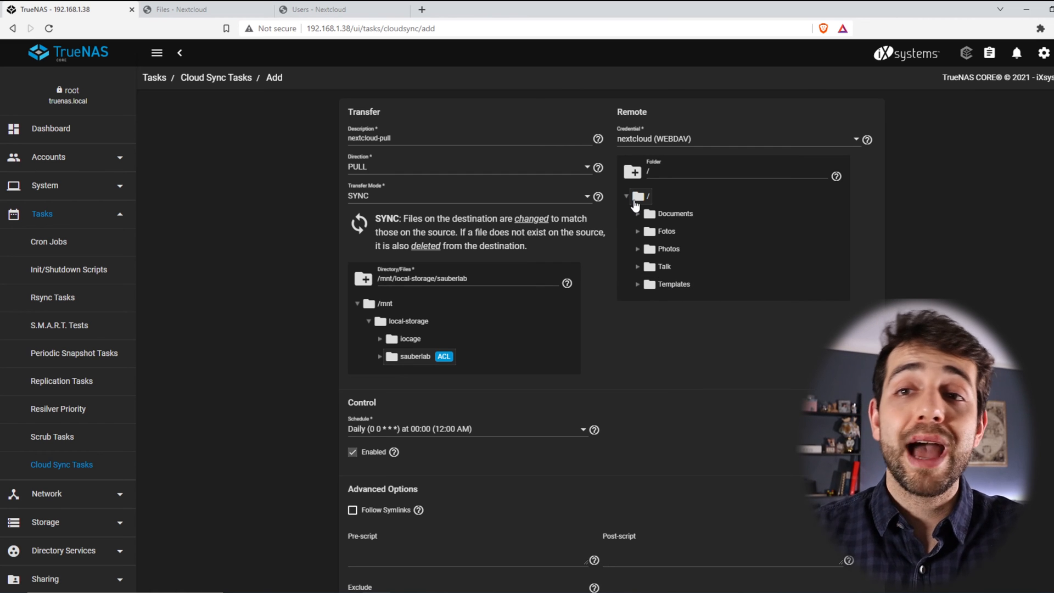
scroll(down, 3)
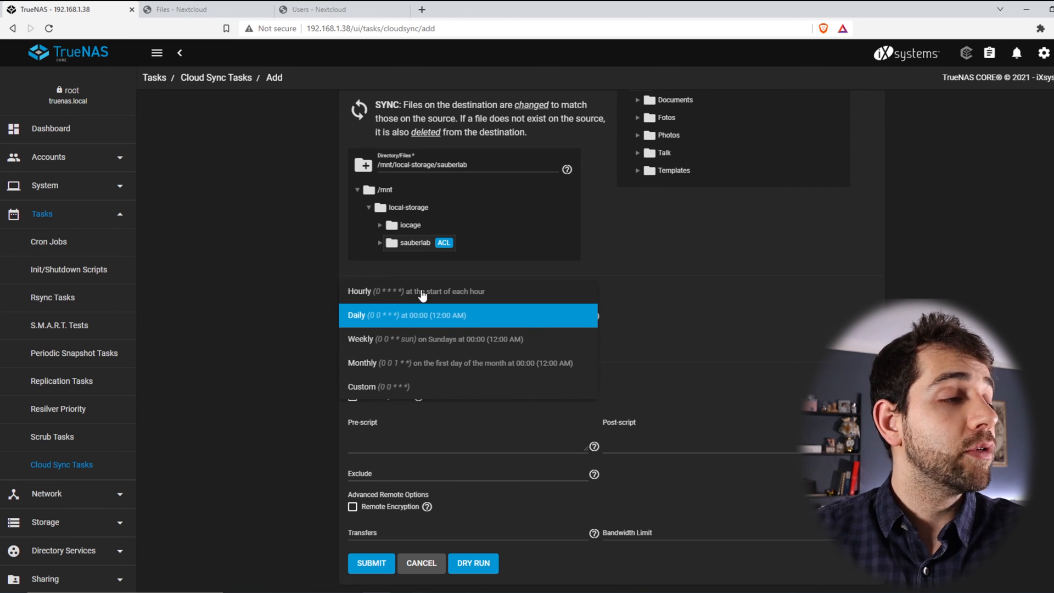
mouse_move(368, 317)
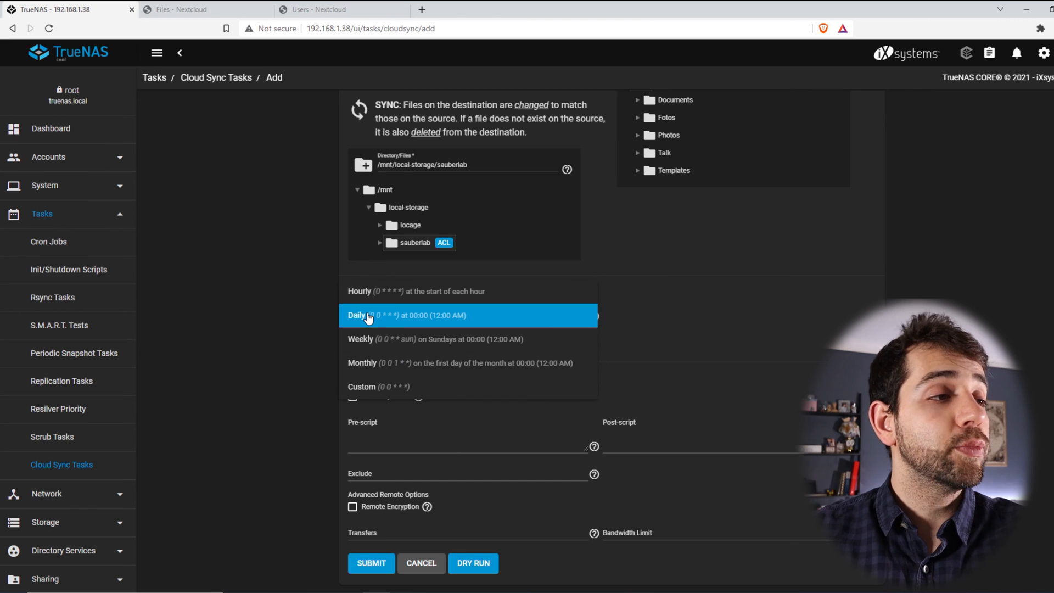
click(365, 315)
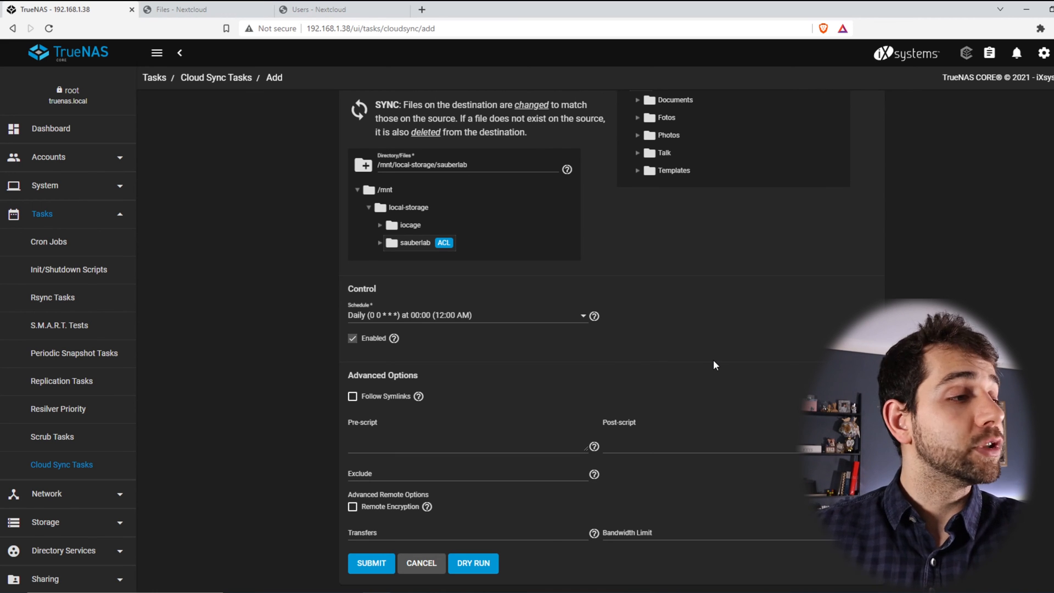
scroll(down, 3)
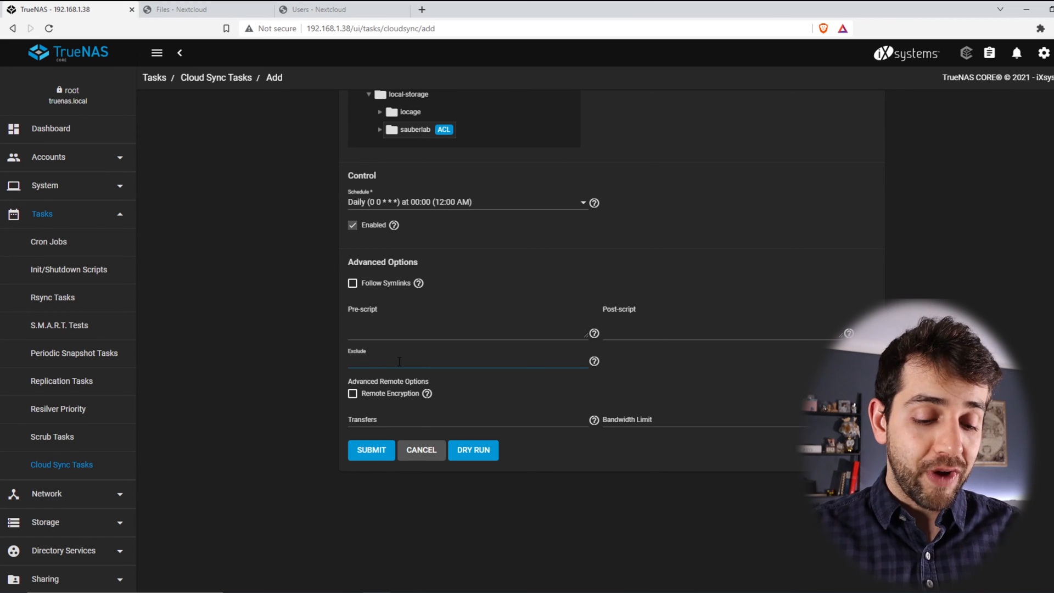
text(.iso)
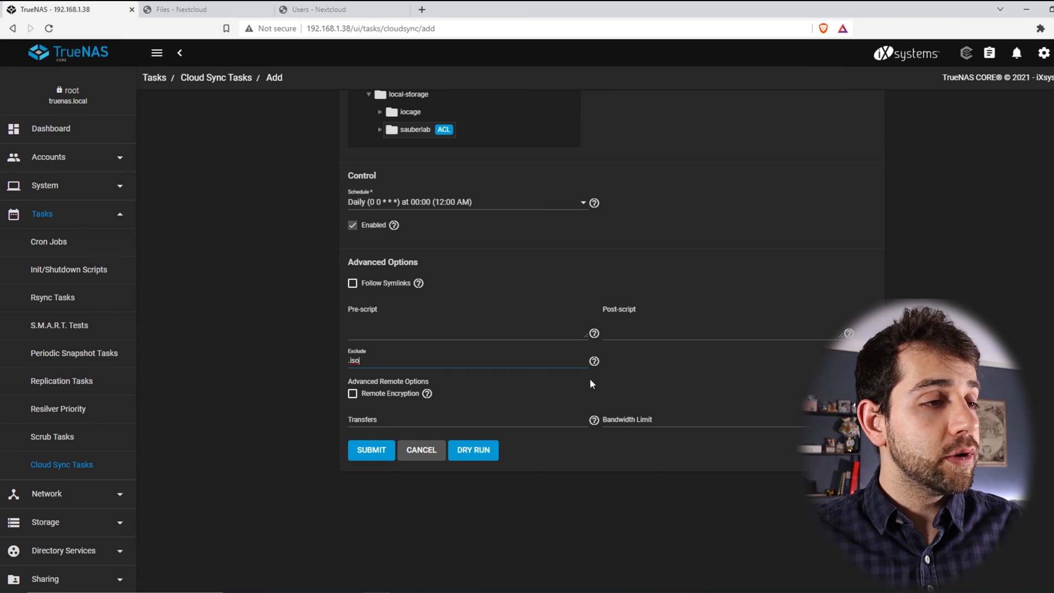
key(Return)
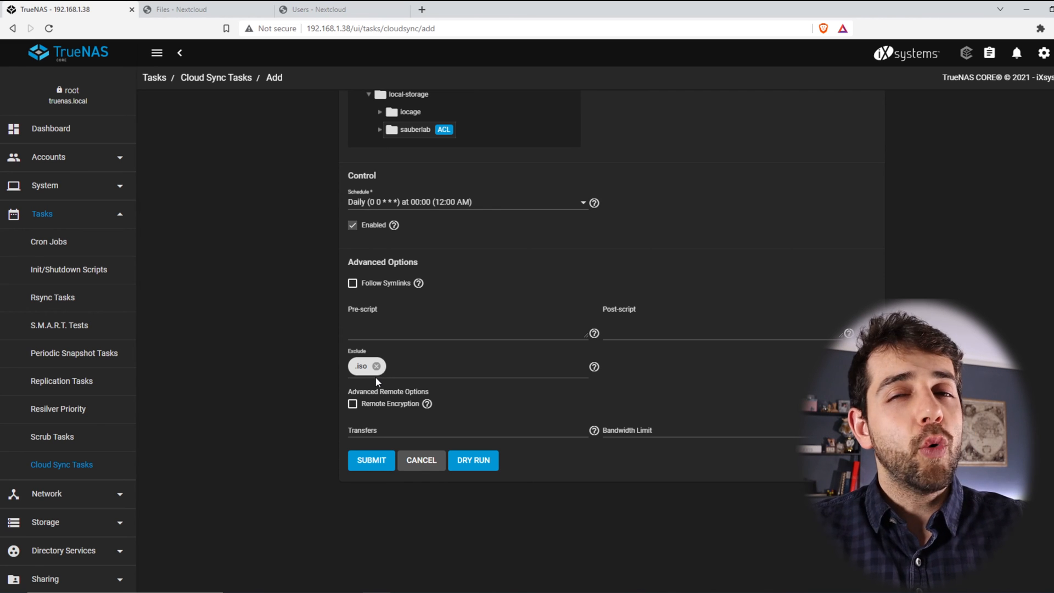
click(376, 366)
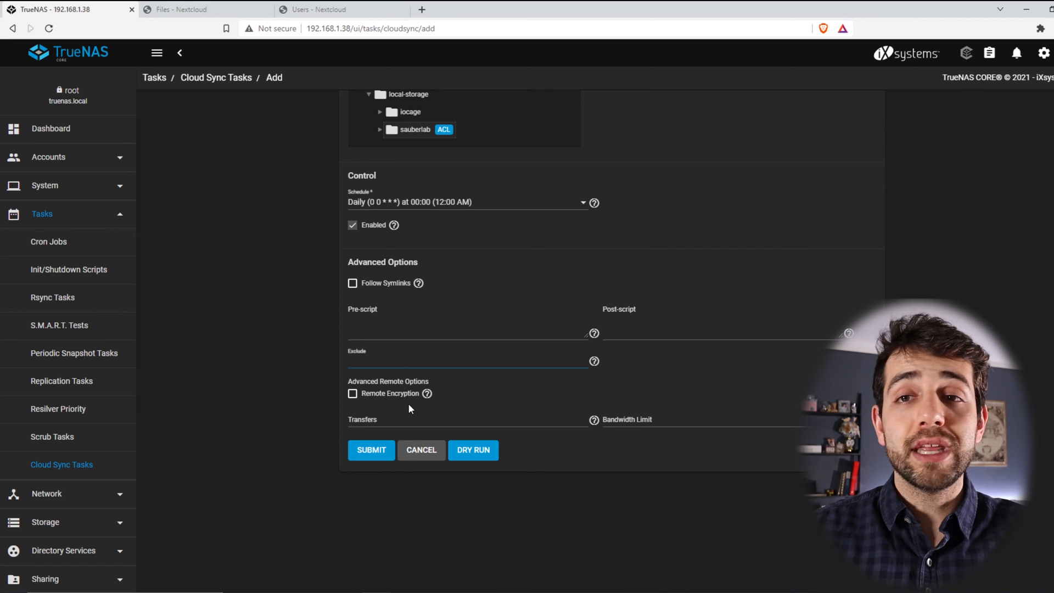
click(352, 393)
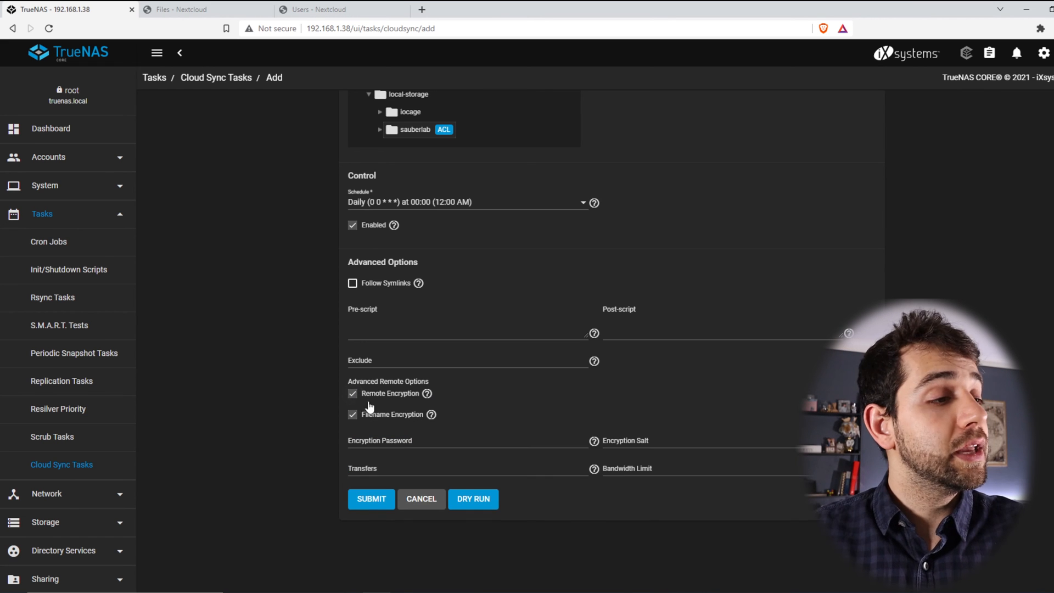
mouse_move(590, 526)
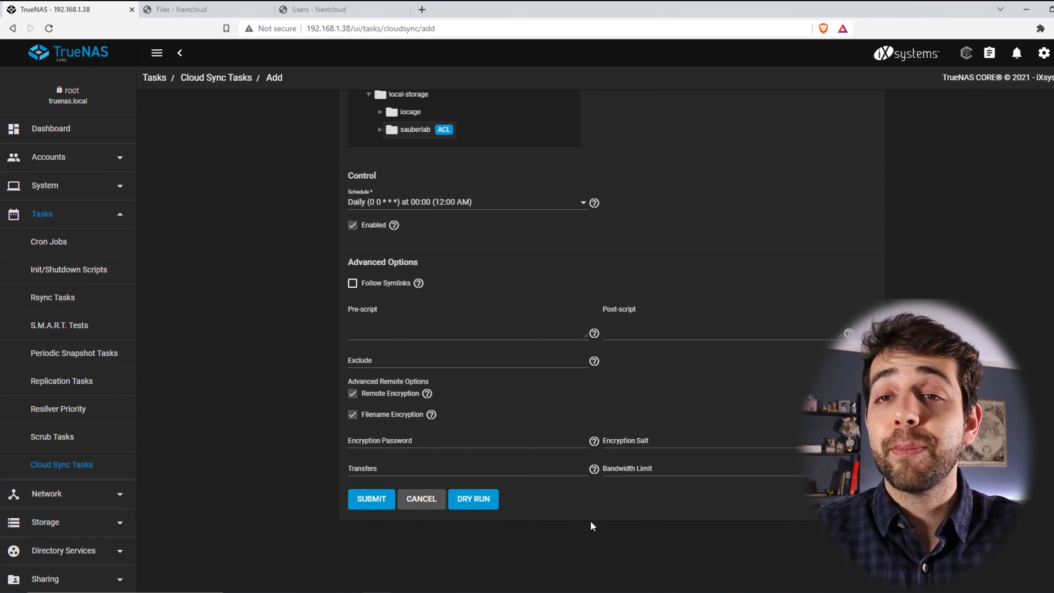
click(351, 393)
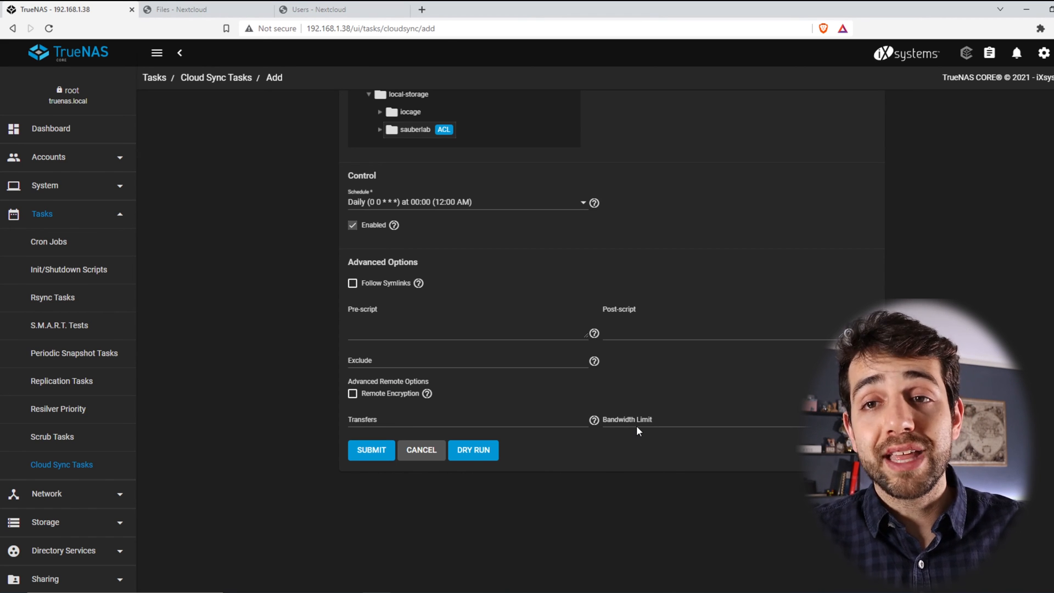
Save the nextcloud-pull cloud sync task and expand its details.
click(372, 450)
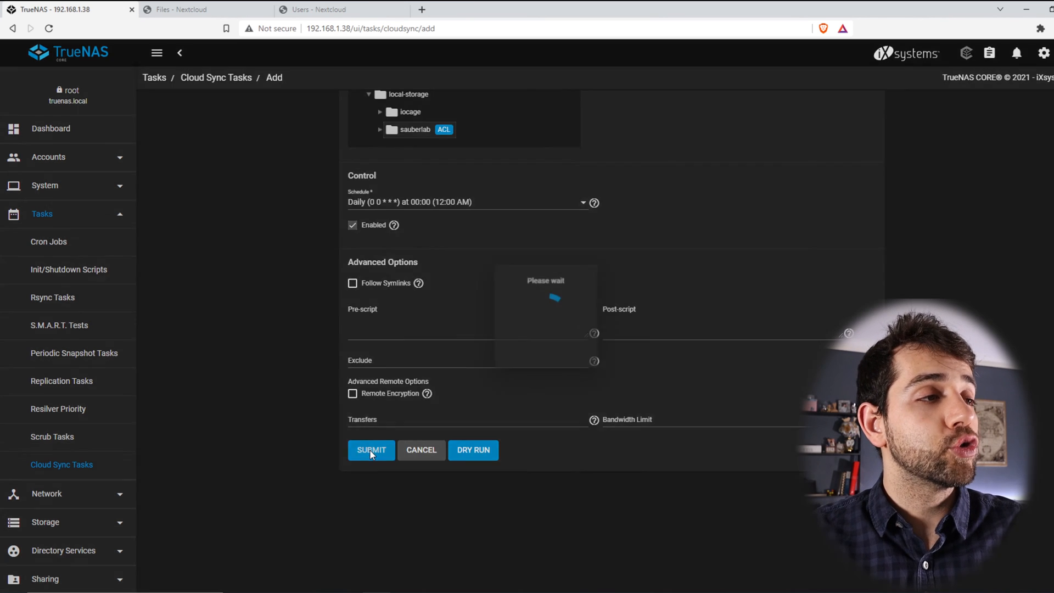
click(371, 450)
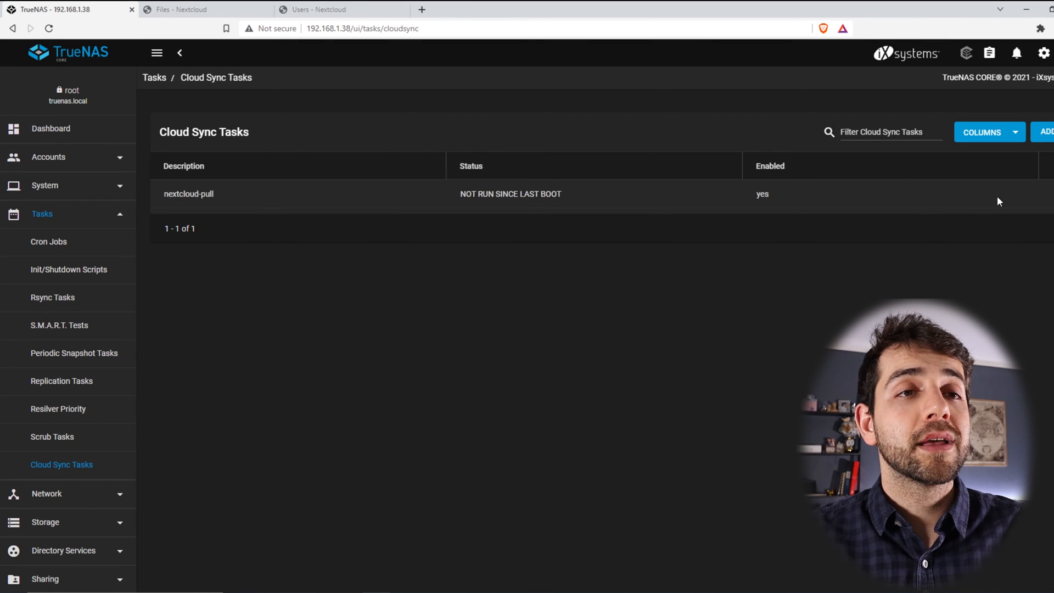
click(188, 194)
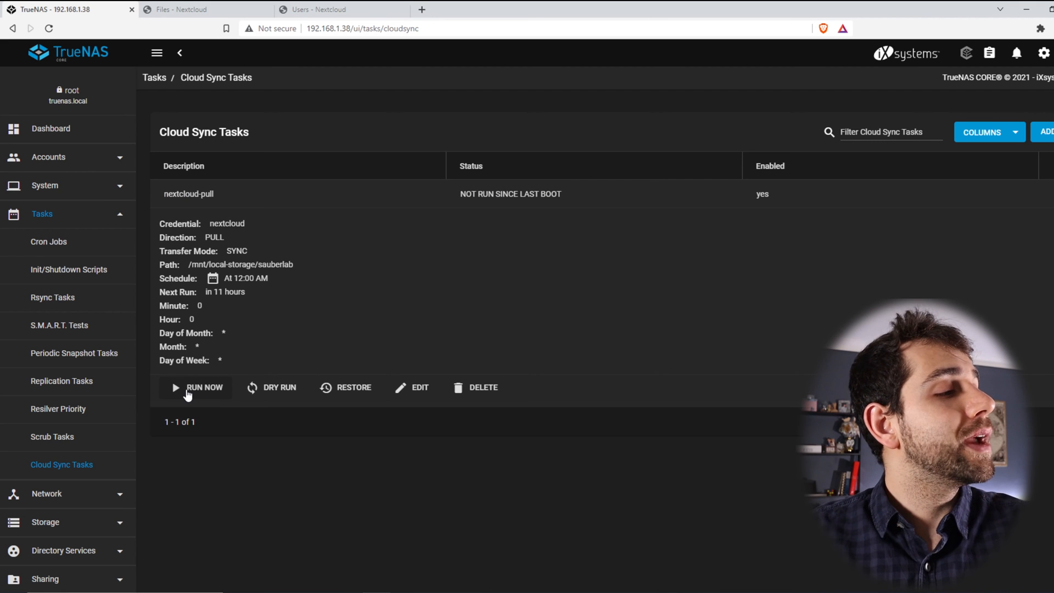
Run nextcloud-pull now and view its running transfer progress.
click(204, 387)
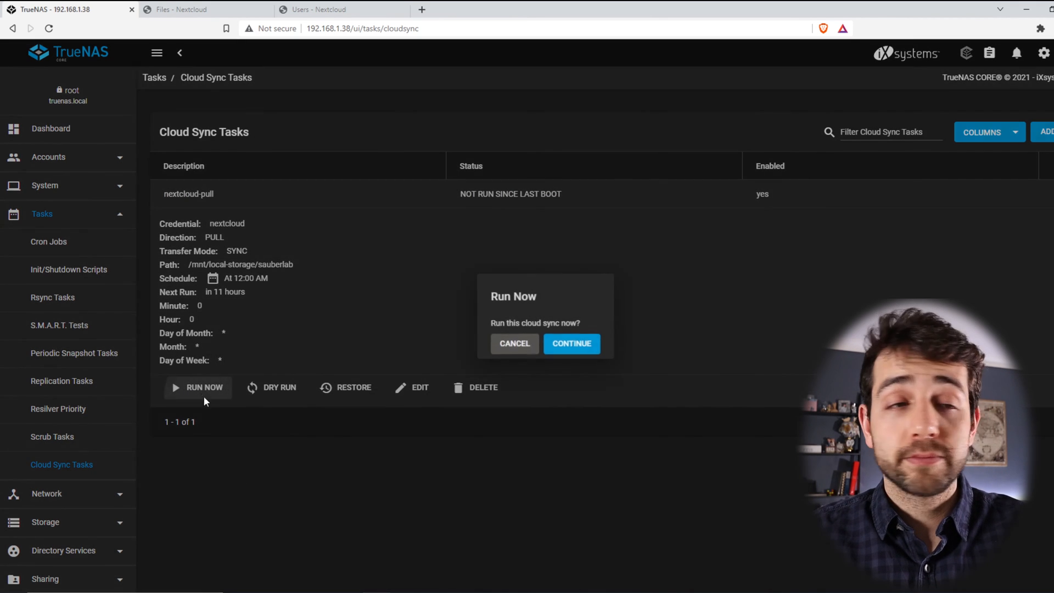
click(571, 344)
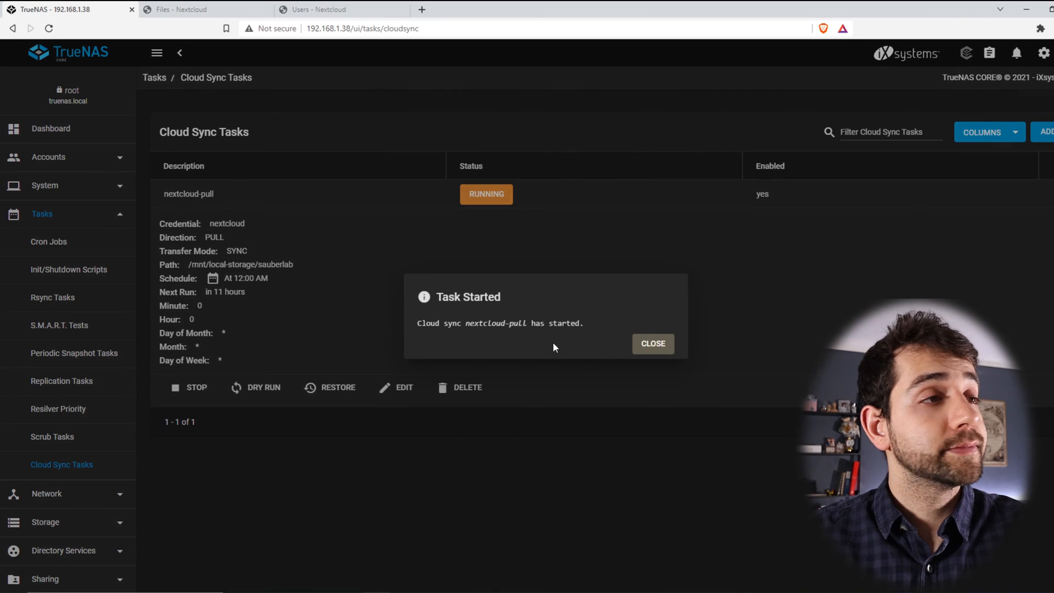
click(651, 343)
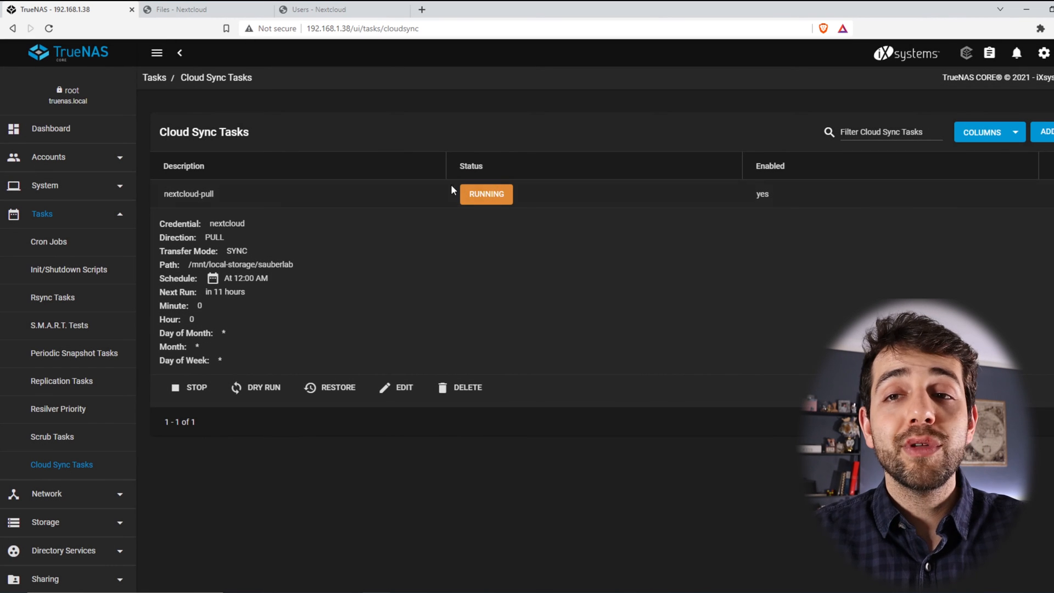
click(486, 194)
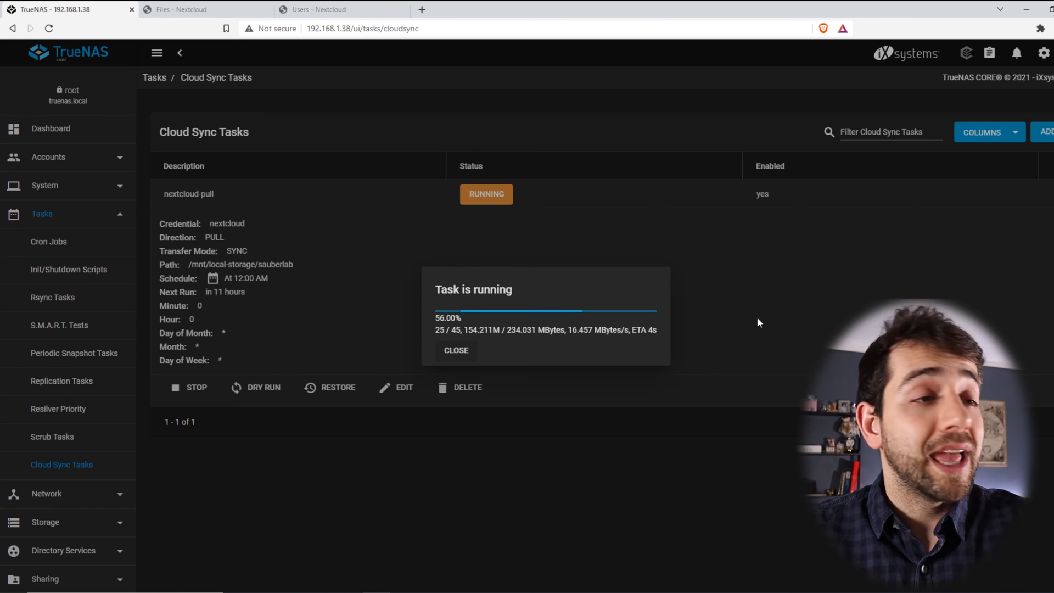
mouse_move(670, 374)
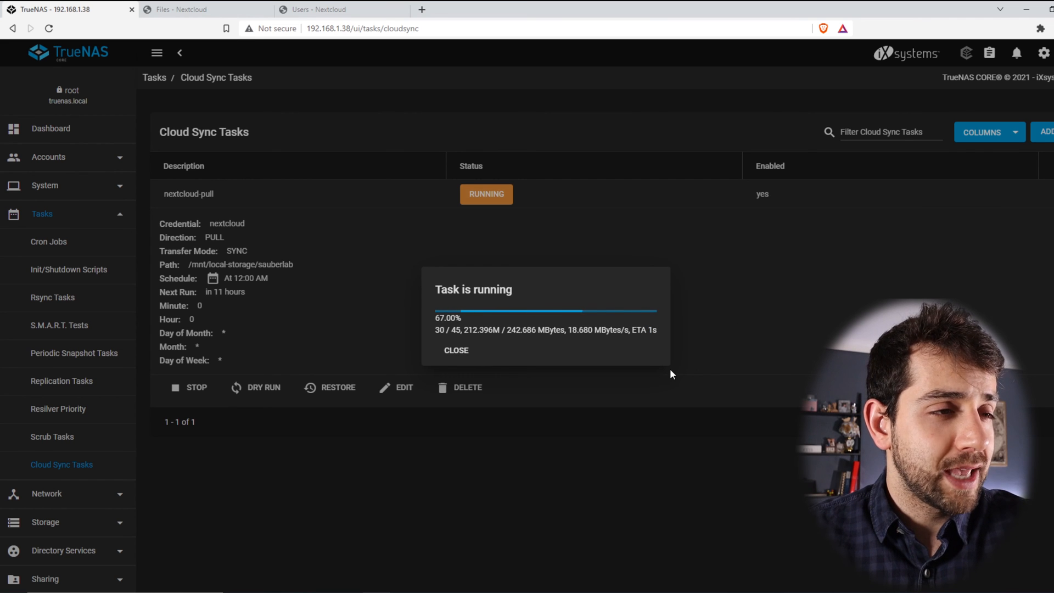
click(455, 351)
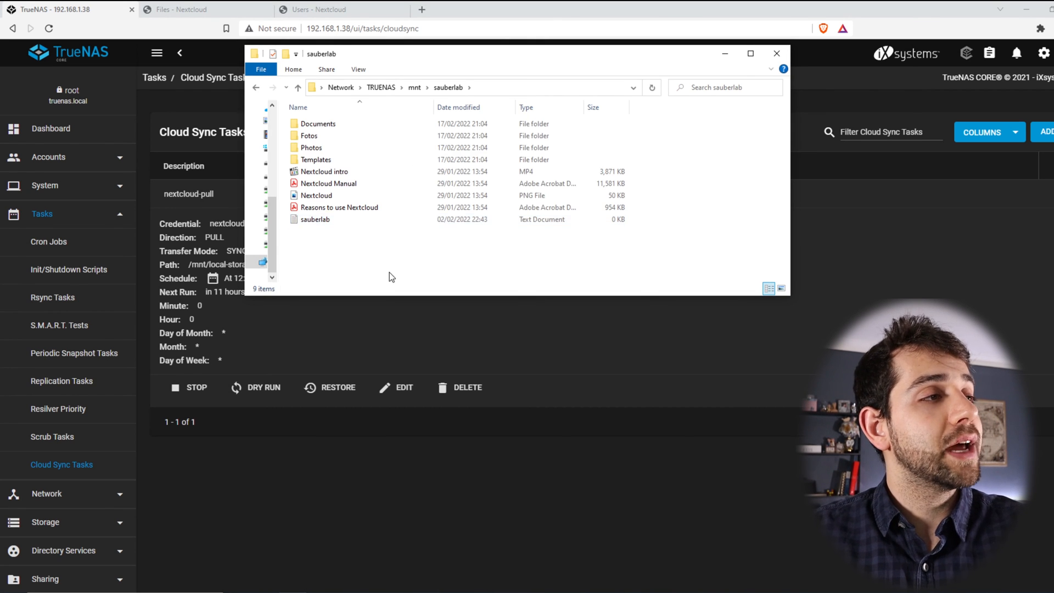
Maximize the sauberlab share window and select the synced Fotos and Documents folders.
click(751, 54)
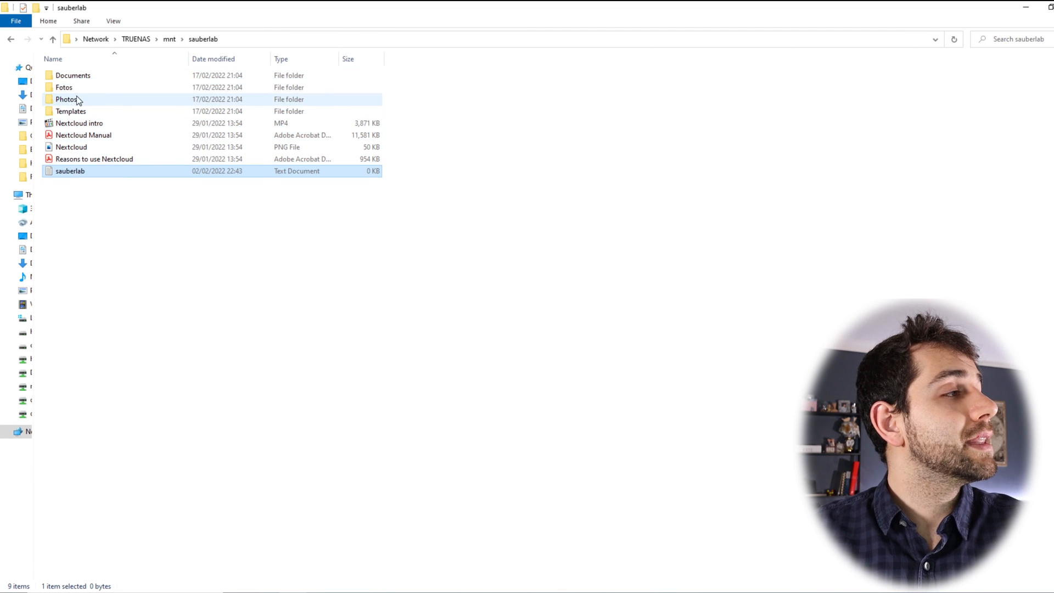
click(64, 87)
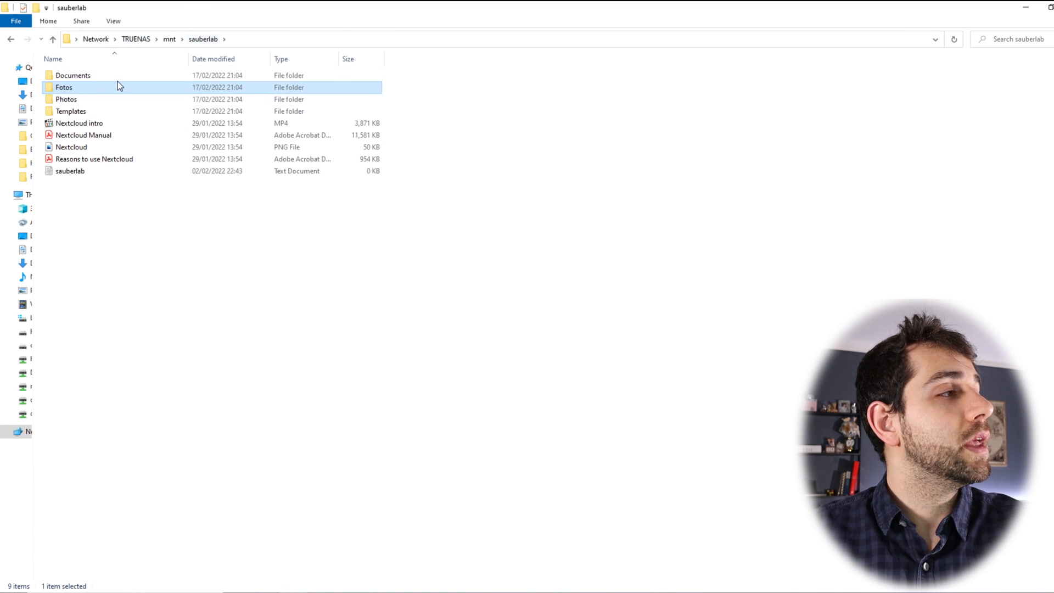
click(72, 75)
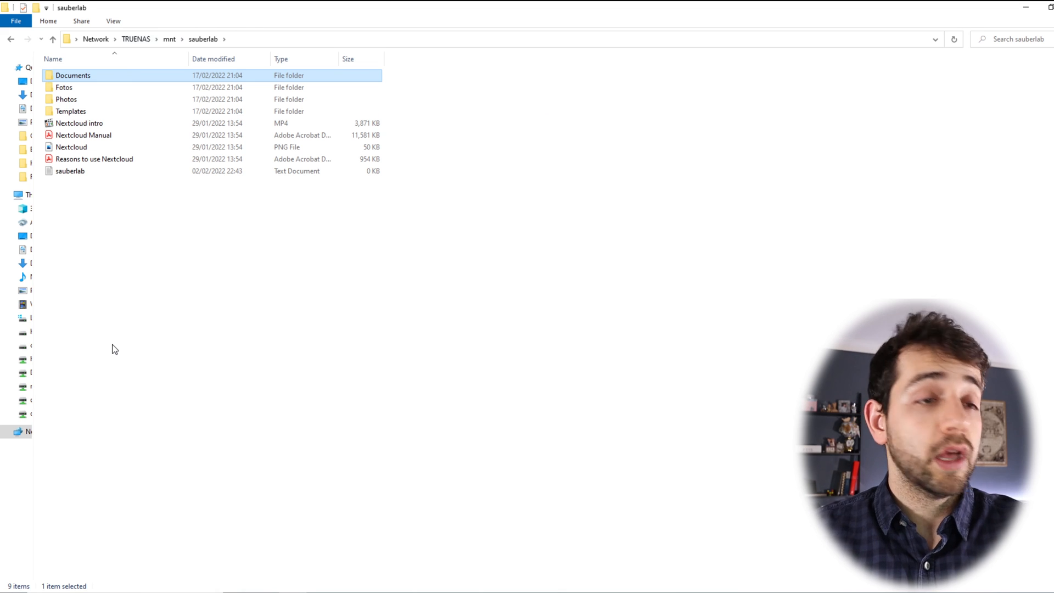
Select all five folders and five files in Nextcloud's home folder and delete them.
click(195, 10)
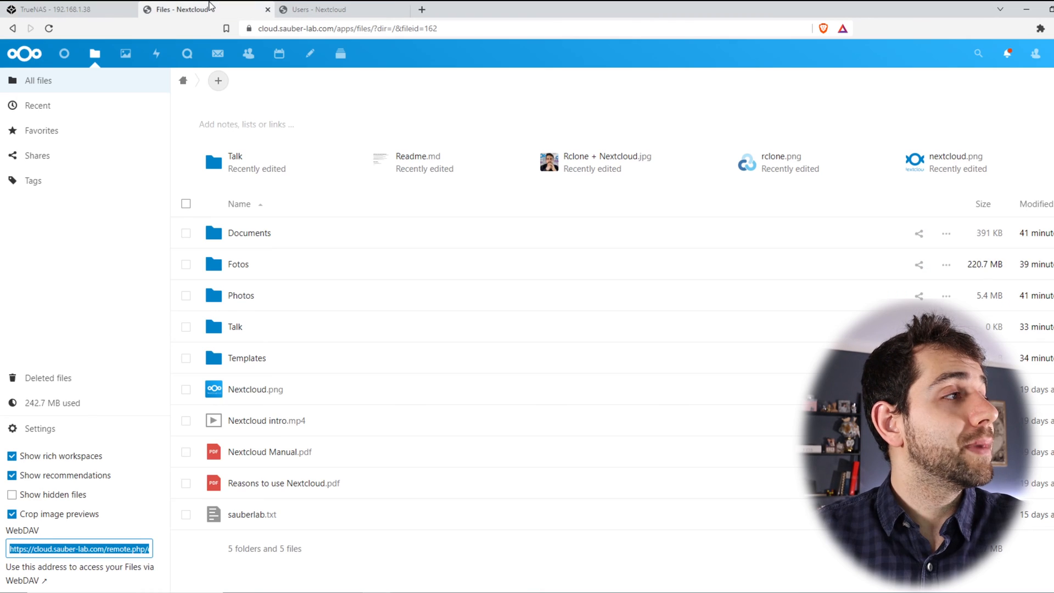
click(186, 203)
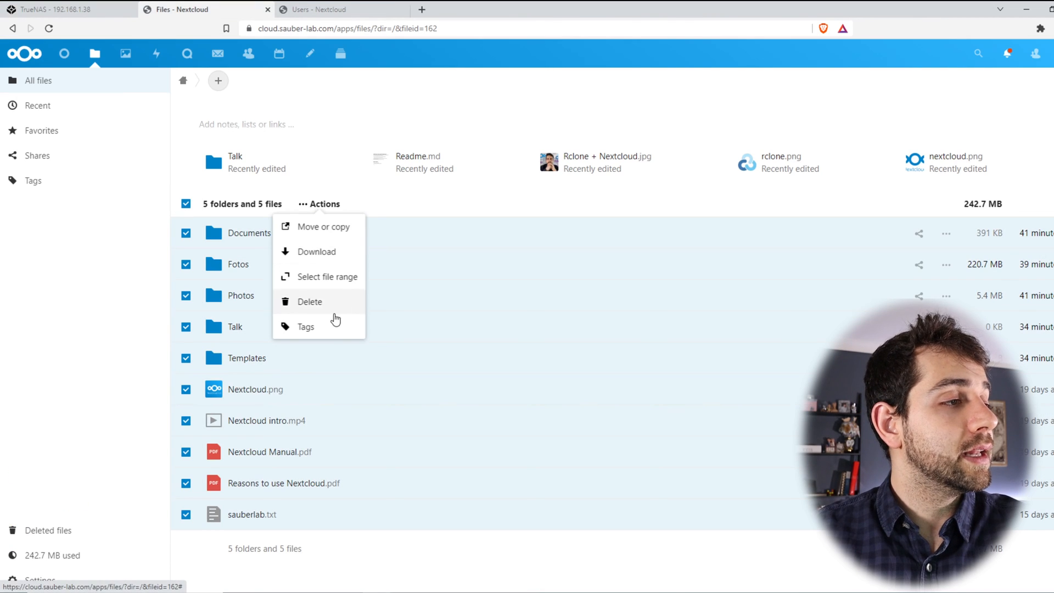
click(310, 302)
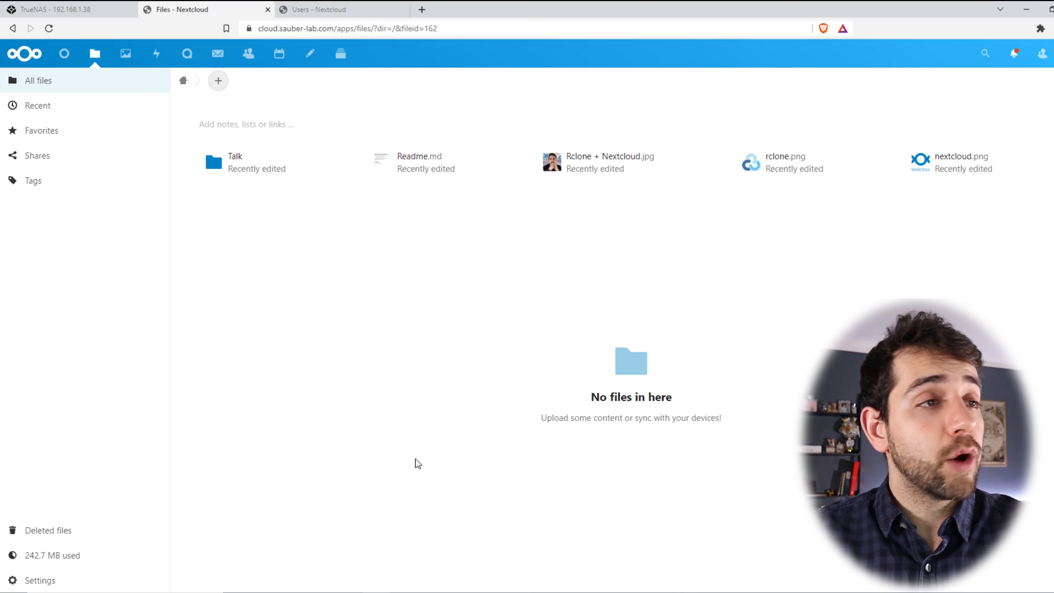
mouse_move(506, 308)
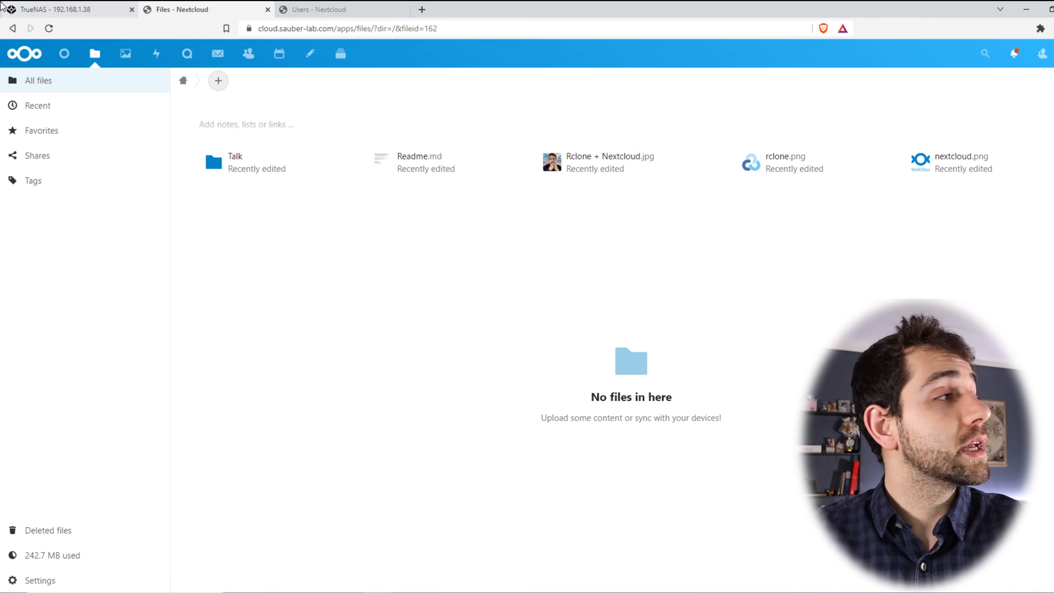
Restore nextcloud-pull as 'nextcloud-push' with SYNC mode into /mnt/local-storage/sauberlab.
click(67, 9)
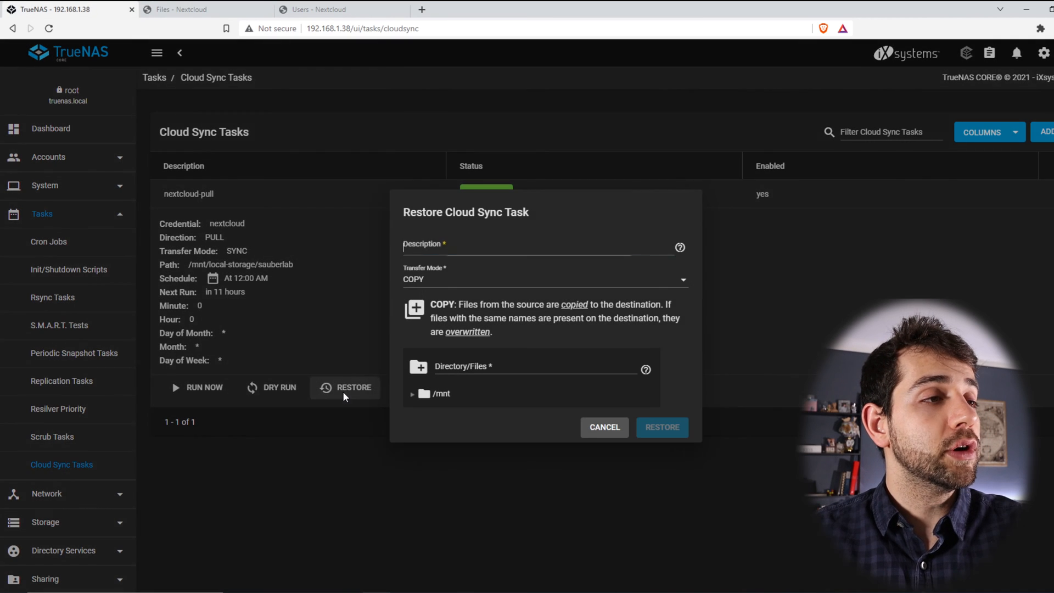
click(544, 279)
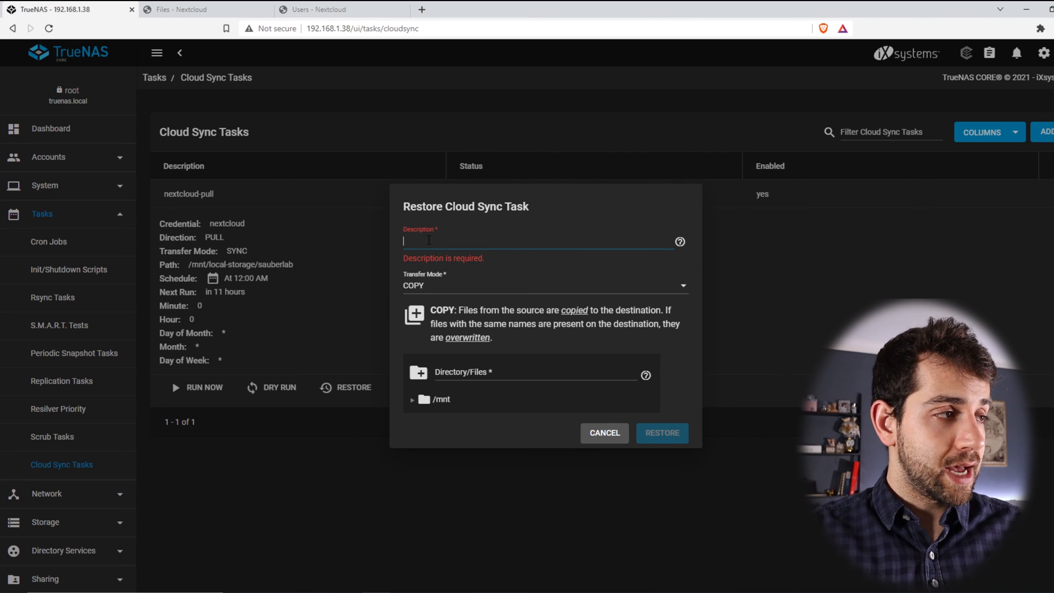
text(nextcloud)
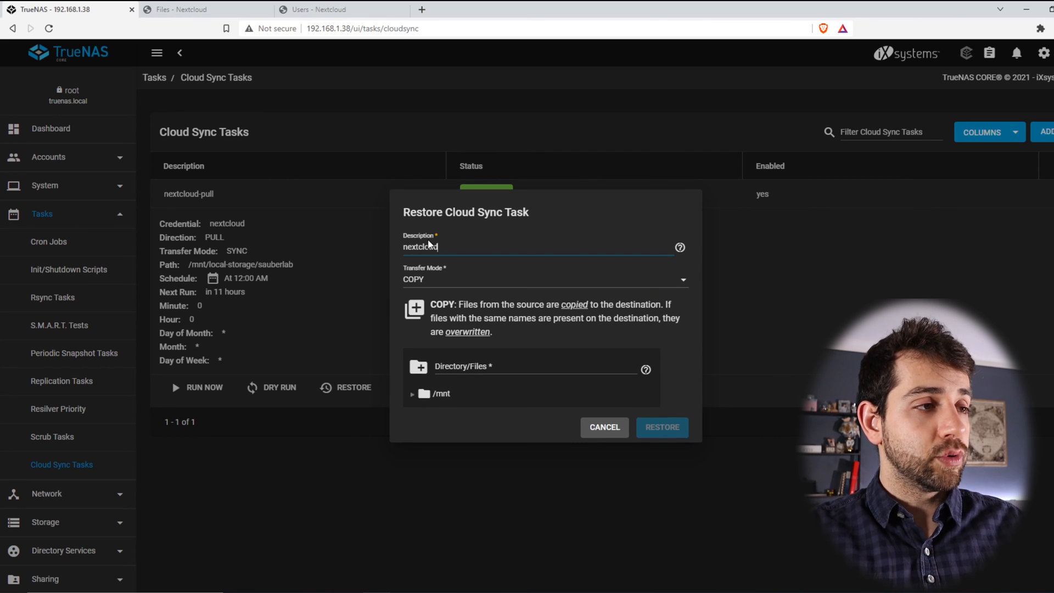
text(-push)
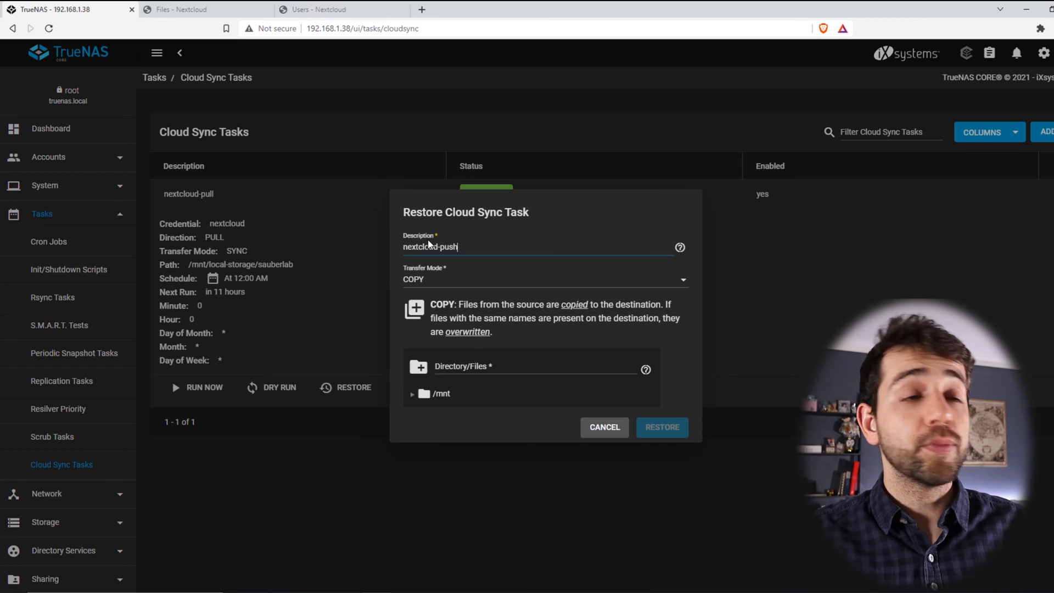
click(413, 393)
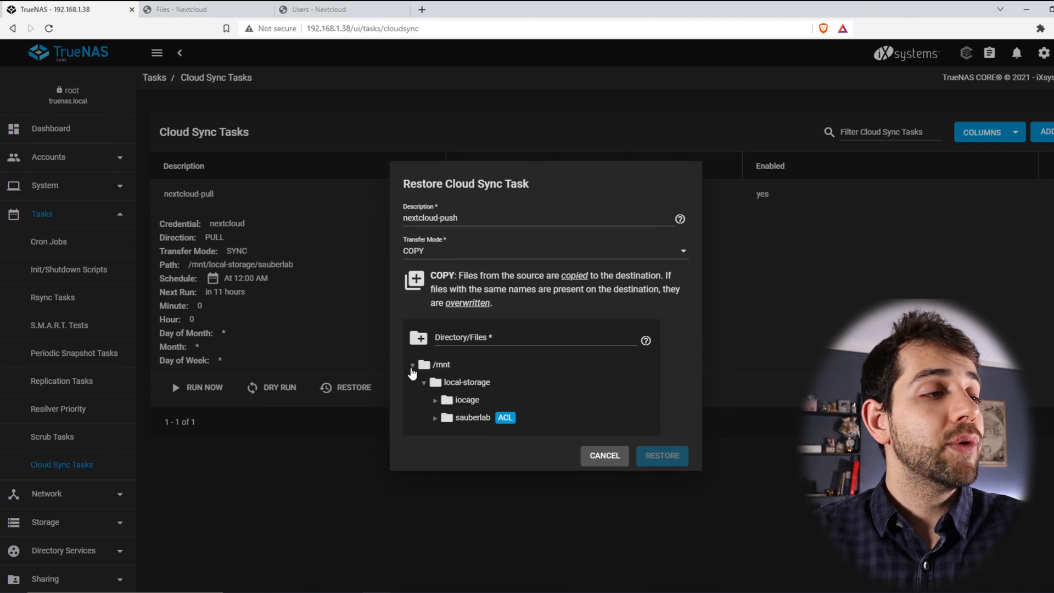
mouse_move(505, 418)
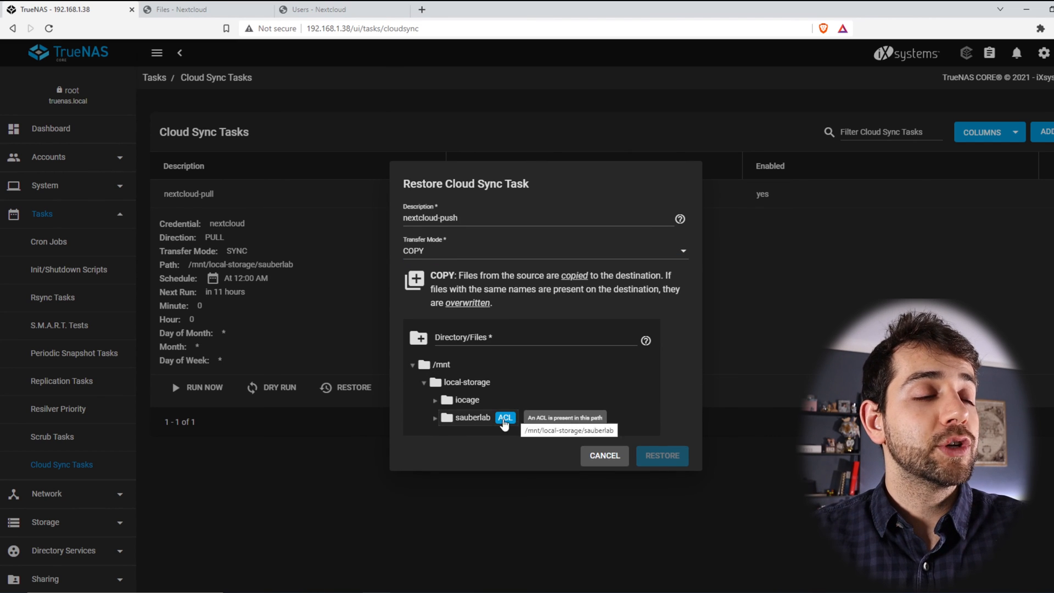
click(473, 418)
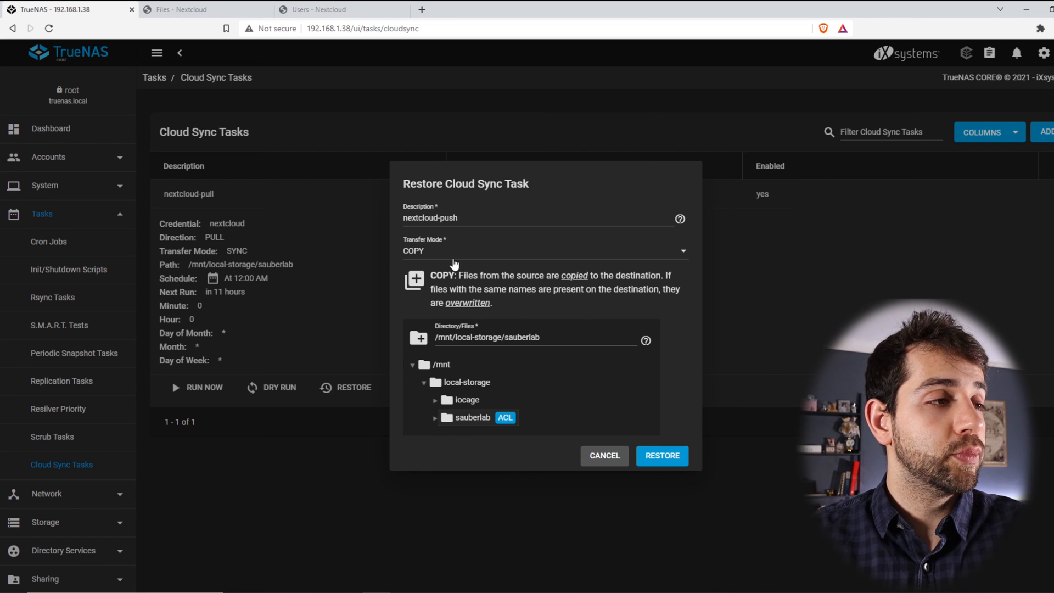
click(545, 250)
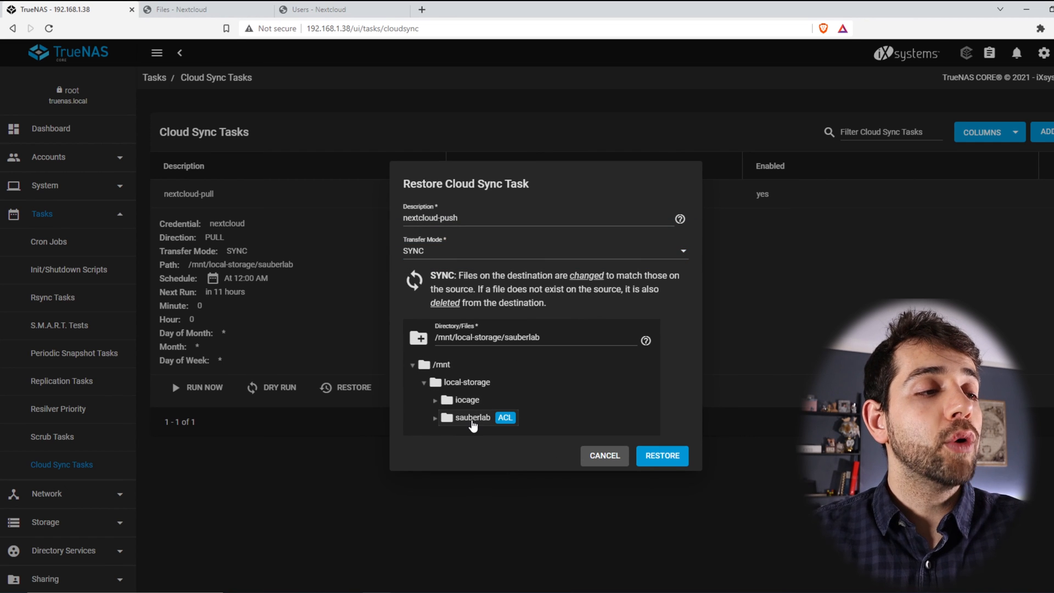
mouse_move(674, 465)
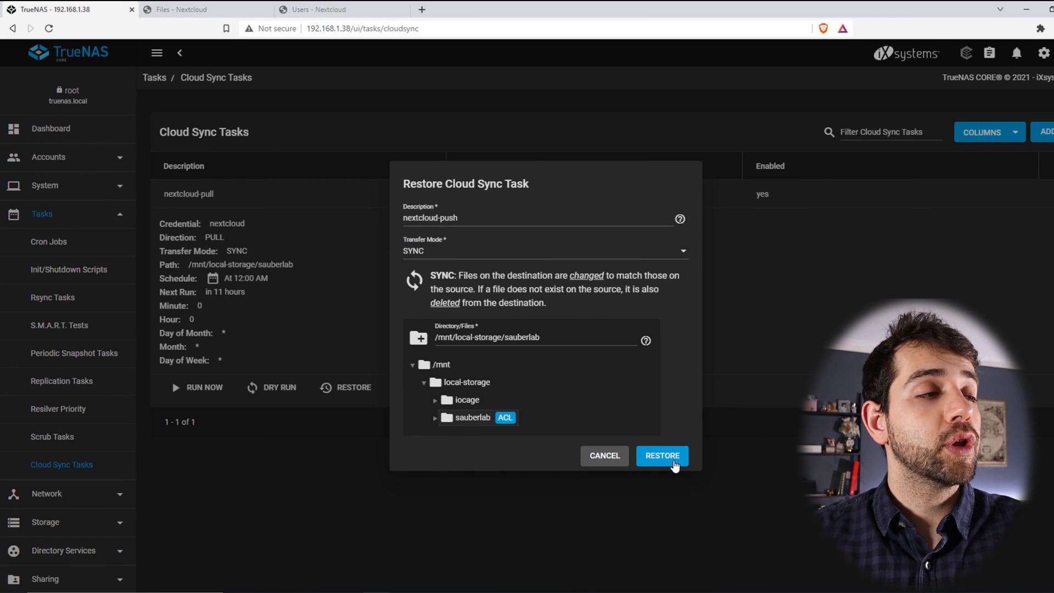
click(661, 455)
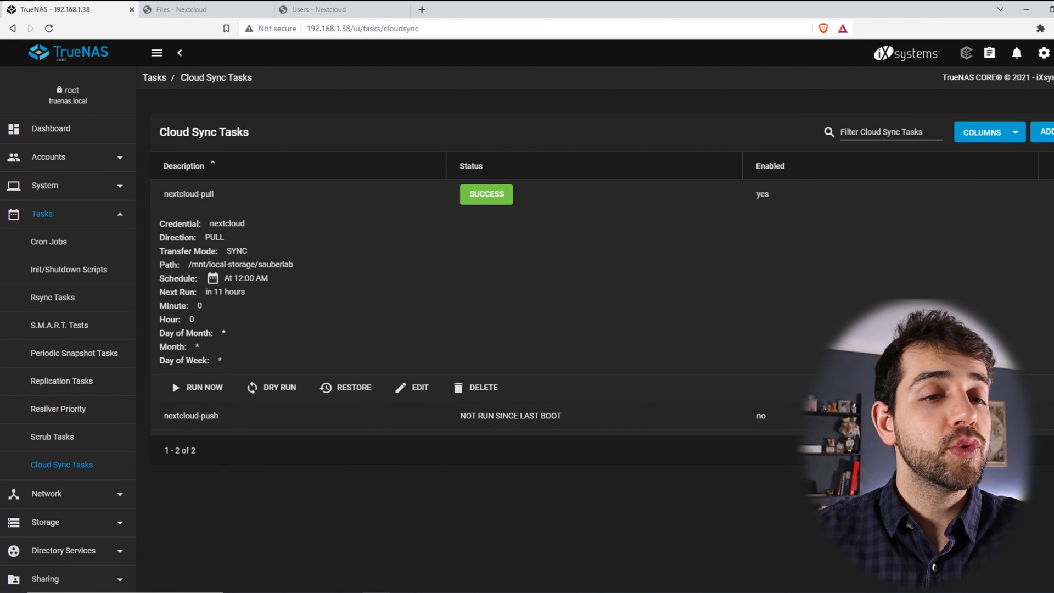
Run nextcloud-push now and view its running progress.
click(190, 415)
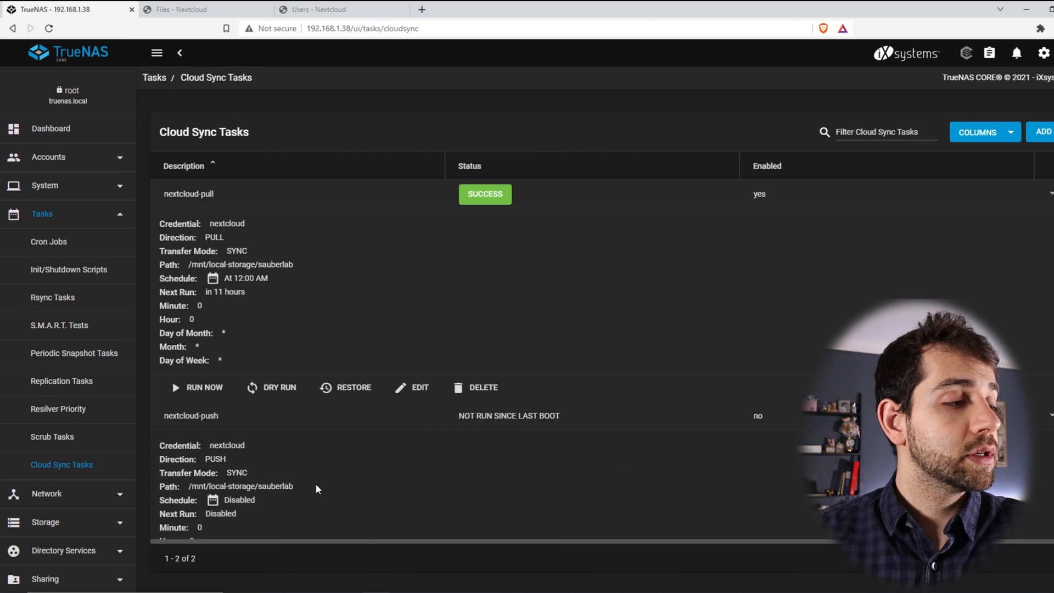
click(200, 387)
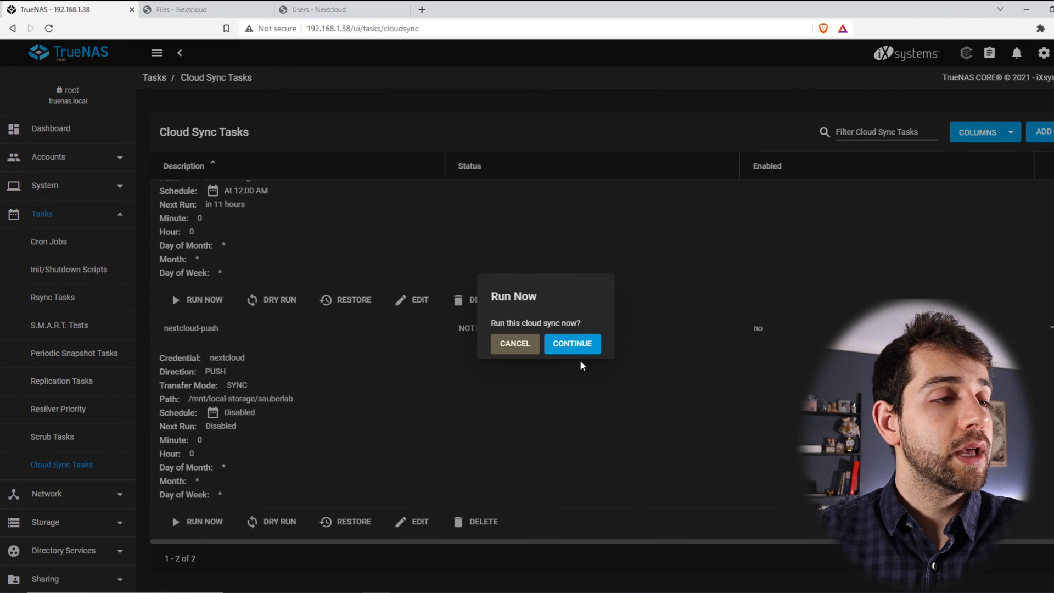
click(573, 344)
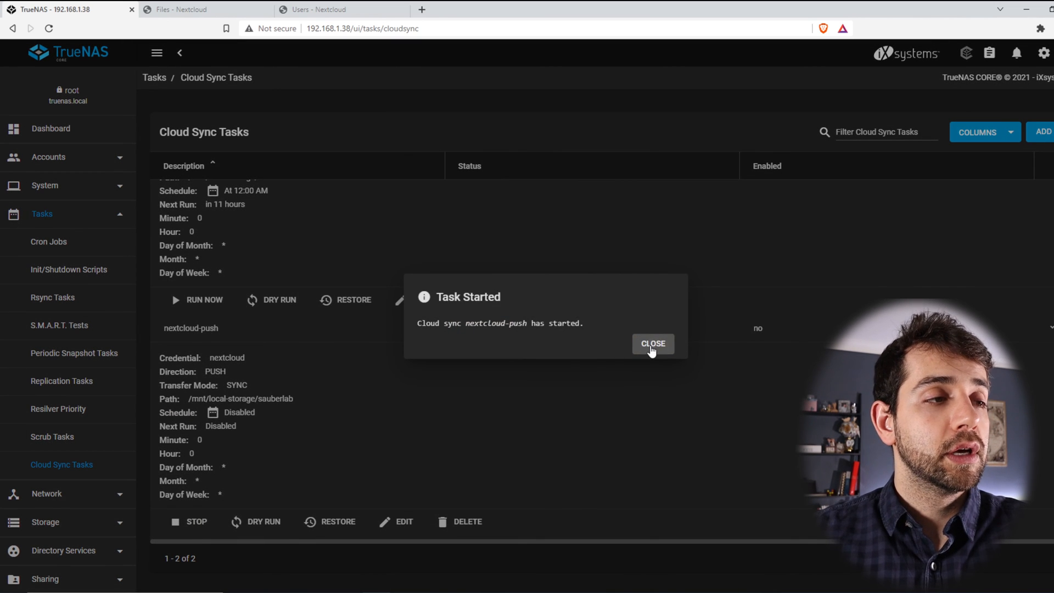
click(652, 344)
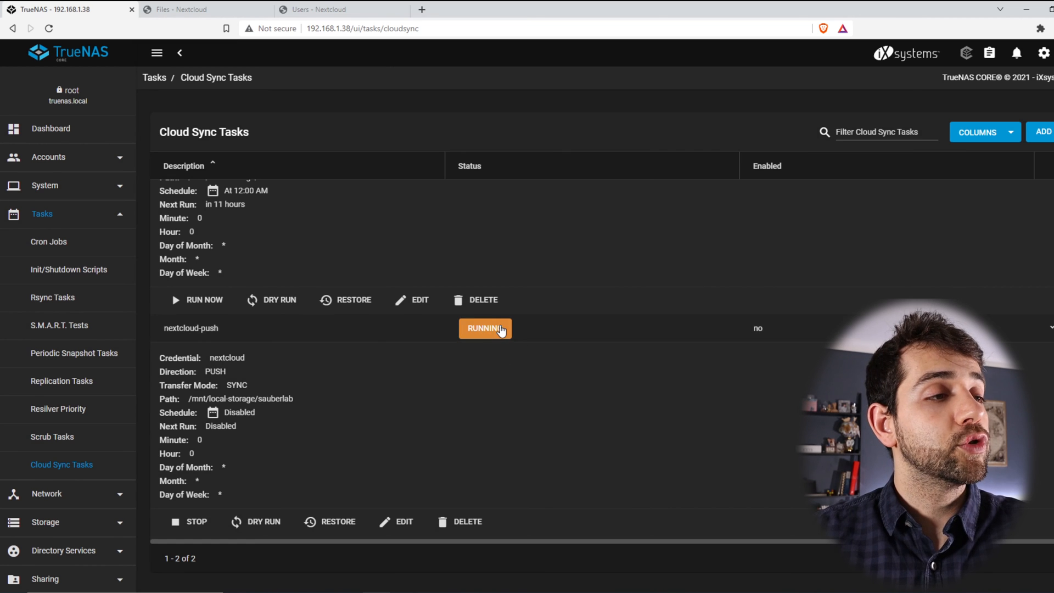
click(485, 328)
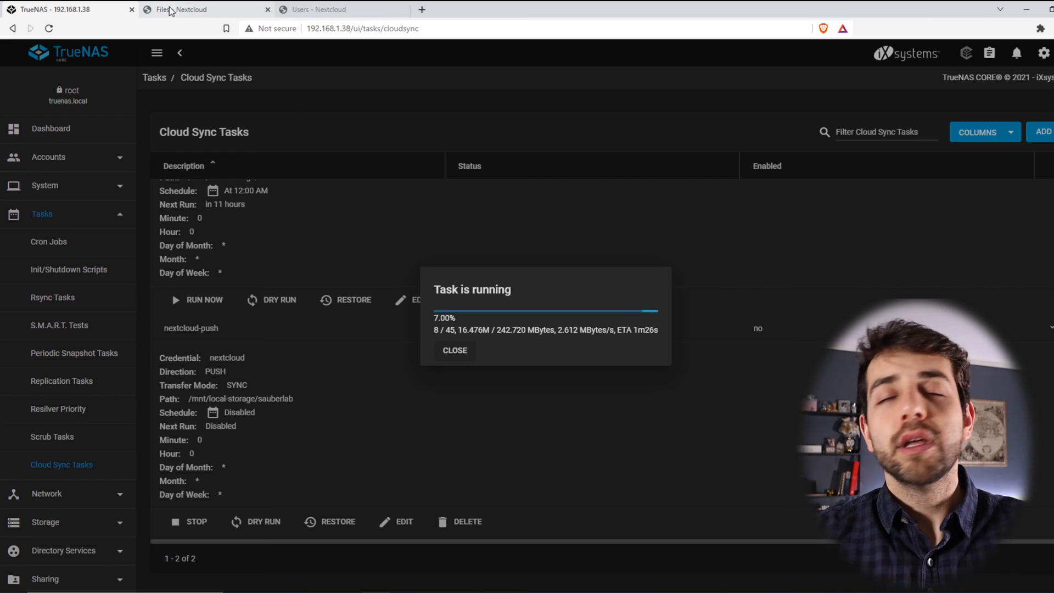
Check Nextcloud for the restored files during the push, then return to TrueNAS.
click(195, 9)
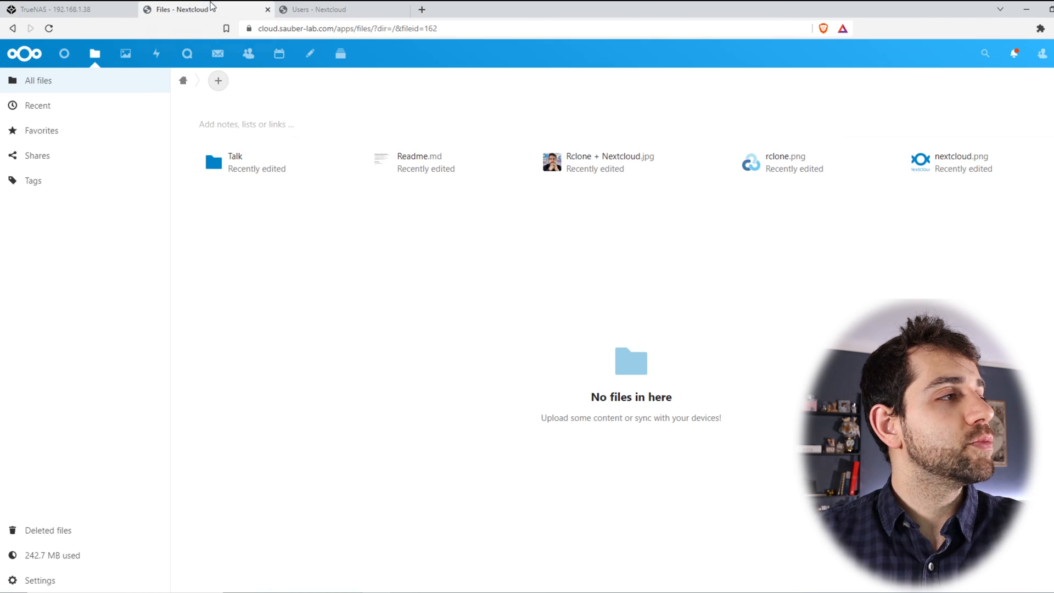
click(57, 10)
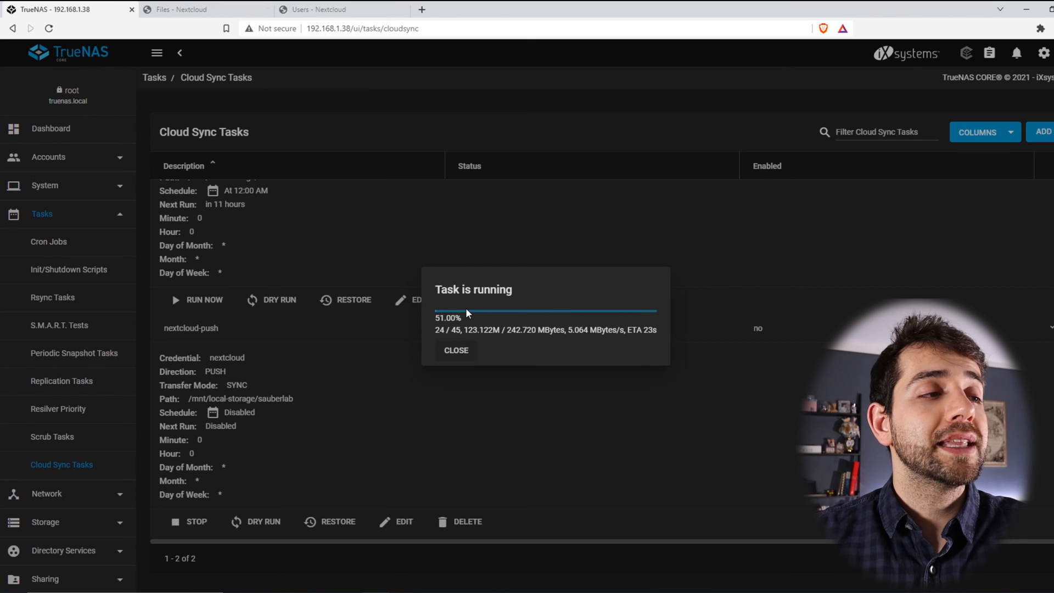
mouse_move(517, 381)
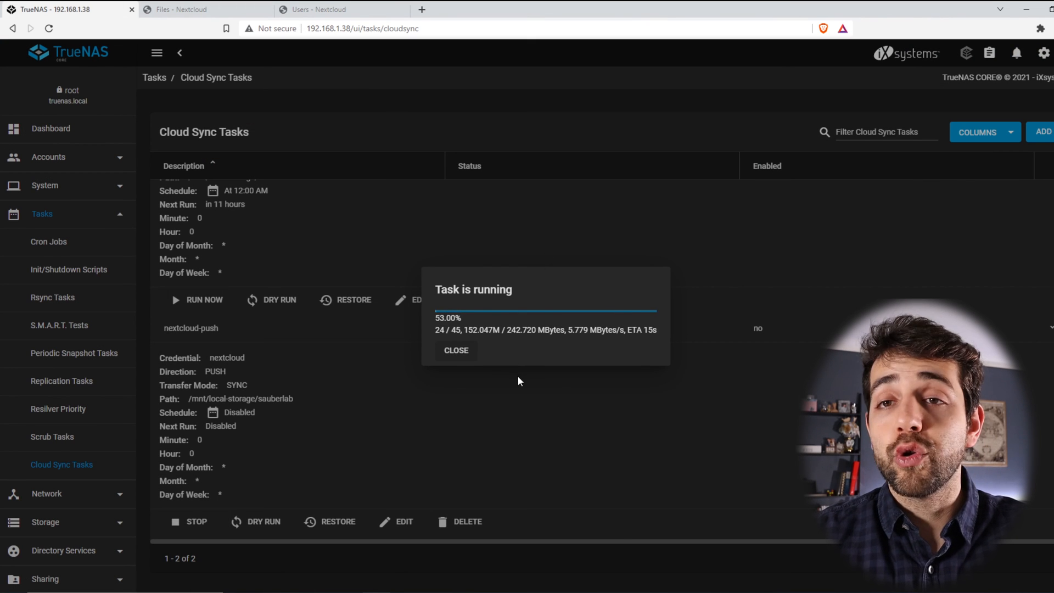
click(201, 10)
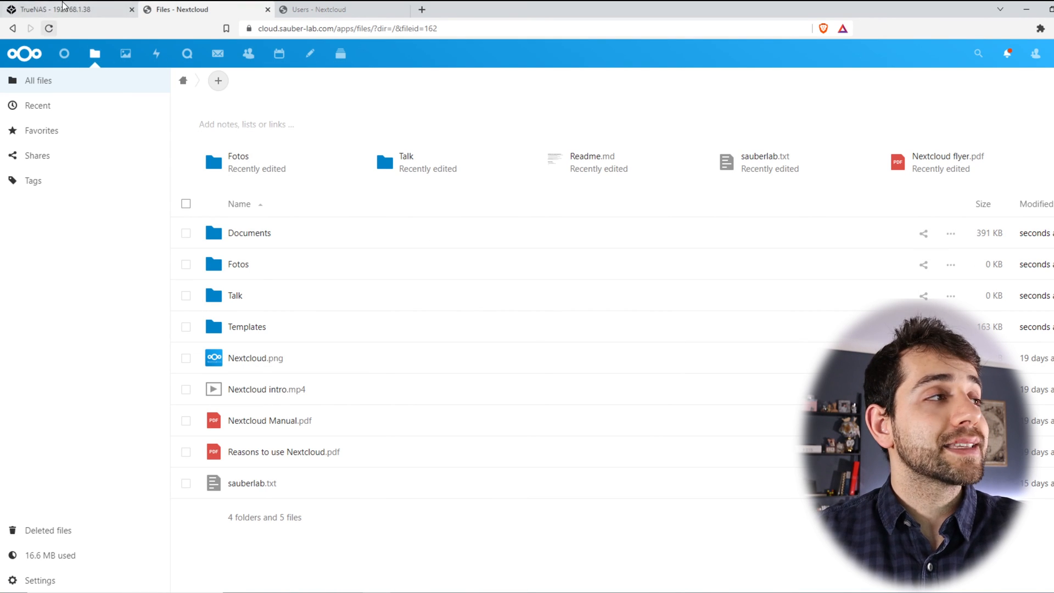
click(67, 10)
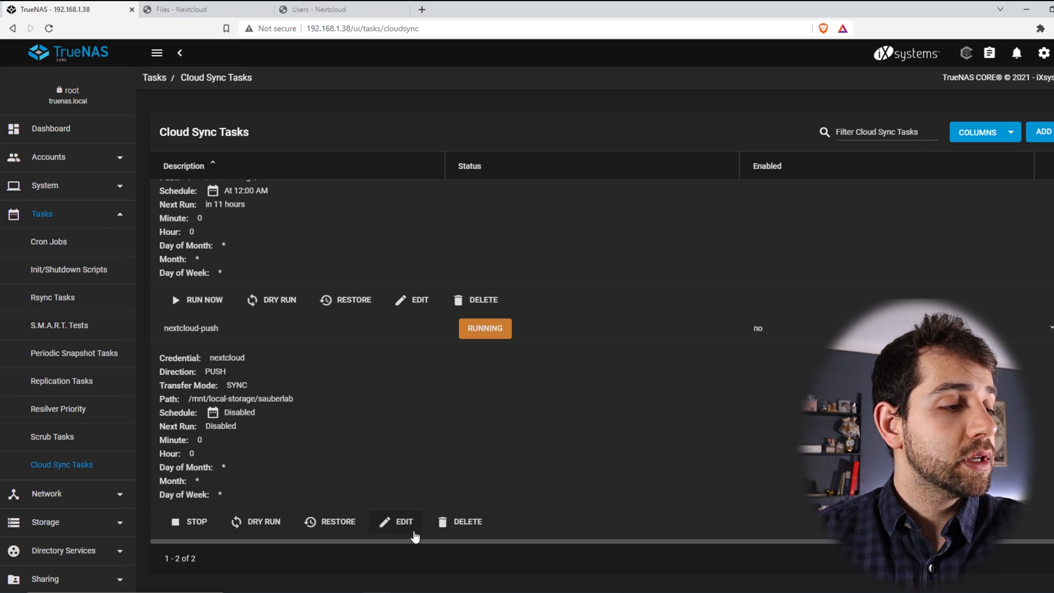
Enable Take Snapshot on the nextcloud-push task and save it.
click(404, 522)
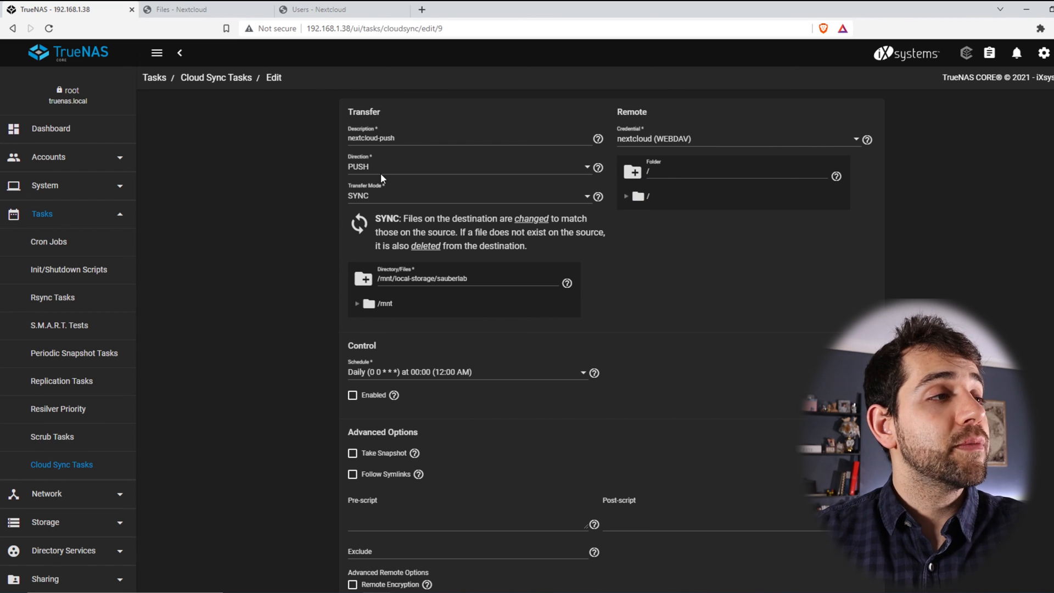
mouse_move(401, 209)
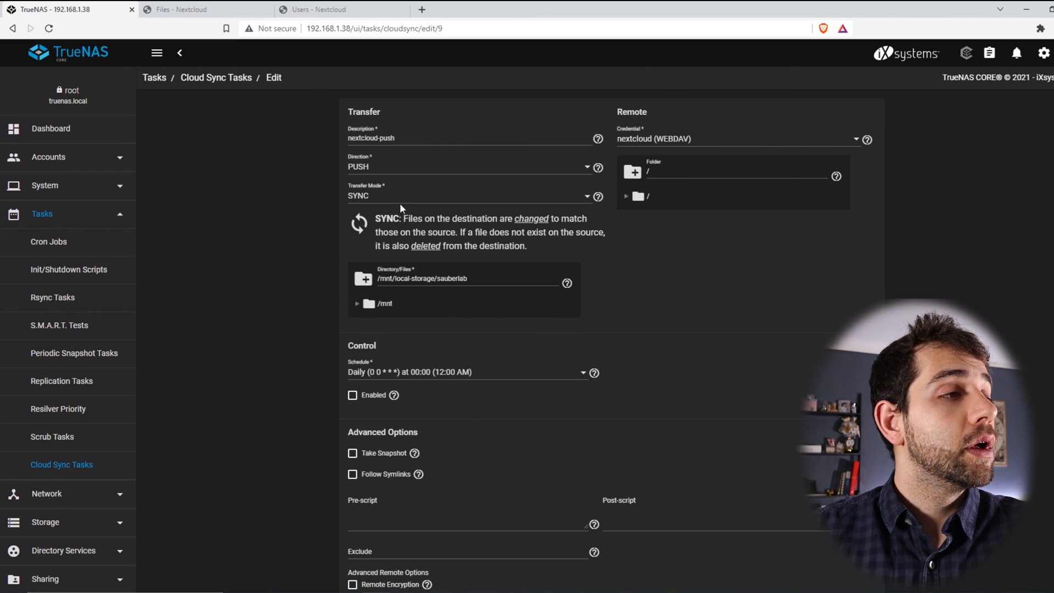
mouse_move(528, 290)
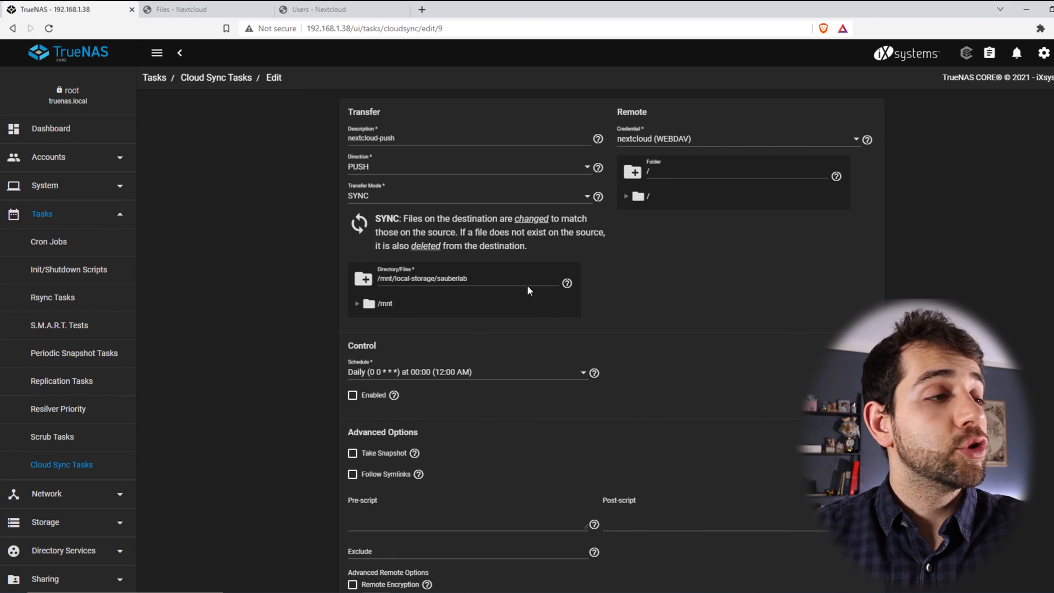
scroll(down, 3)
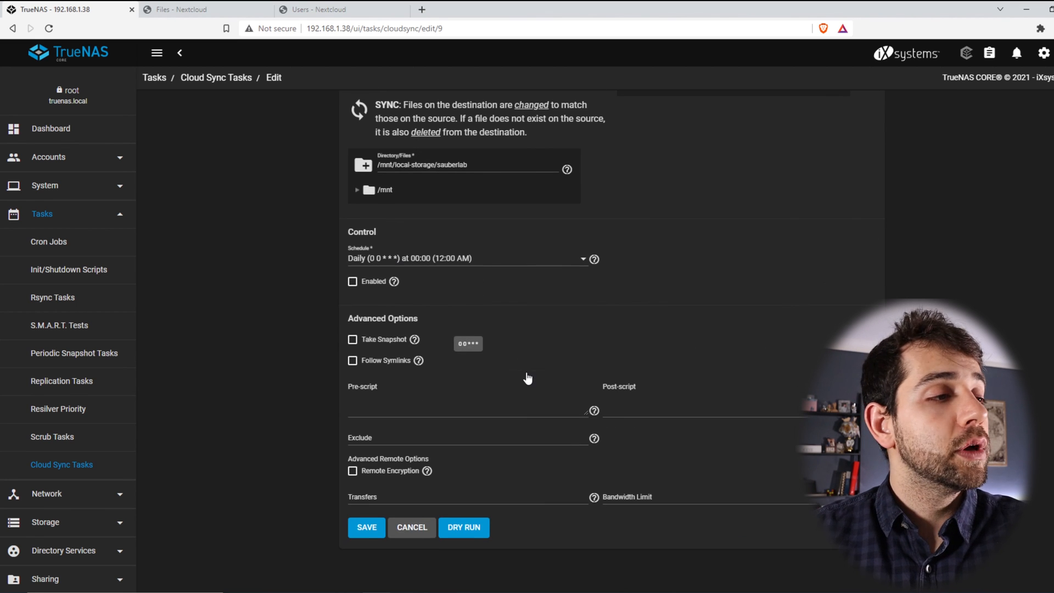
click(352, 339)
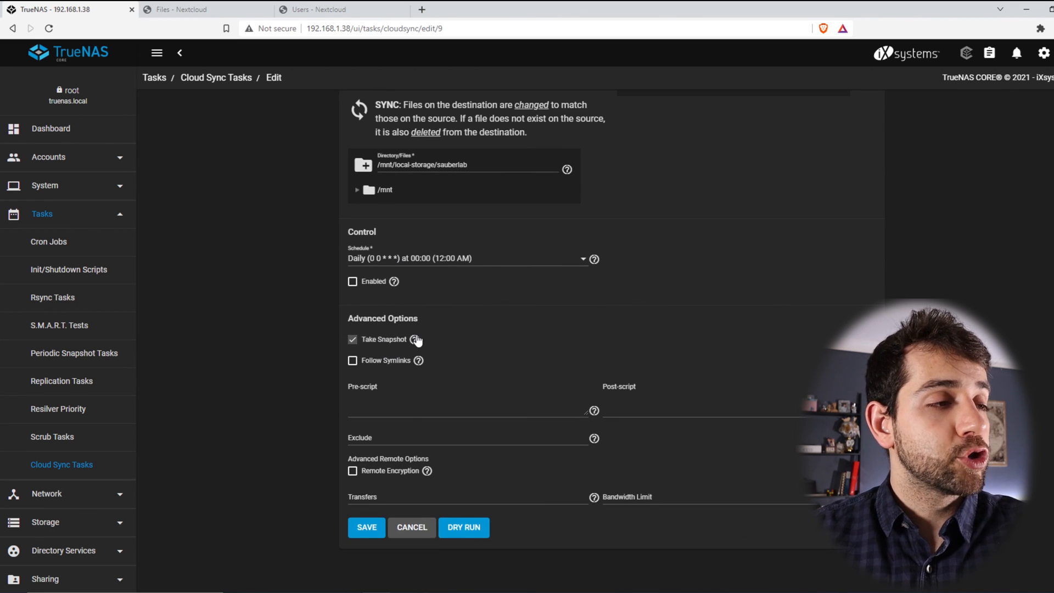
mouse_move(437, 347)
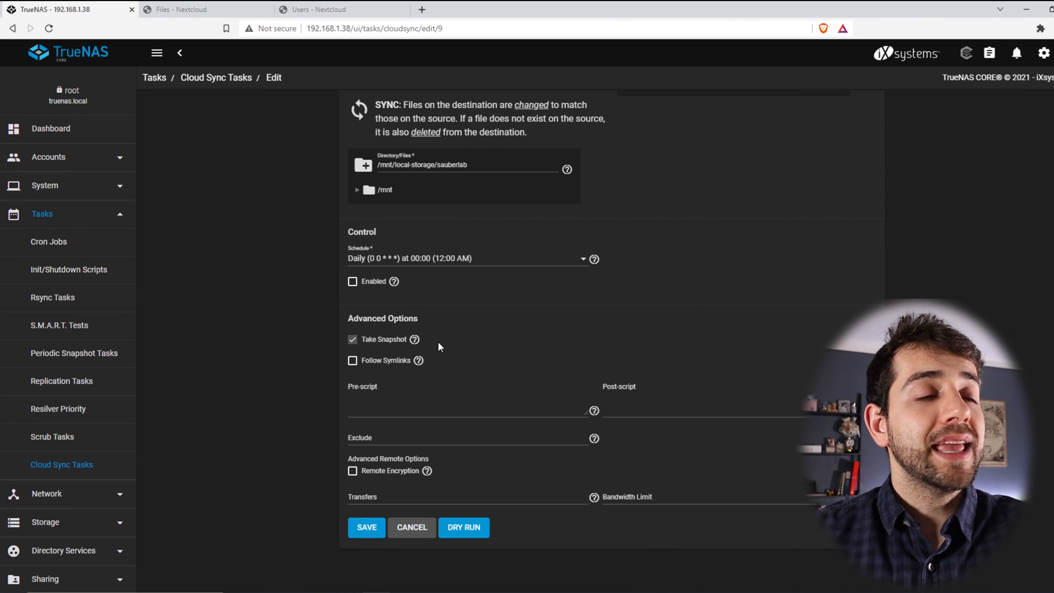
mouse_move(431, 354)
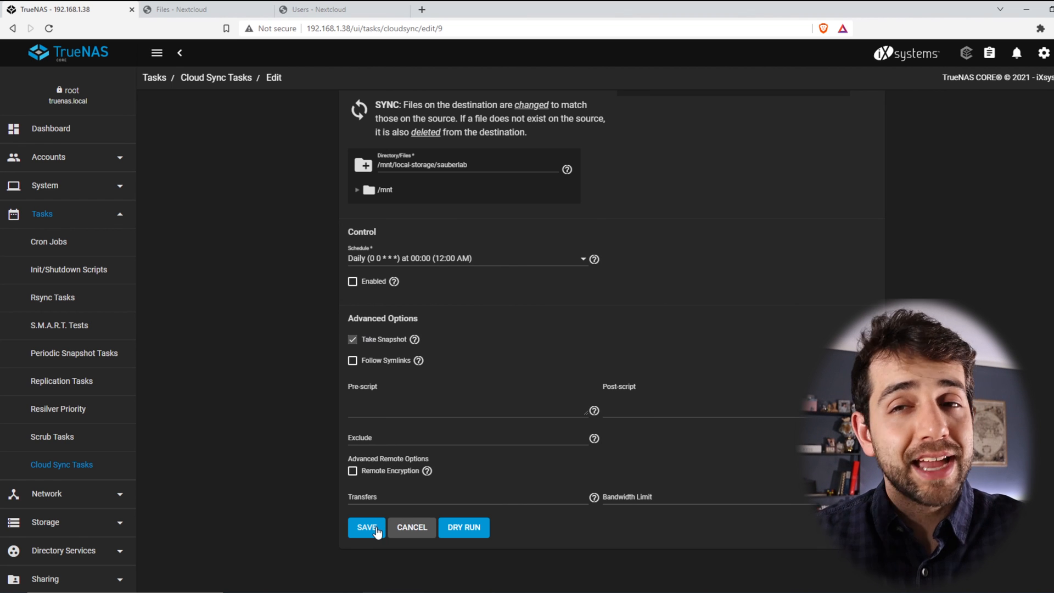
click(366, 527)
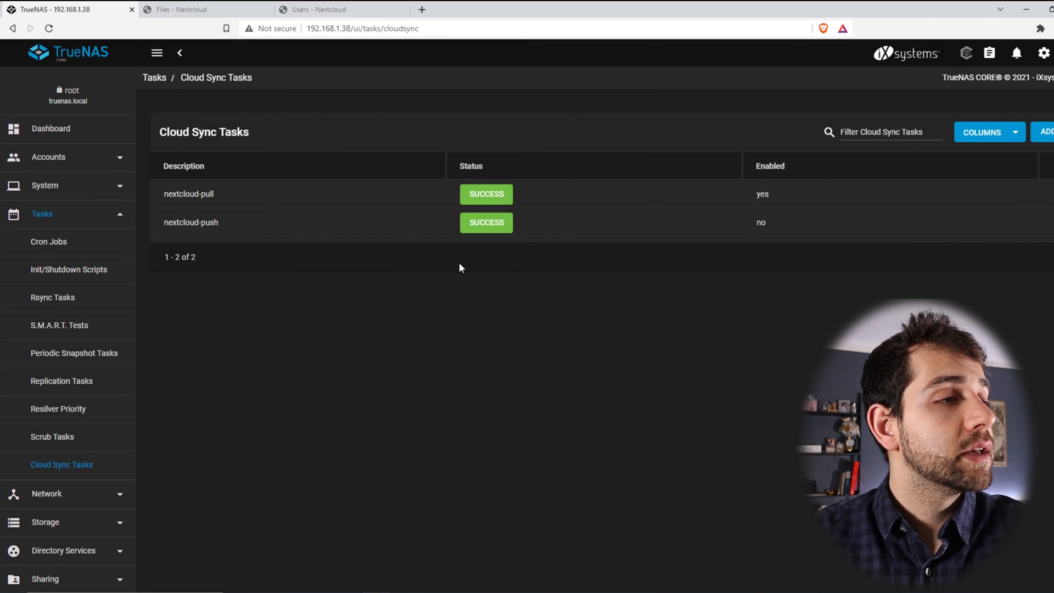
Reload Nextcloud's file list to see the five restored folders, then return to TrueNAS.
click(195, 9)
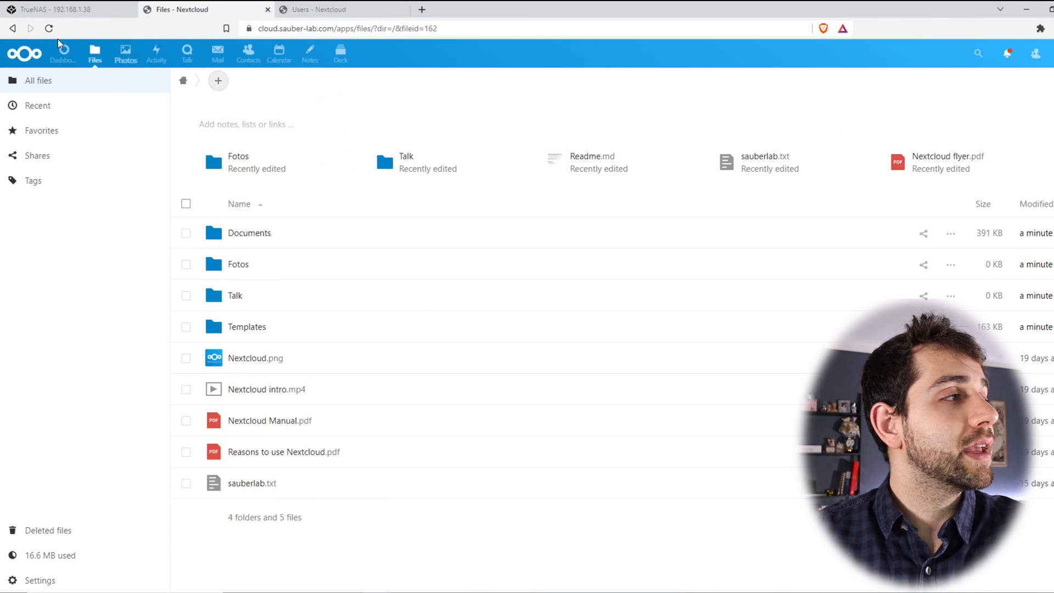
click(94, 53)
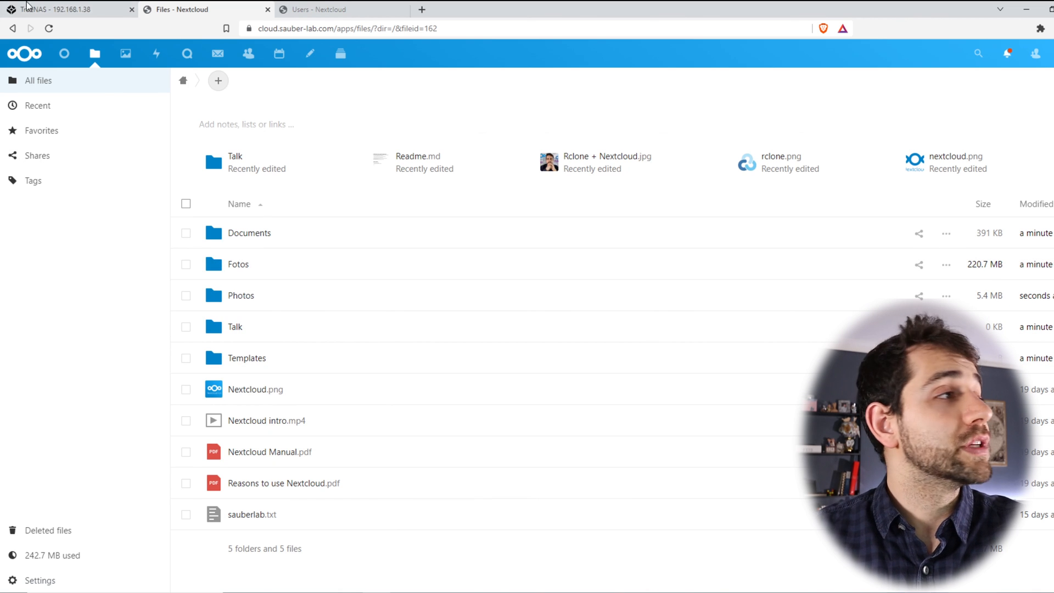
mouse_move(60, 8)
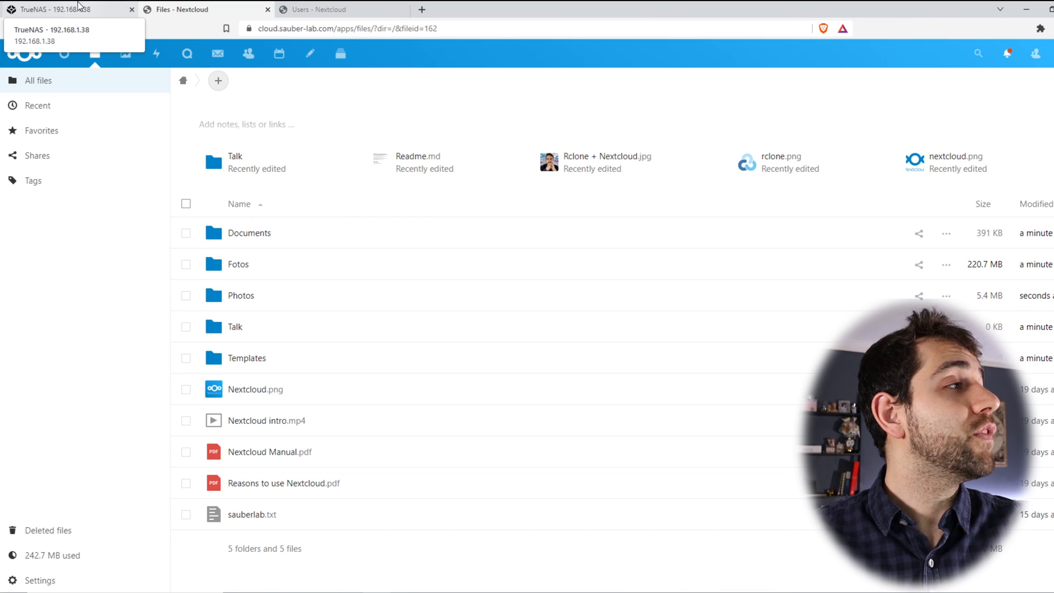
click(67, 10)
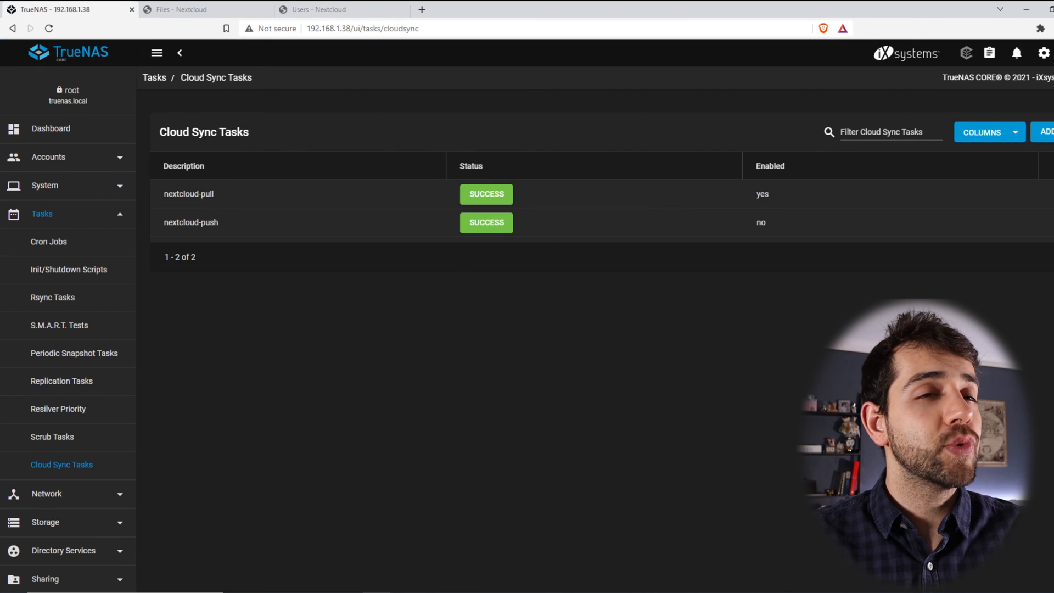
mouse_move(735, 218)
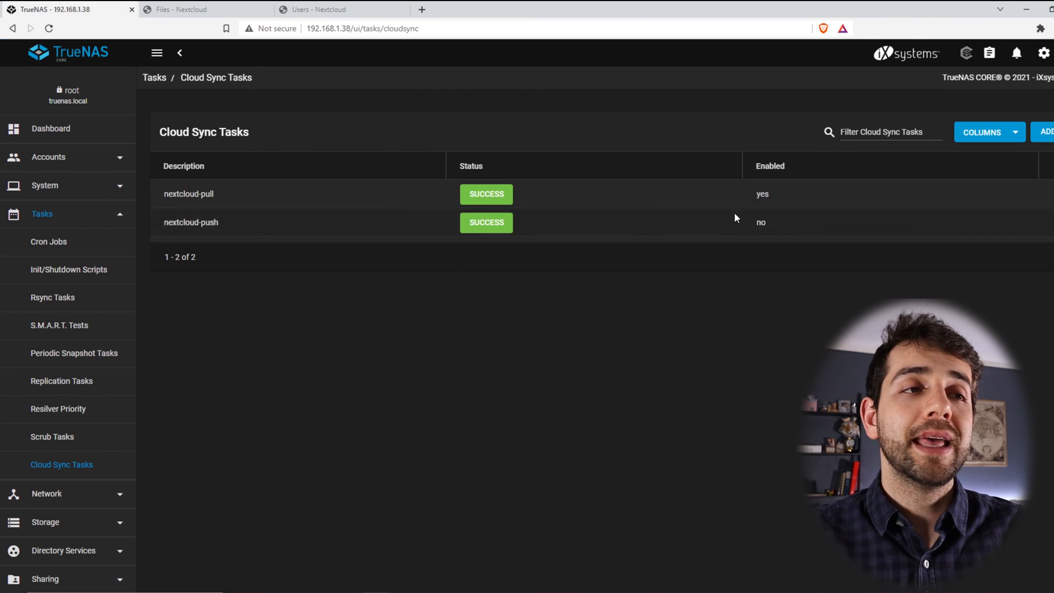
Expand nextcloud-push to show its PUSH direction, SYNC mode and sauberlab path.
click(191, 222)
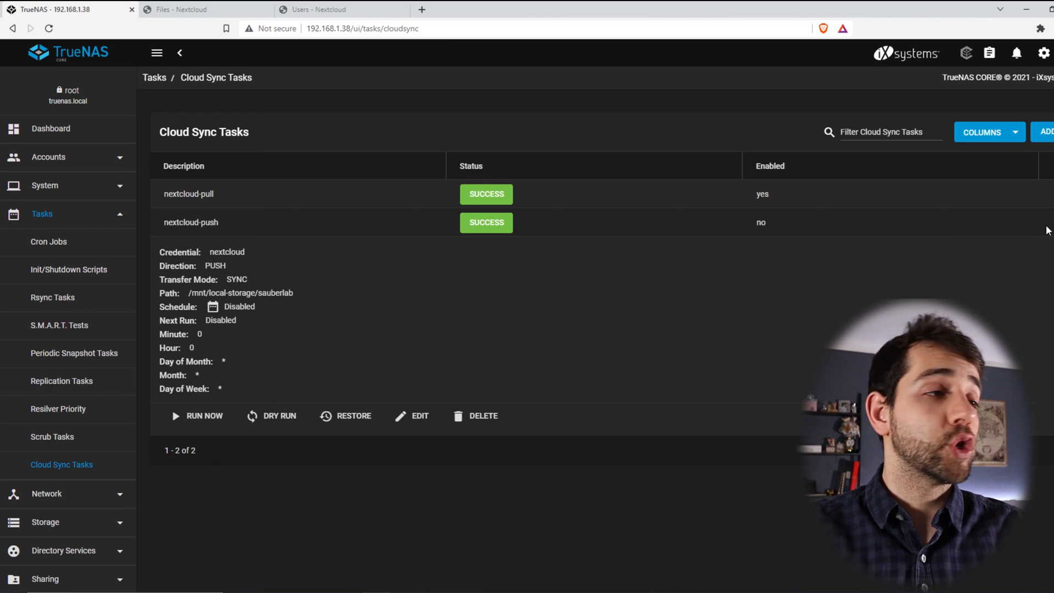